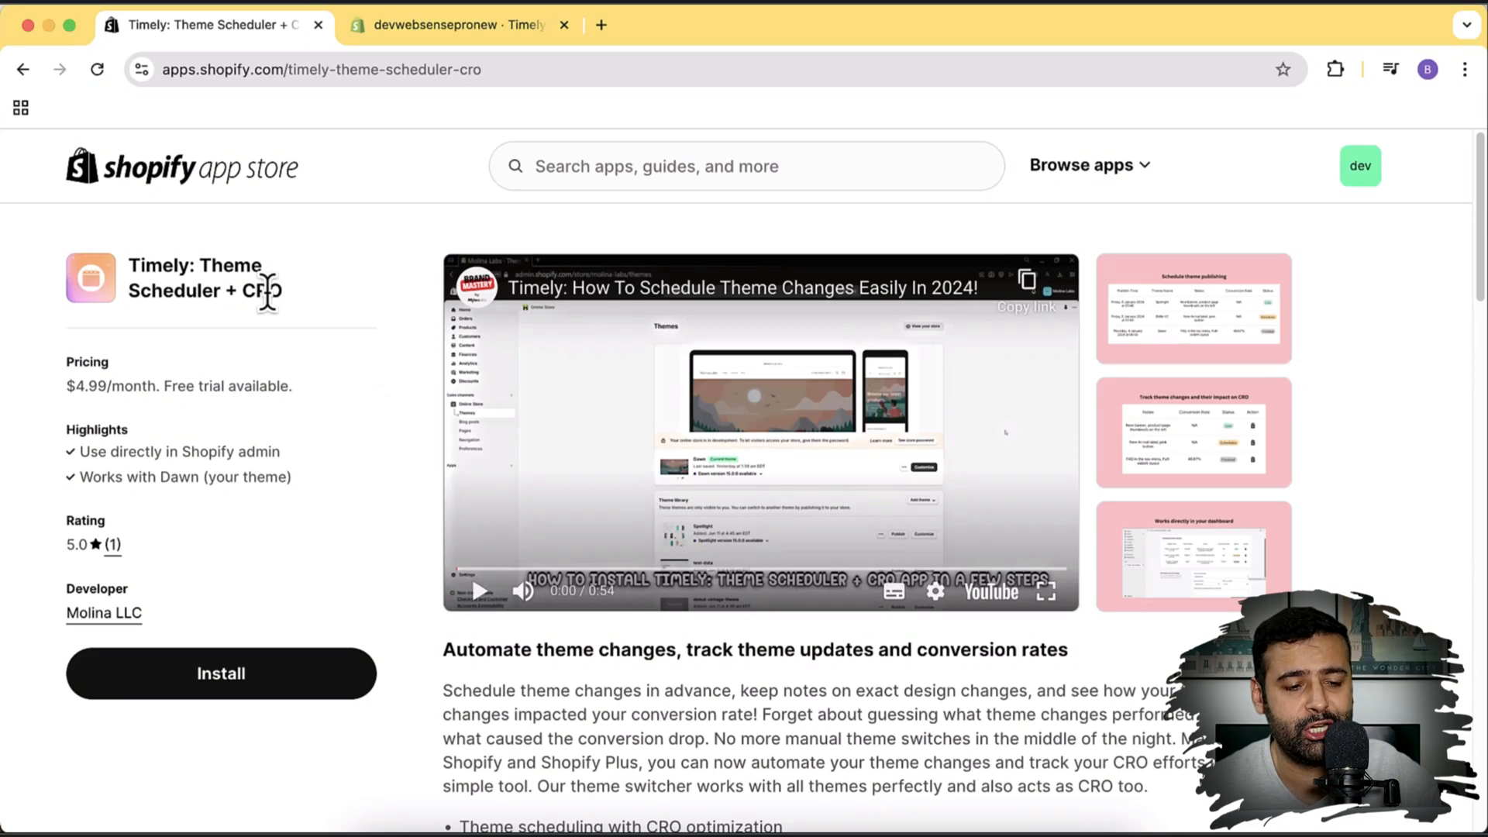
mouse_move(313, 304)
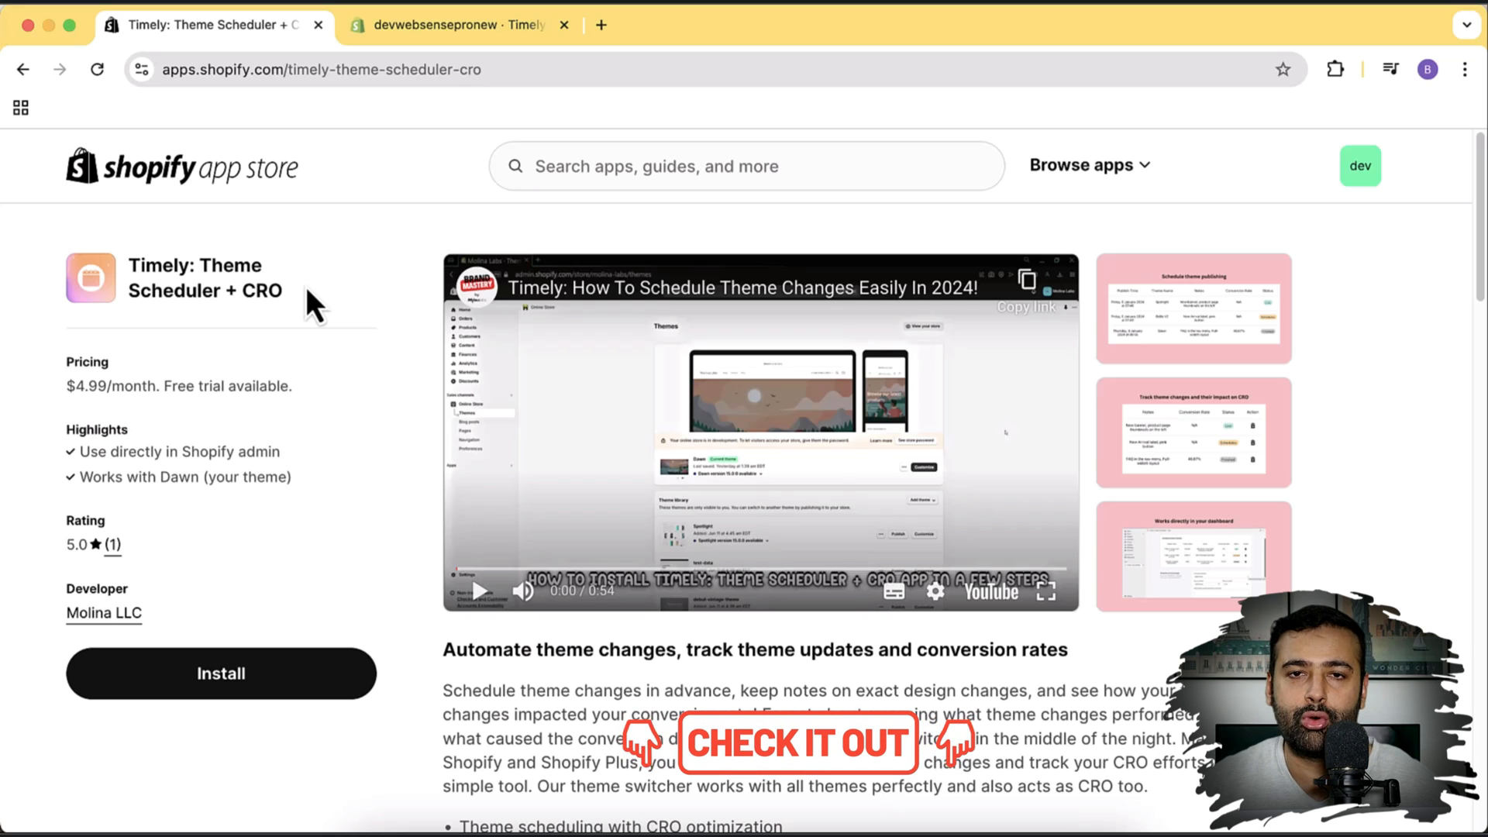
Switch from the App Store listing to the Timely app's page in the store admin tab
click(456, 25)
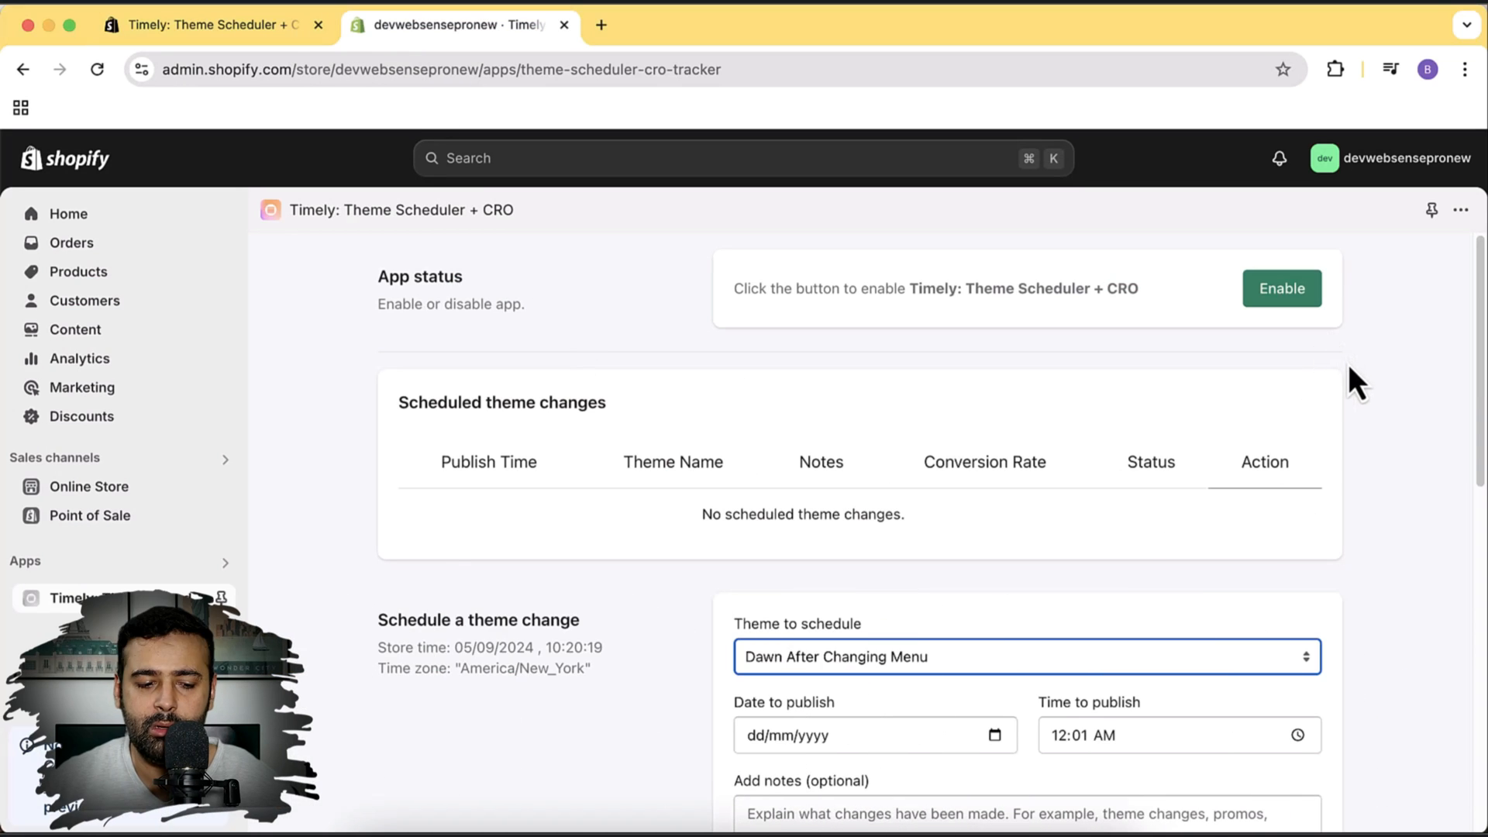
mouse_move(942, 378)
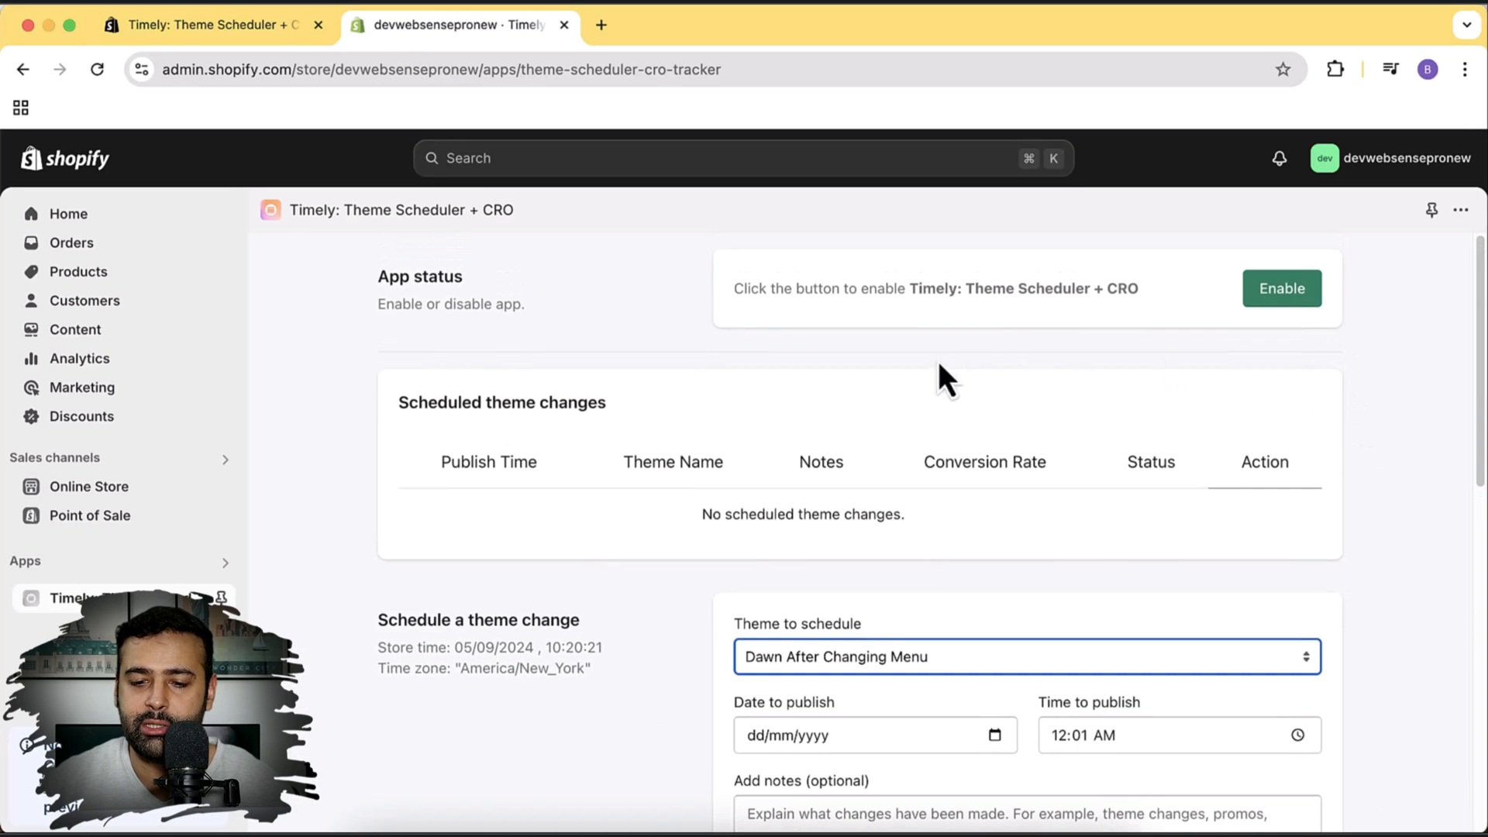
Enable Timely: Theme Scheduler + CRO using the Enable button under App status
click(1281, 288)
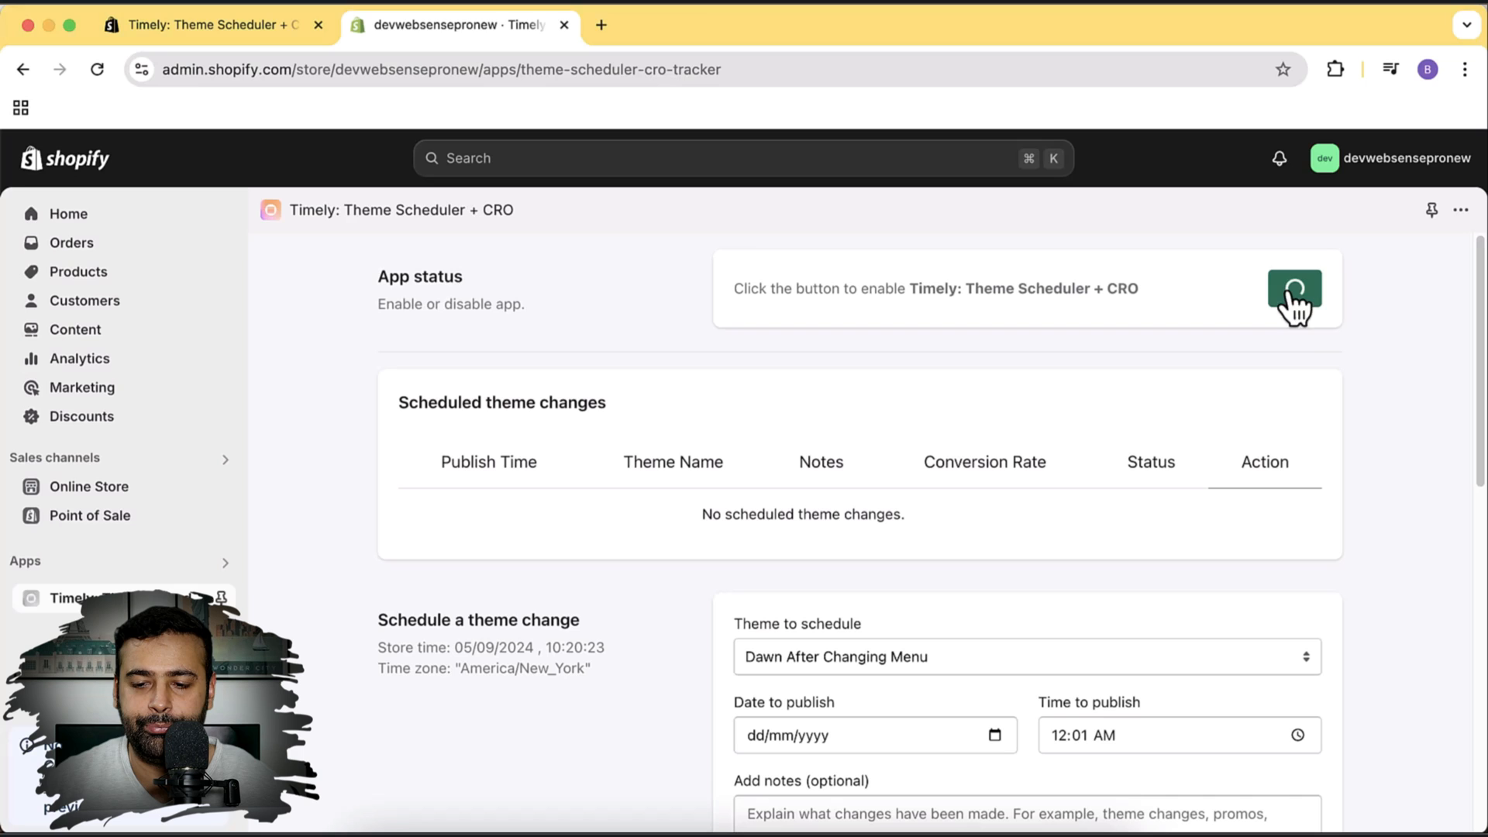
click(1294, 288)
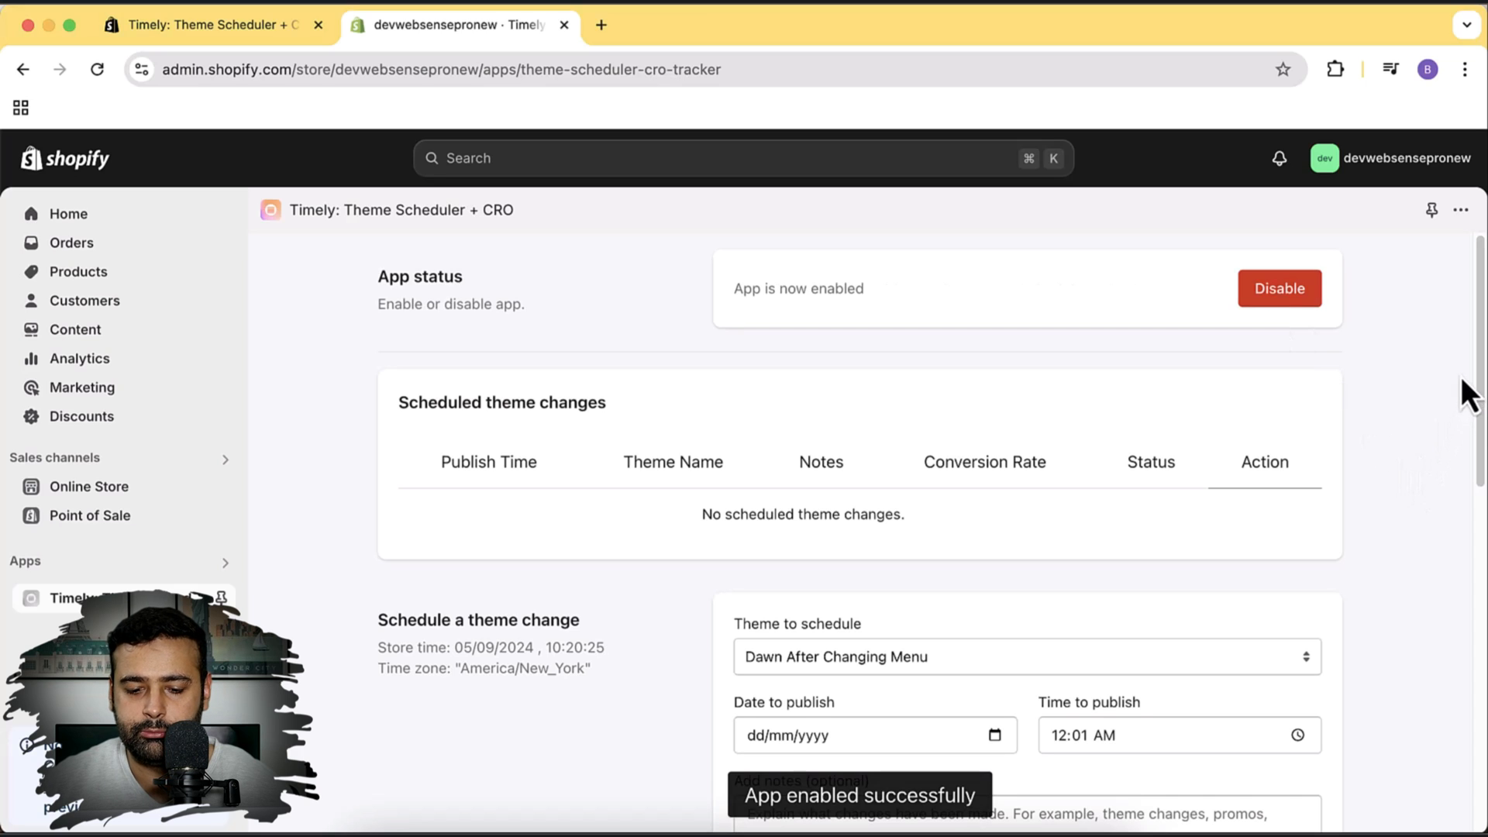
scroll(down, 3)
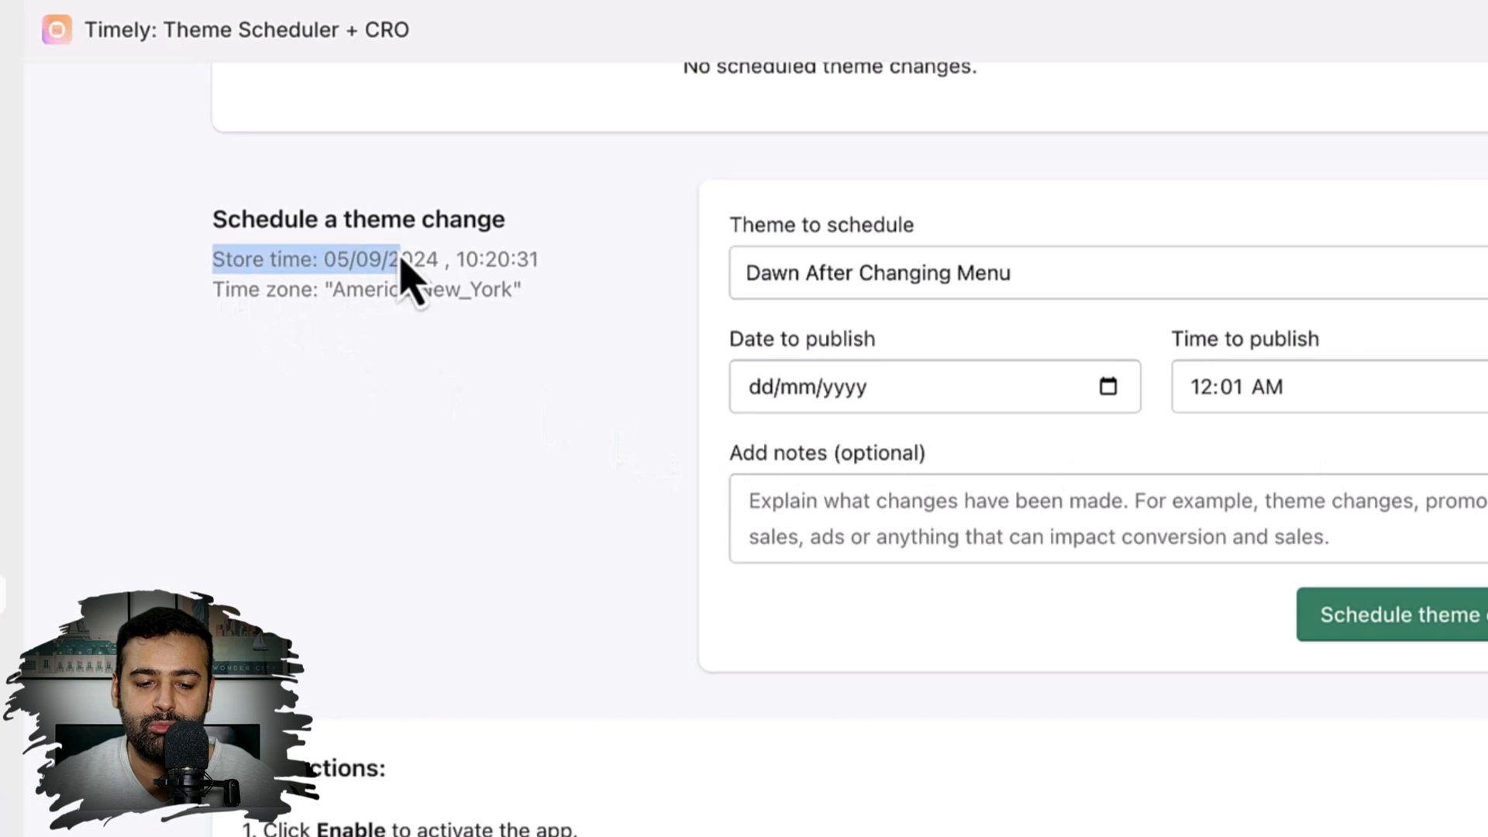
mouse_move(536, 327)
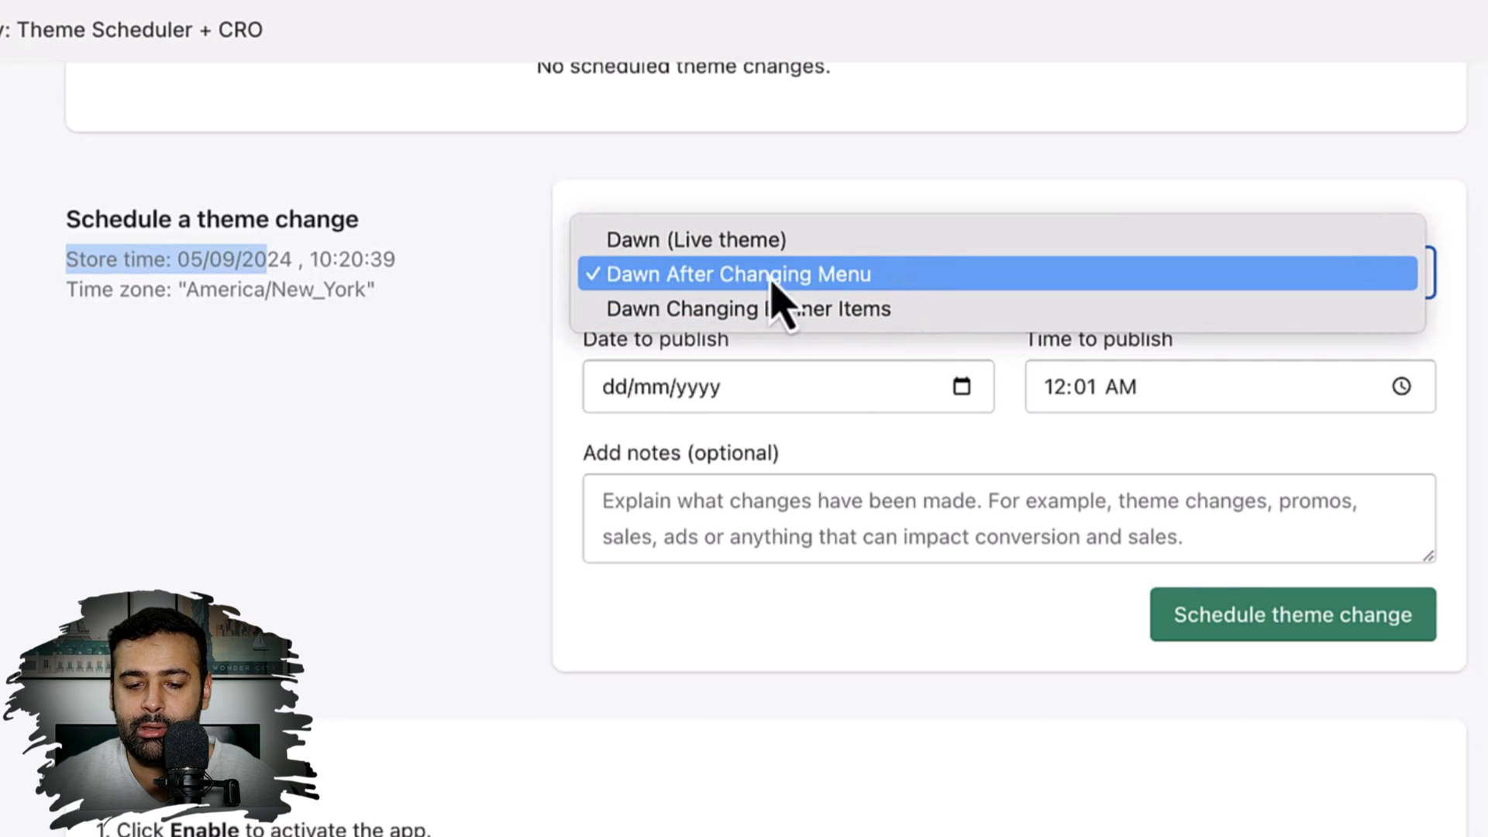
mouse_move(911, 309)
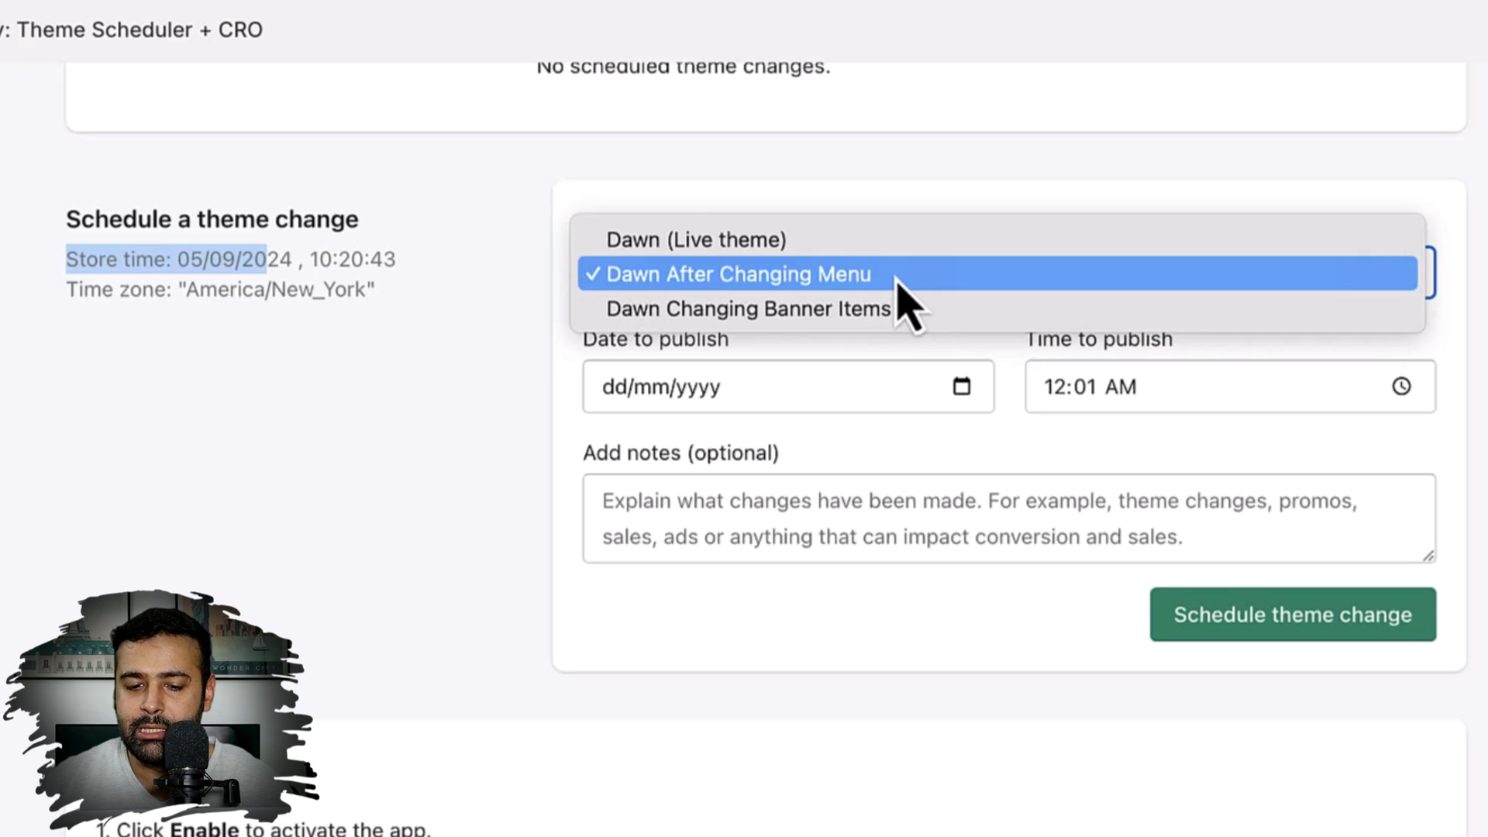
click(738, 274)
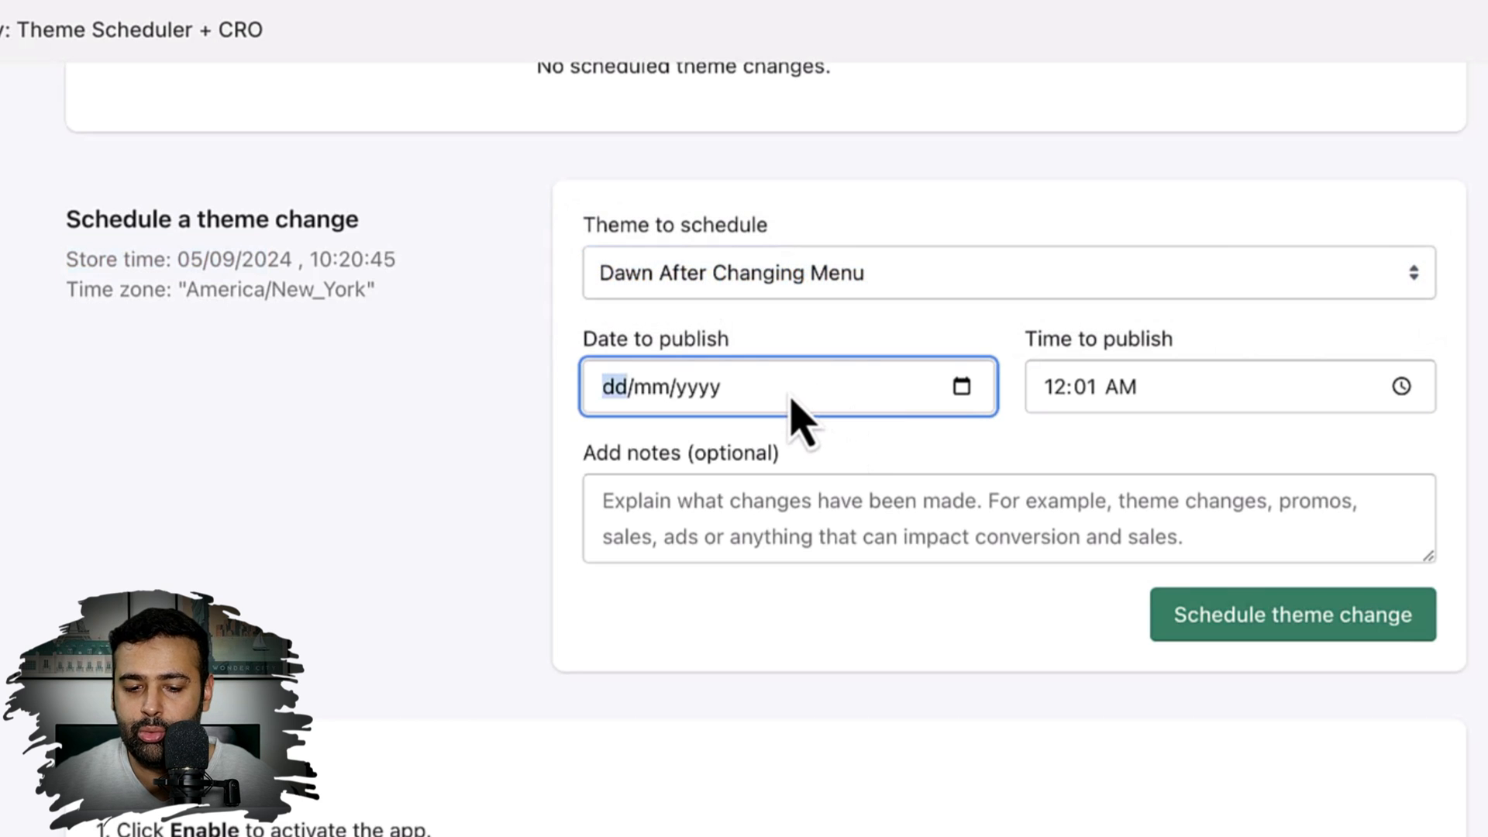
mouse_move(1129, 427)
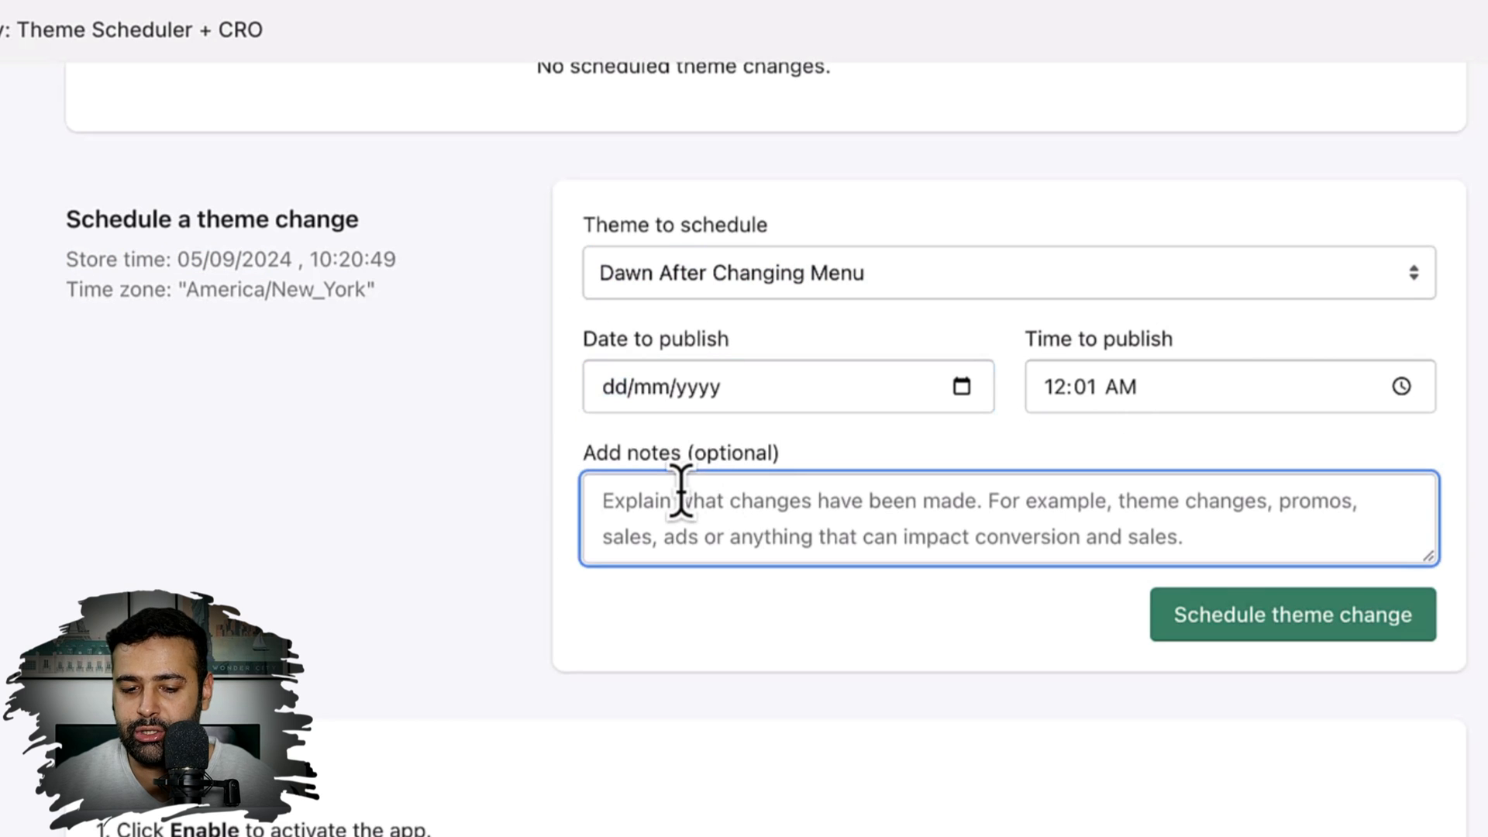
mouse_move(1286, 697)
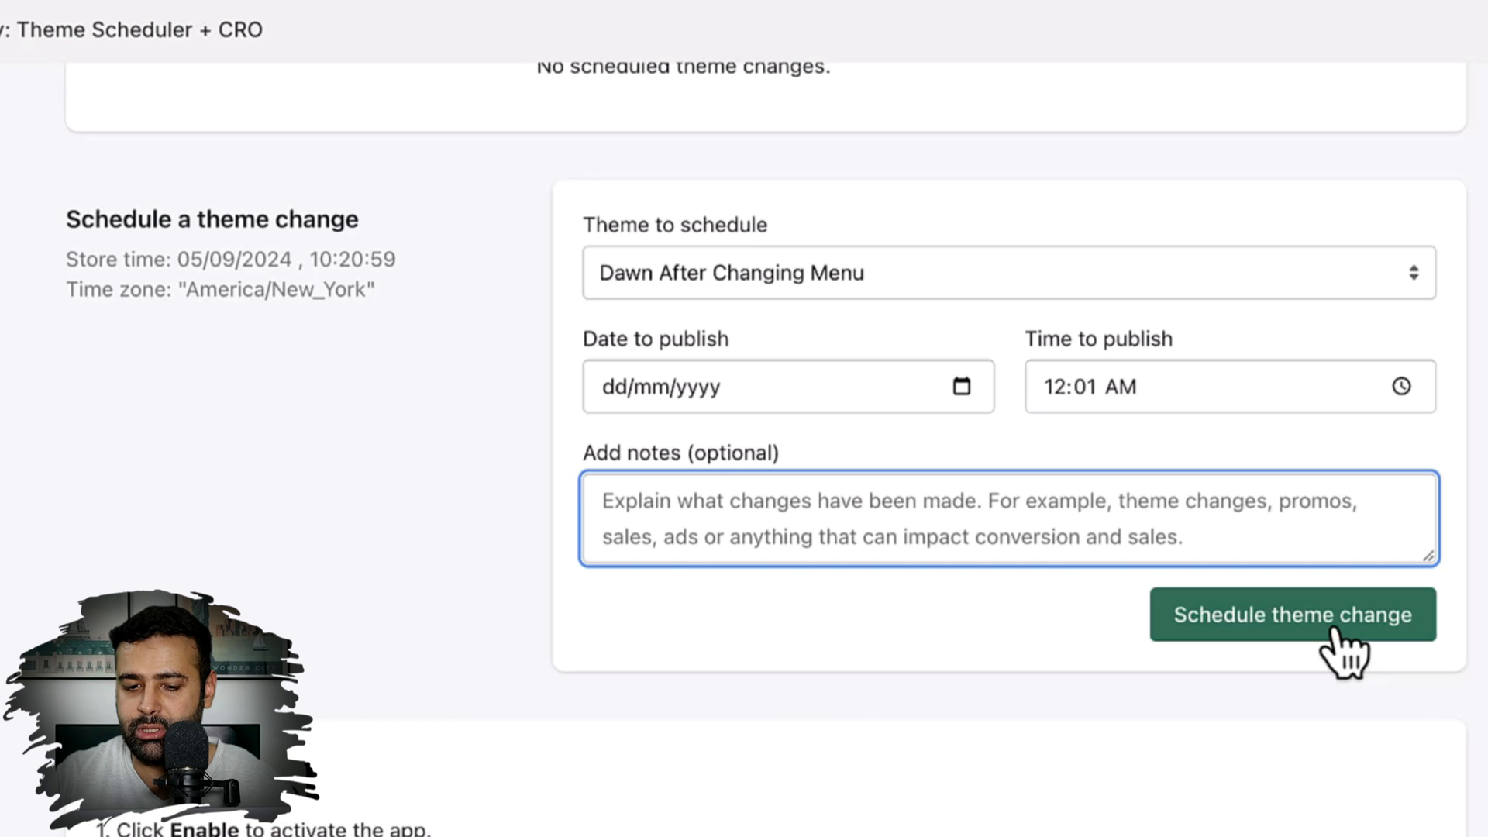
mouse_move(631, 489)
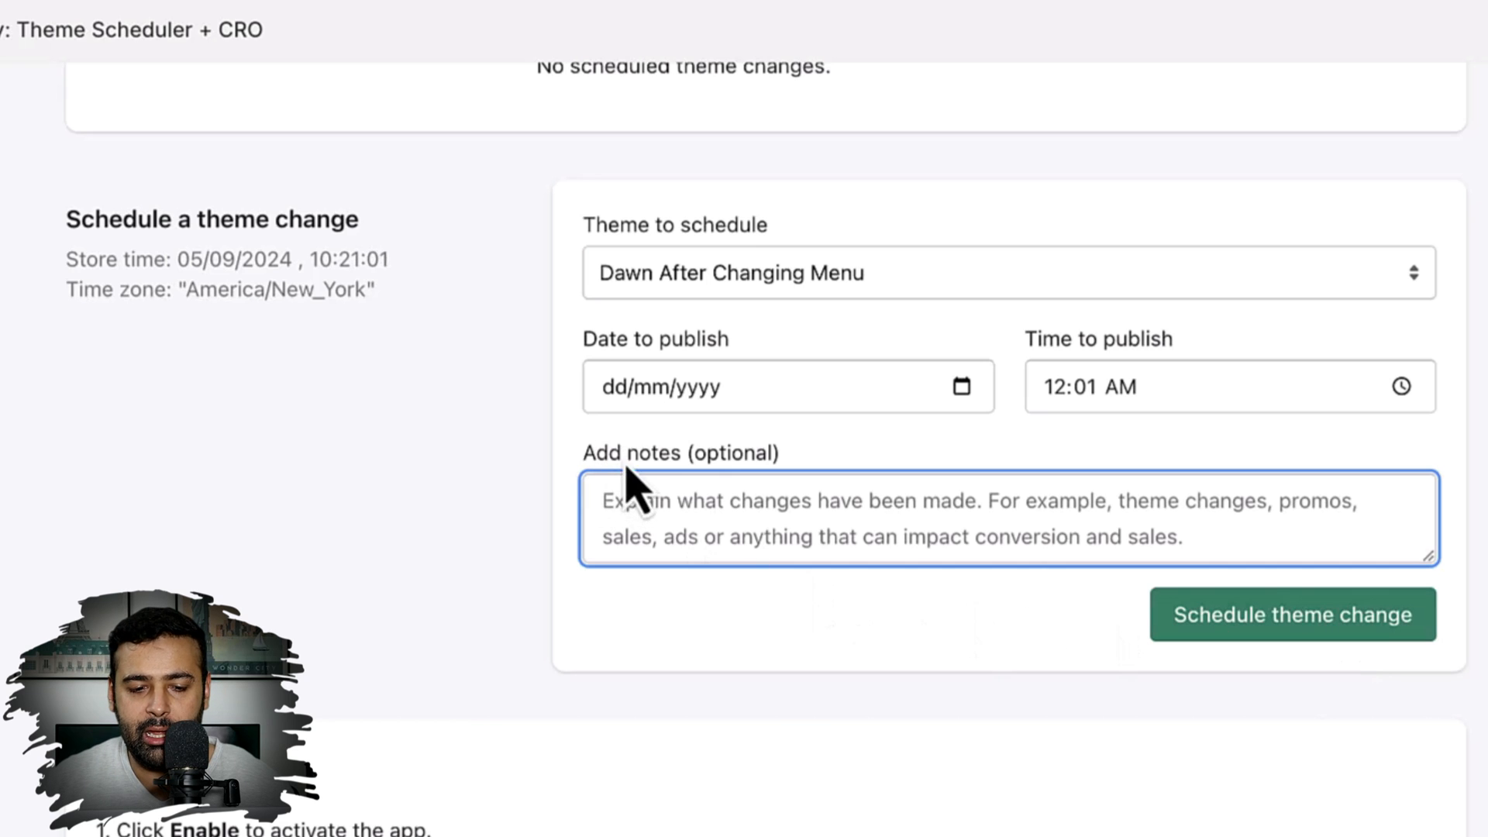
mouse_move(360, 294)
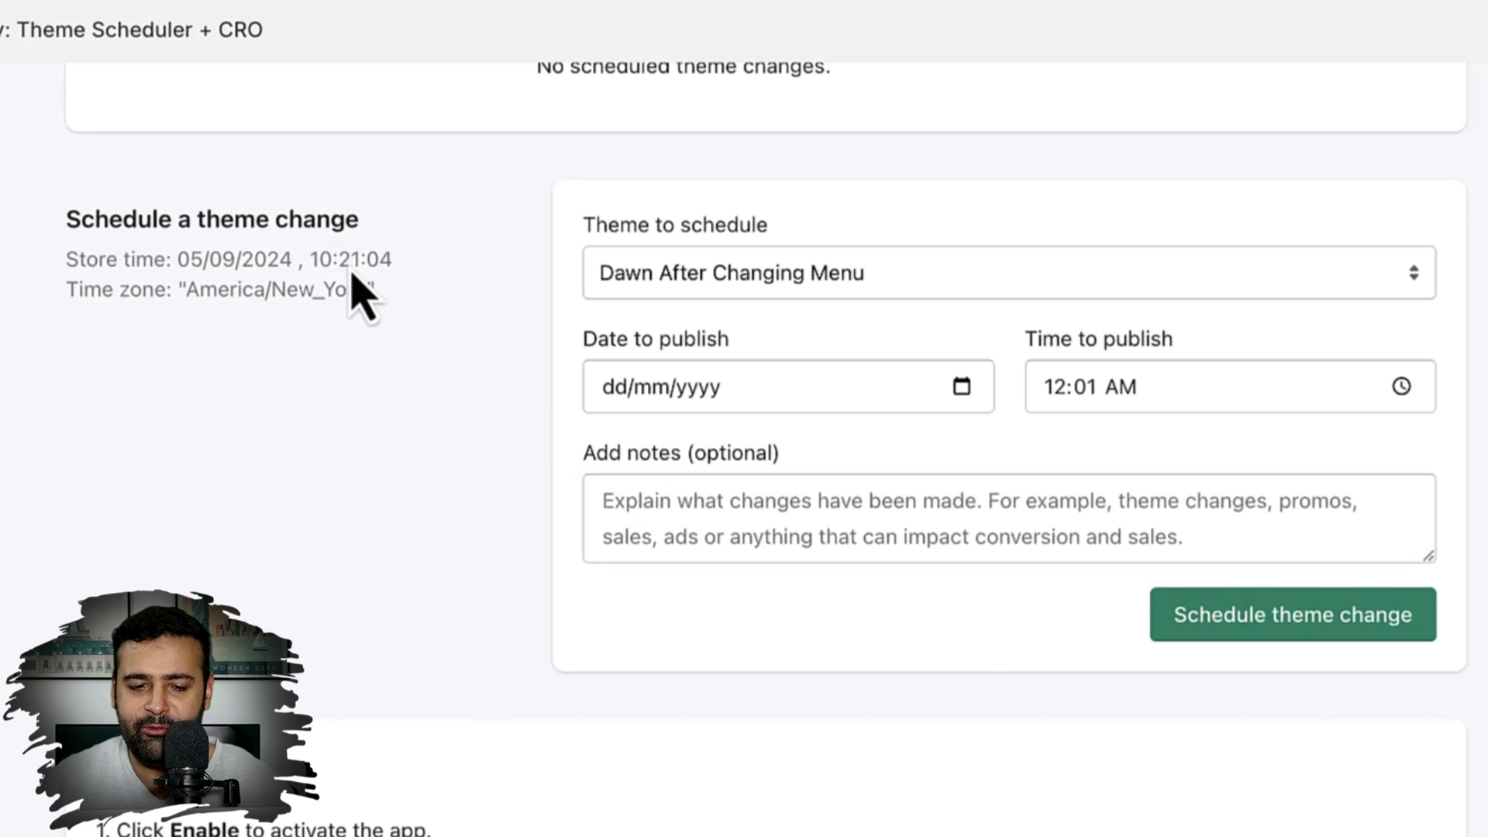
mouse_move(503, 394)
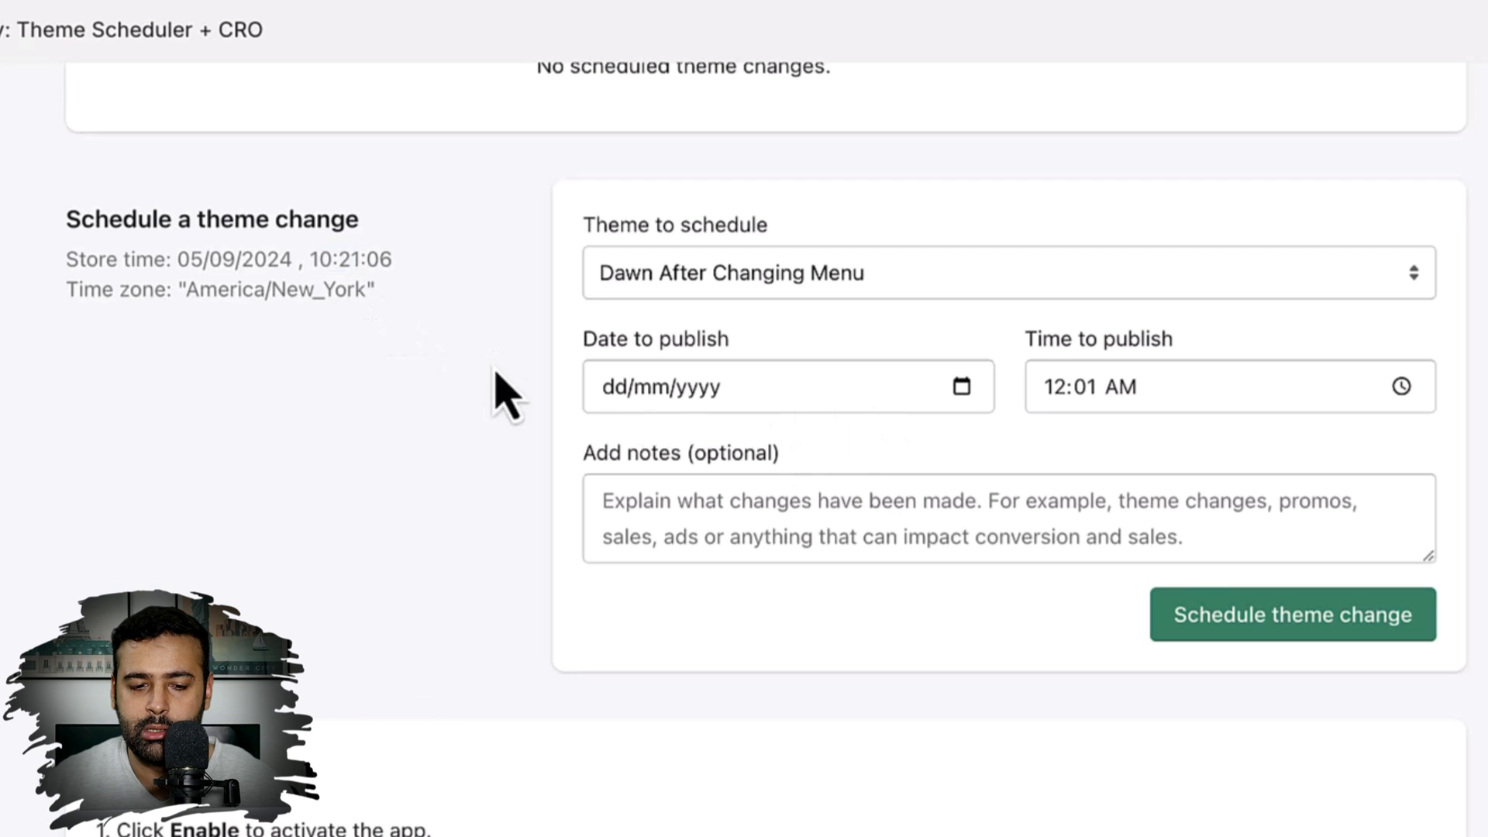
Enter publish date 05/09/2024 and publish time 10:25 AM for Dawn After Changing Menu
click(787, 386)
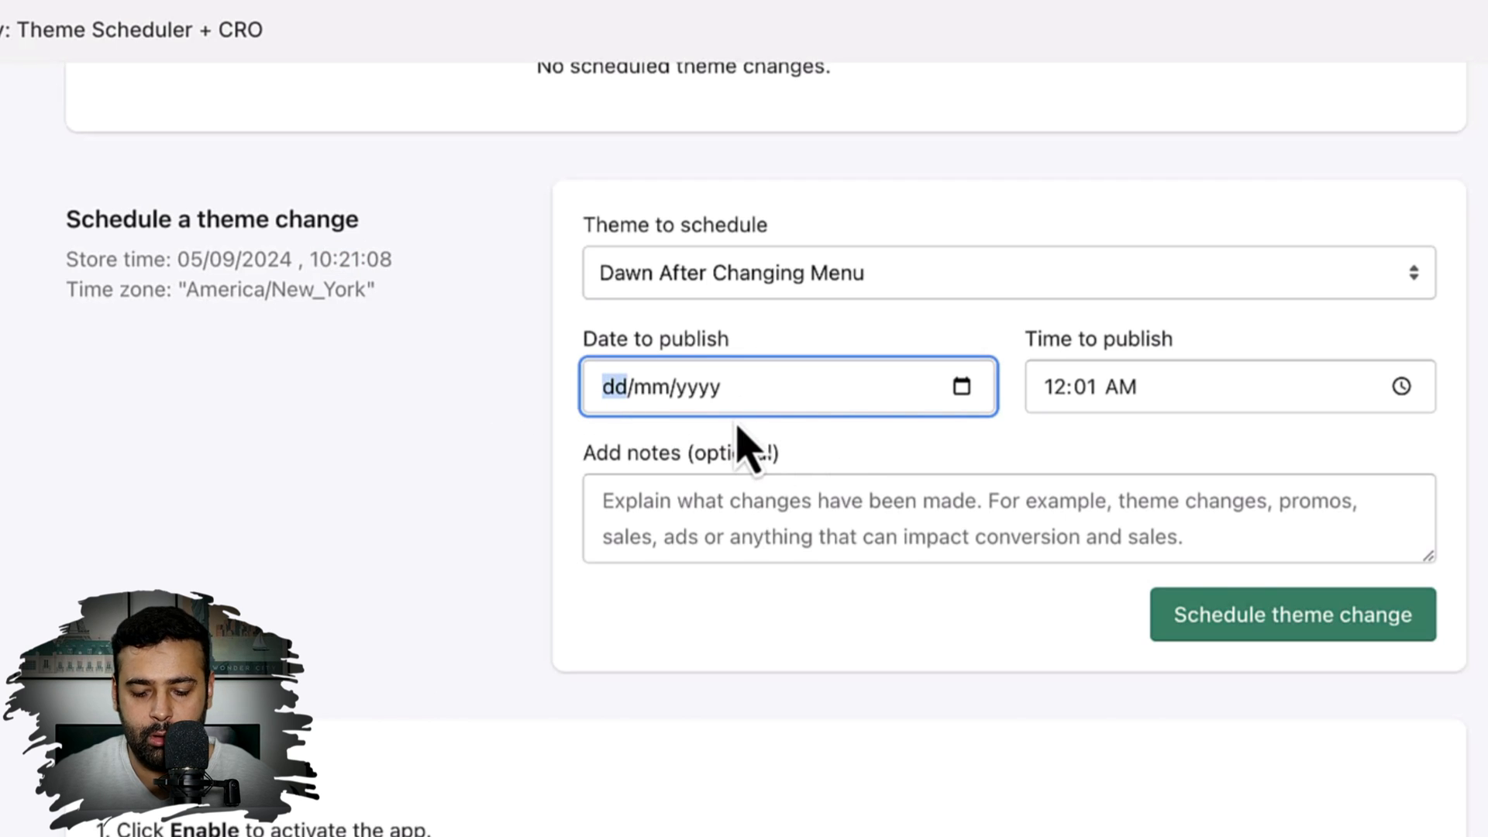
text(05/mm/yyyy)
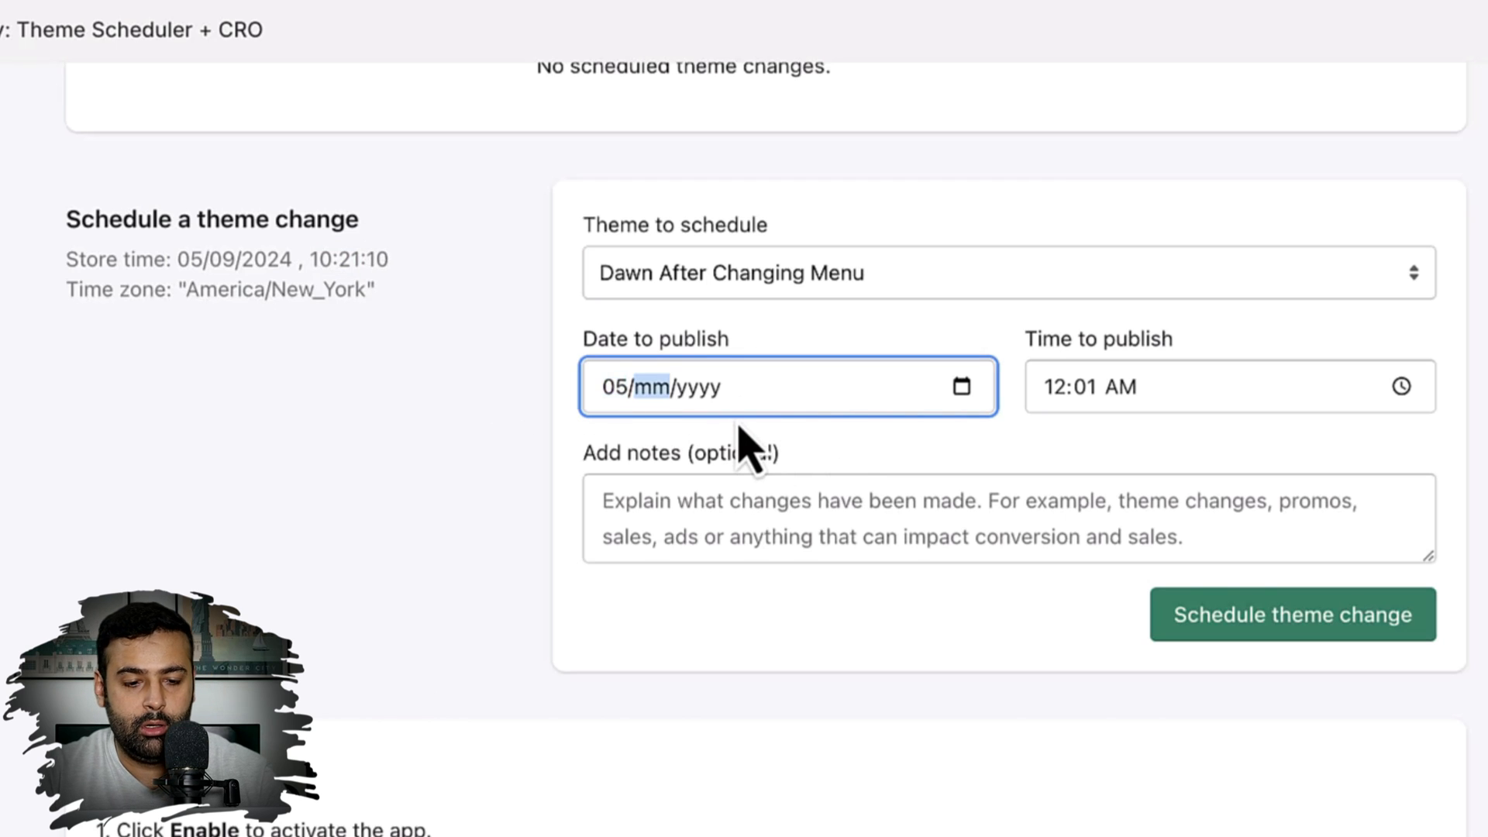
text(09/2024)
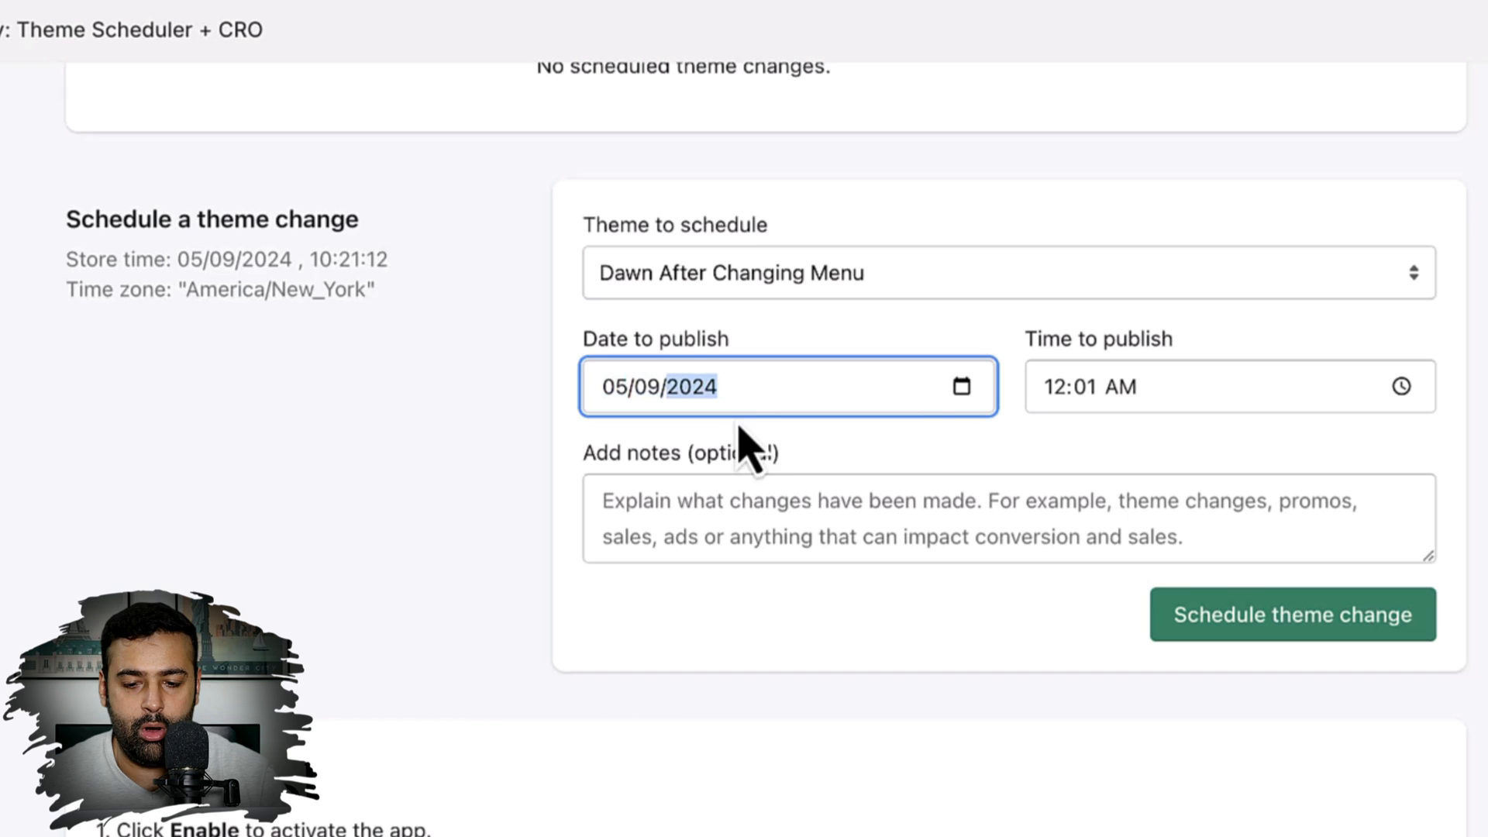
mouse_move(580, 377)
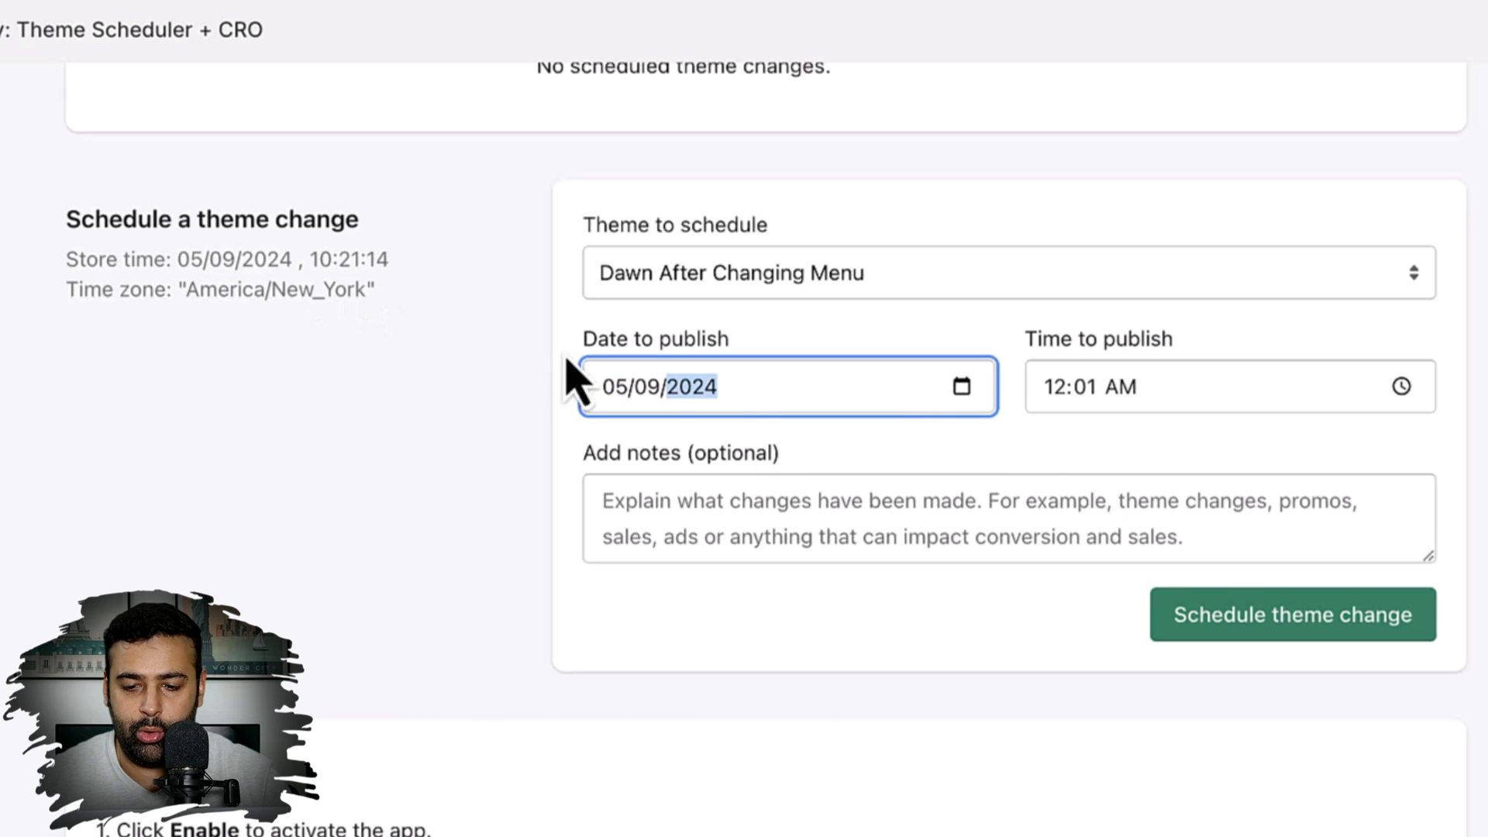
click(1230, 386)
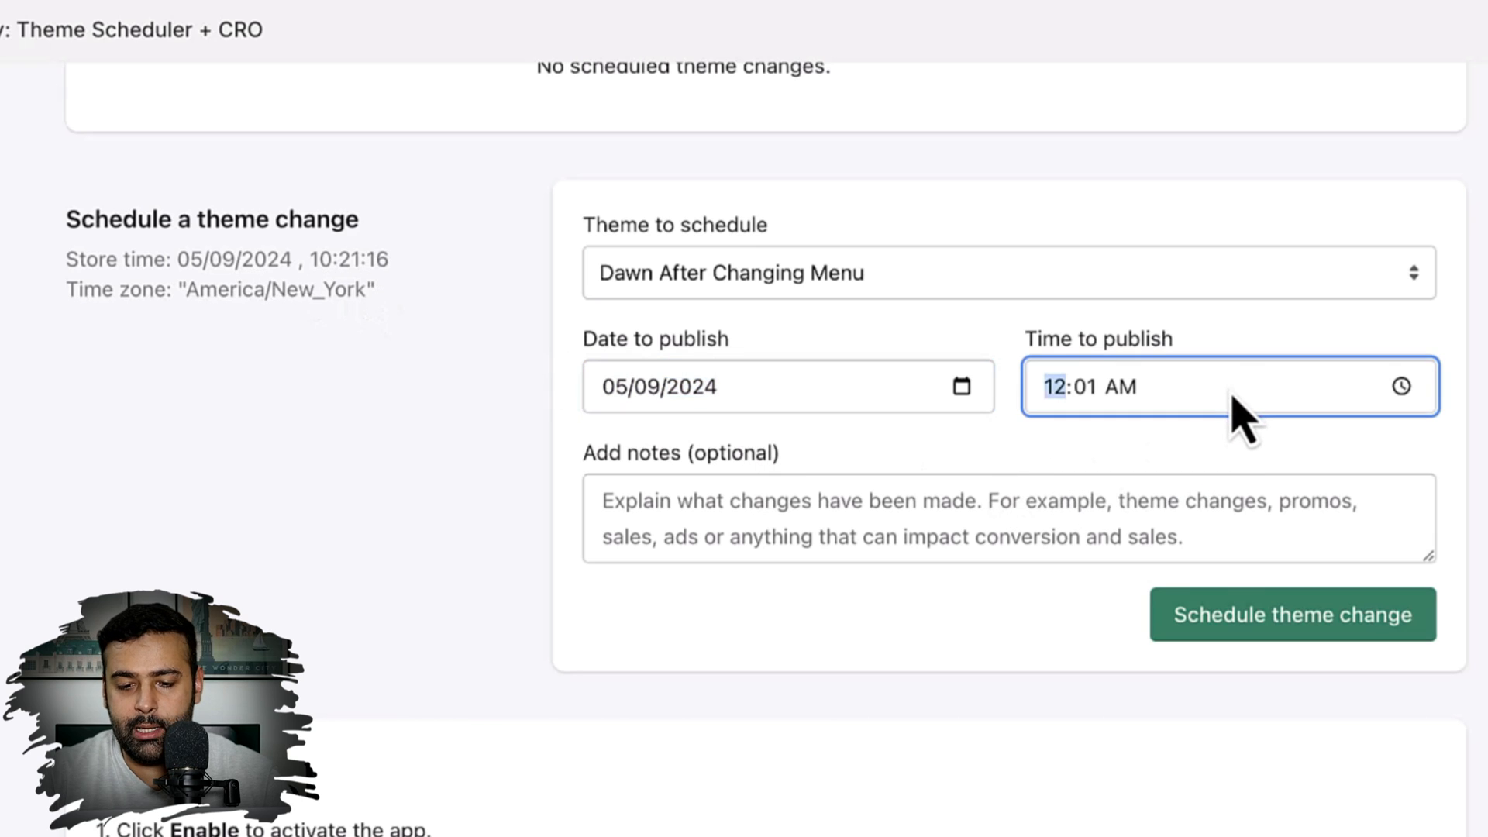
text(10)
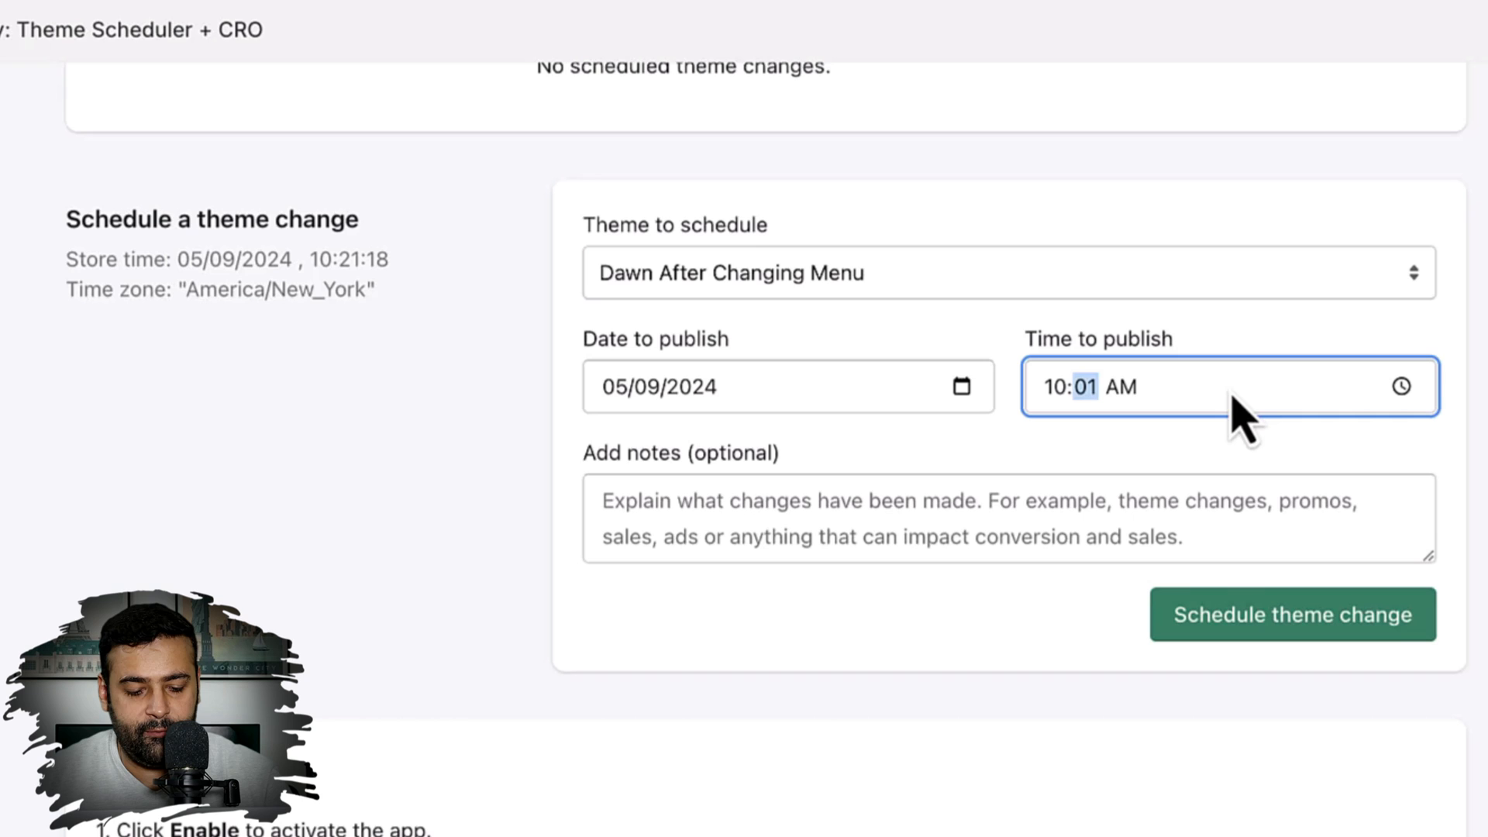
text(25)
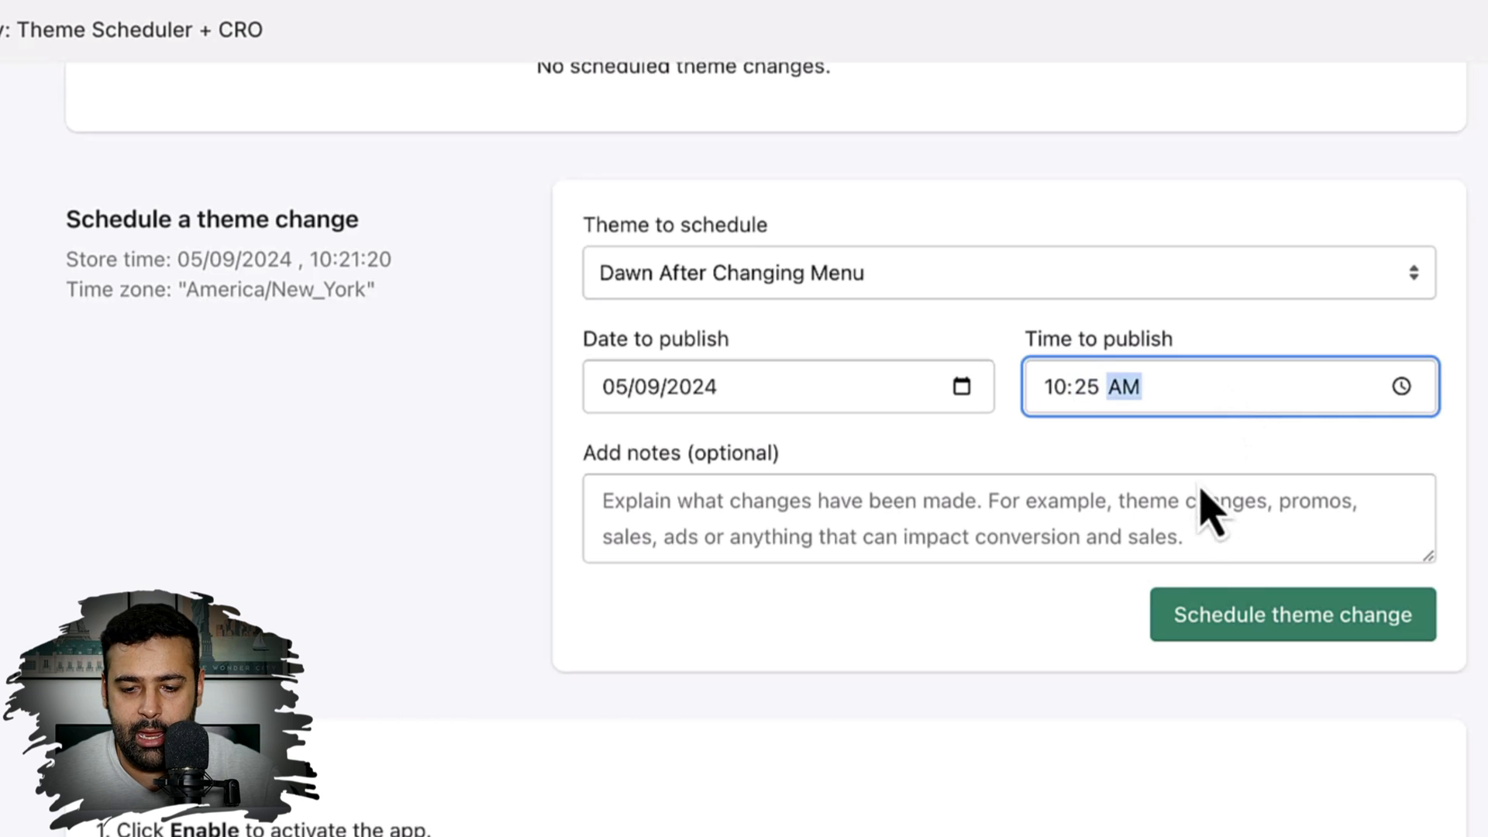
click(1009, 520)
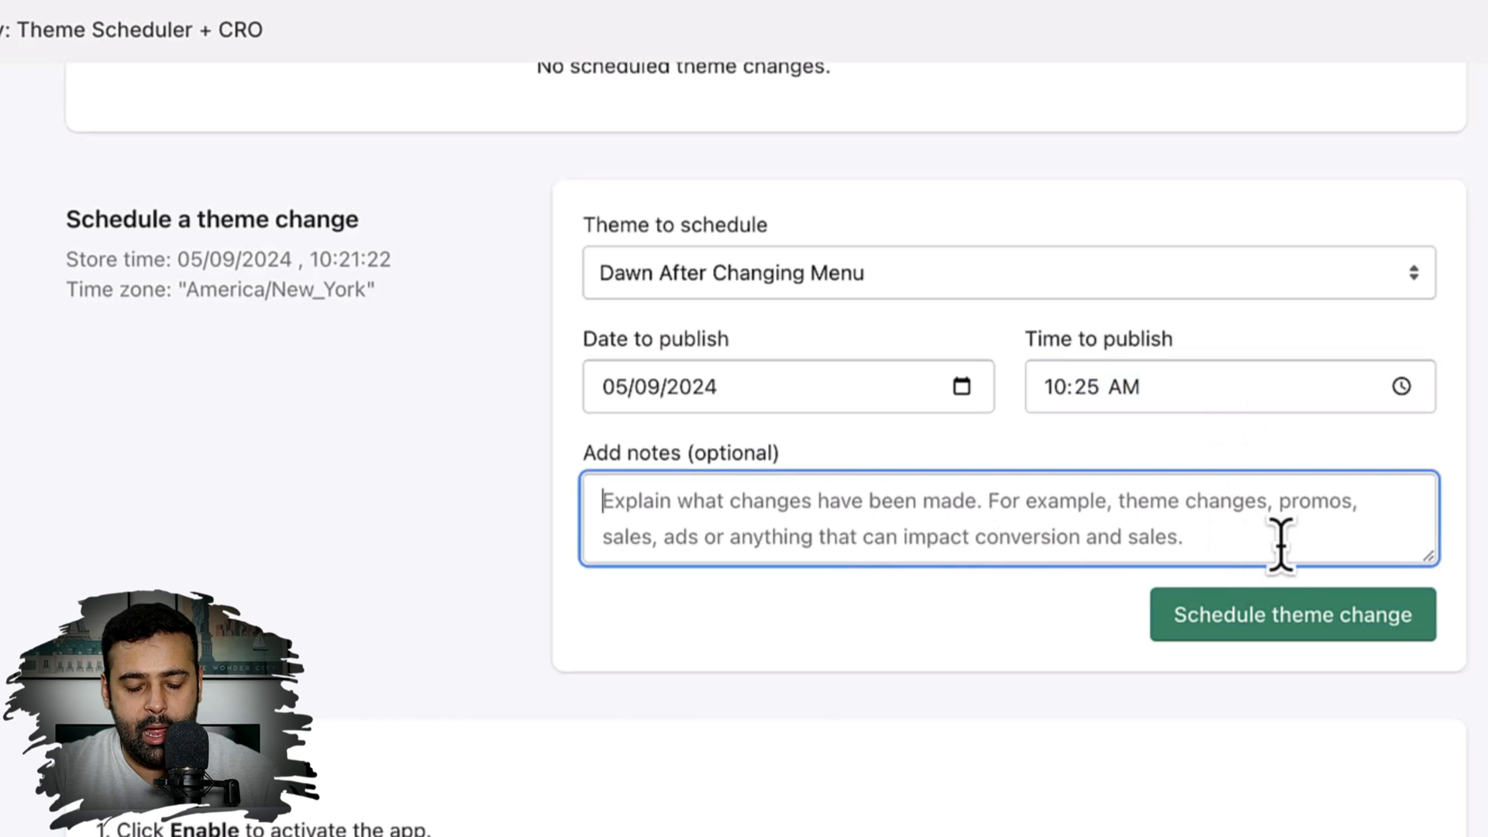
Add a note about checking CRO impact of the menu change, then schedule the theme change
text(I have change)
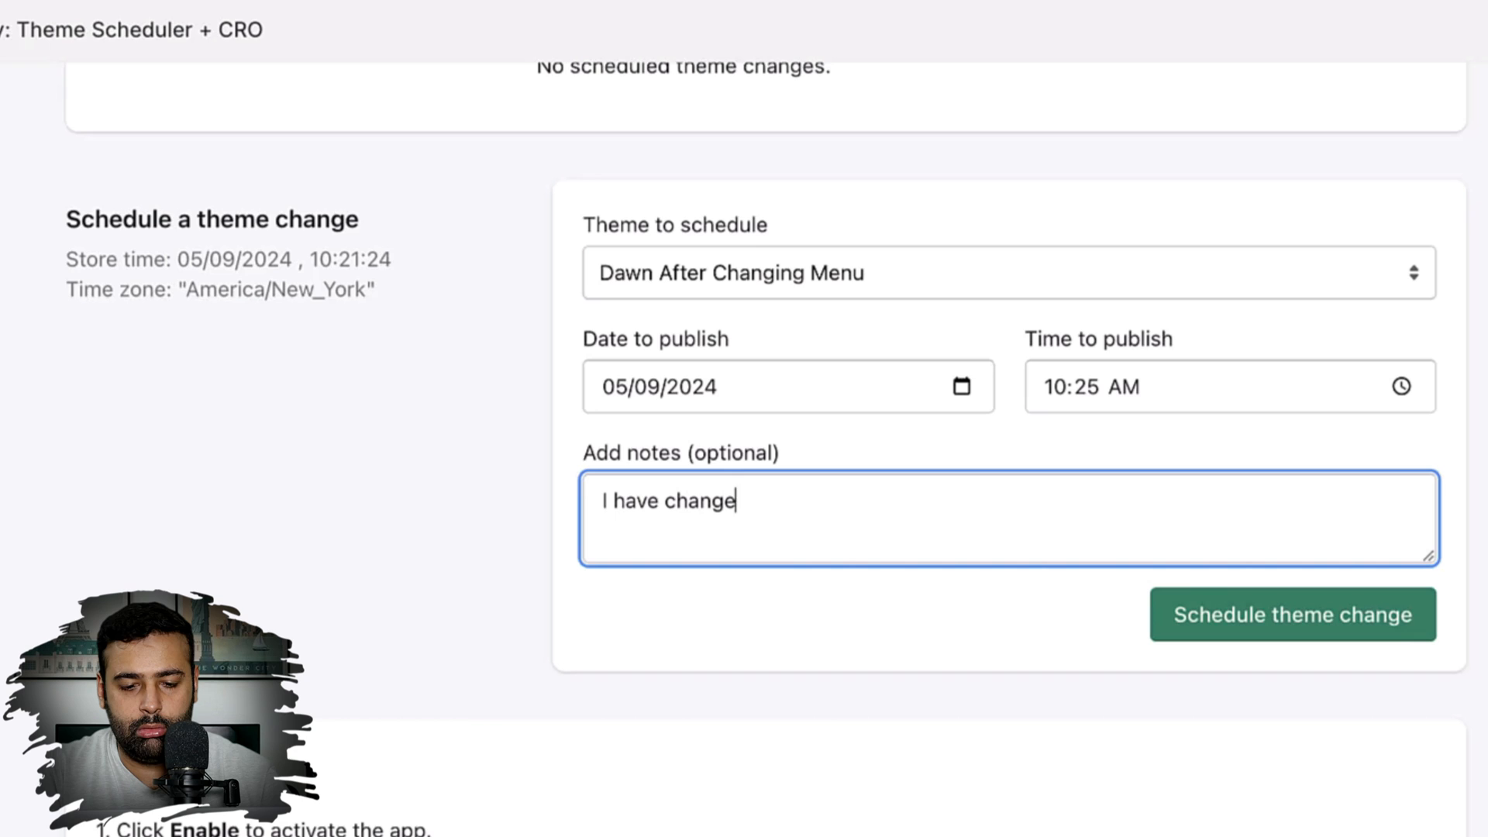
text(d the menu item)
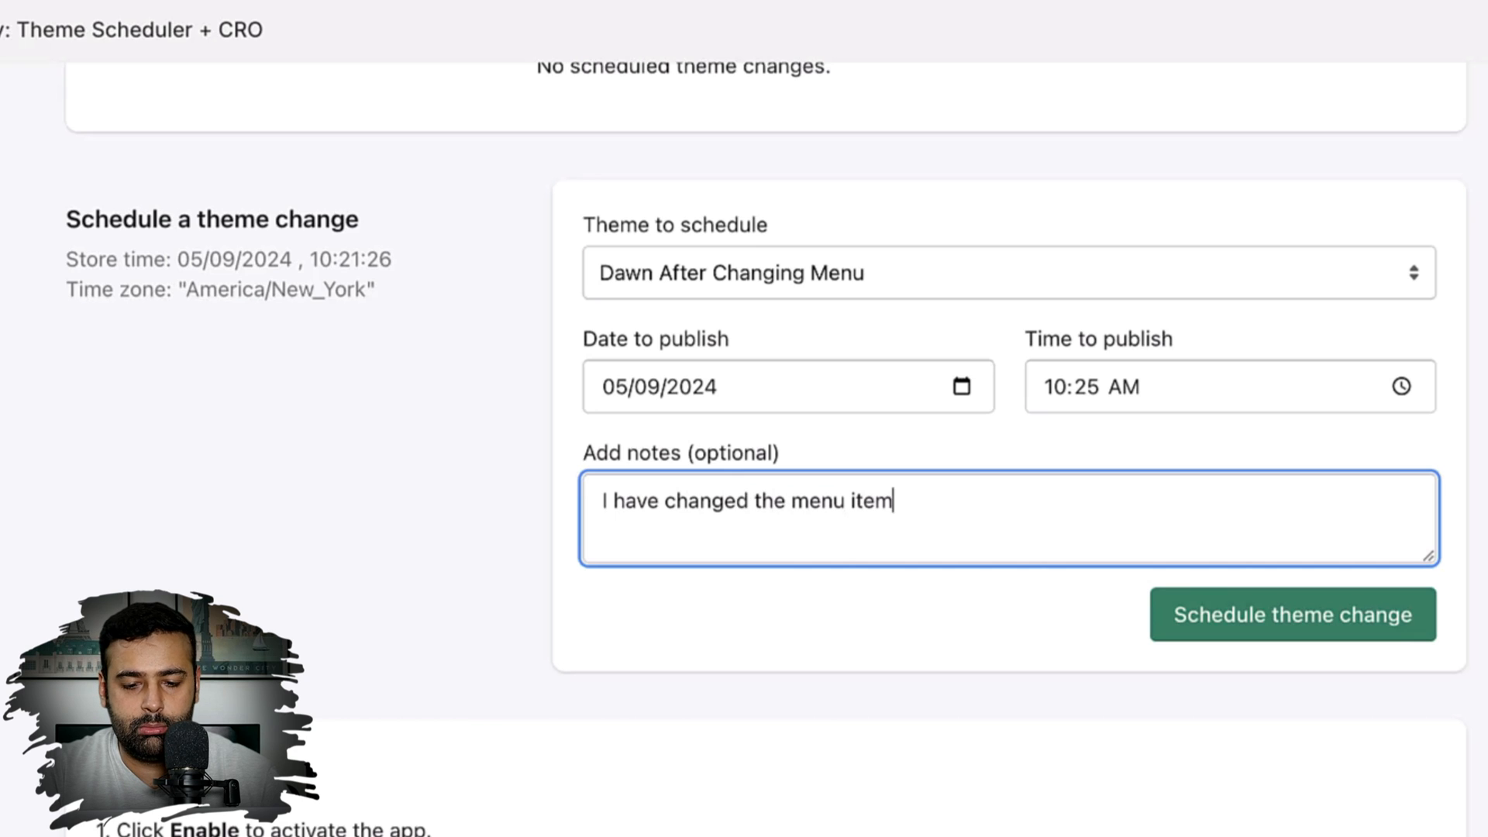
text(to not)
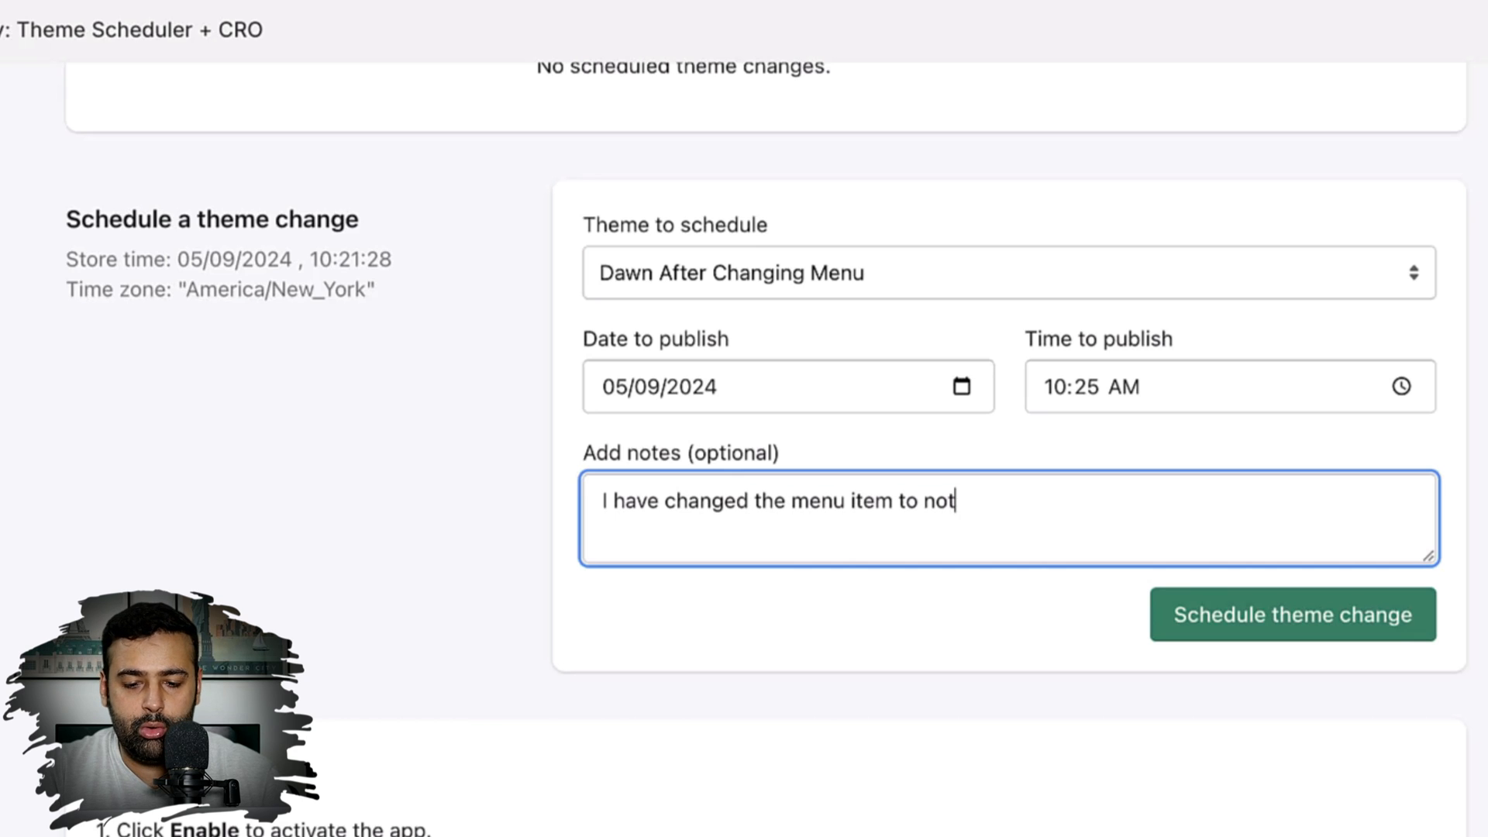
text(e is there is)
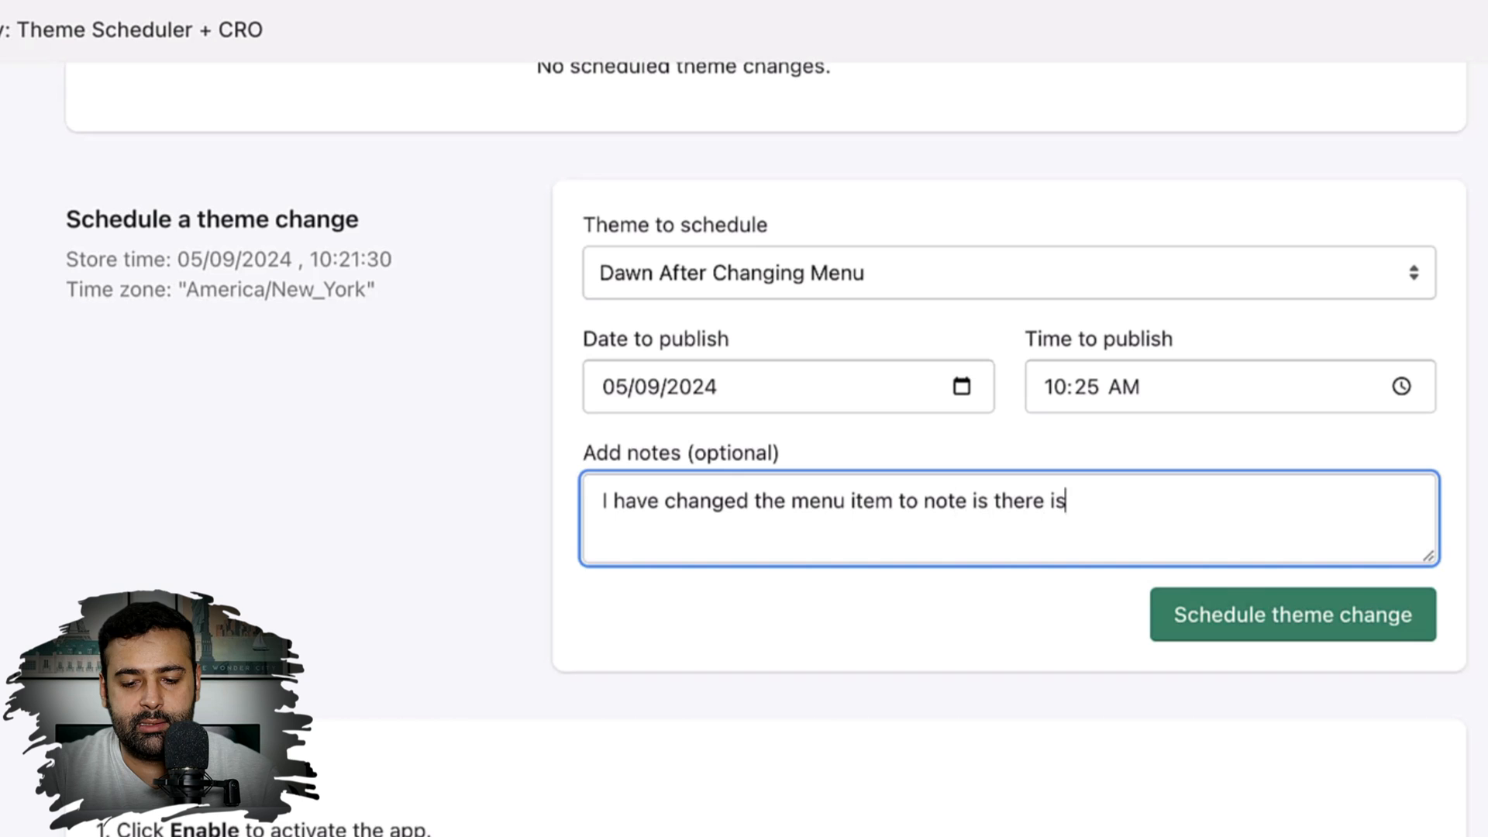
text(any differen)
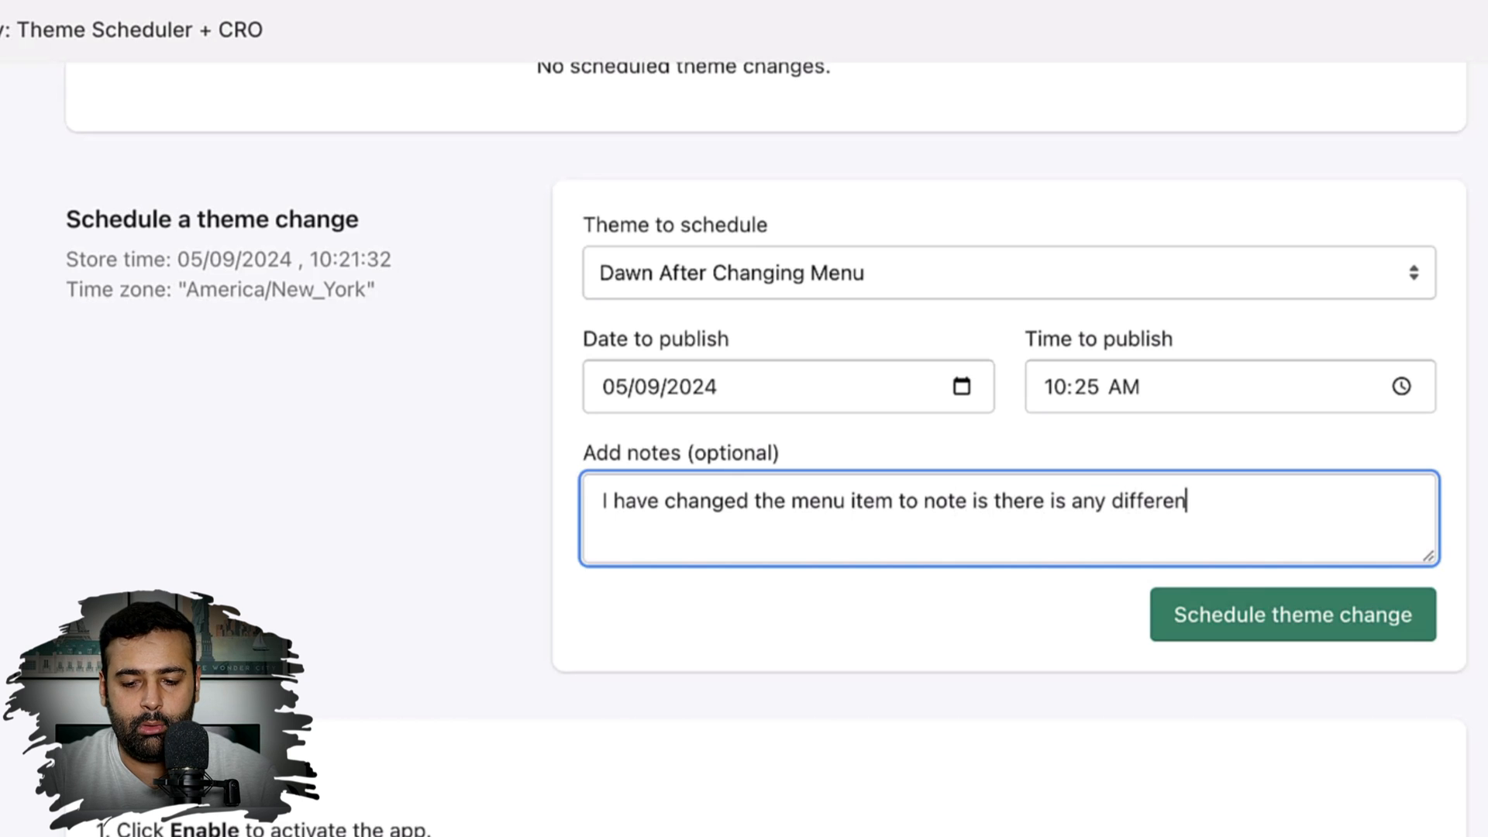
text(ce in CRO)
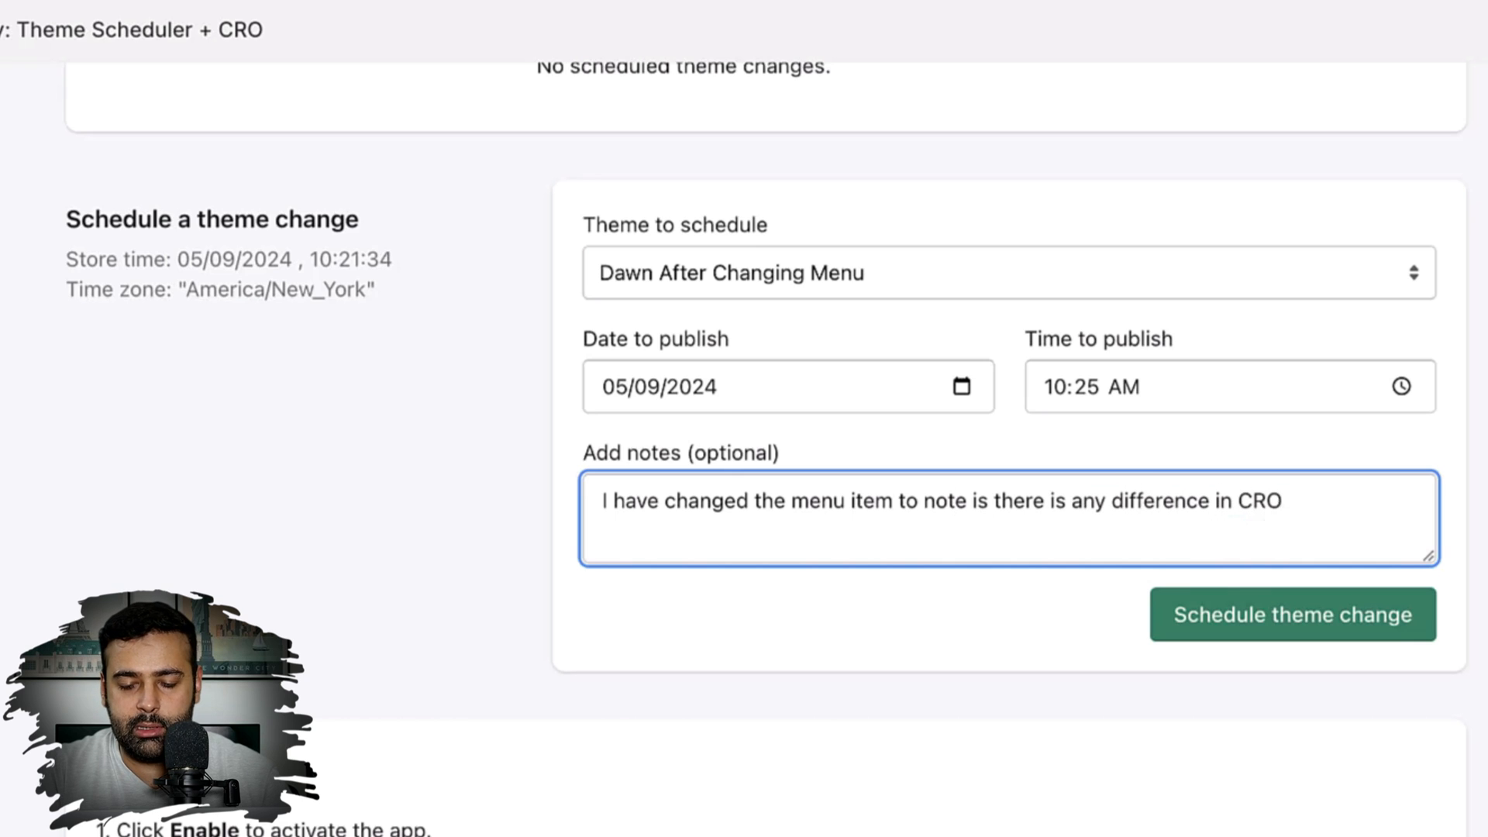
text(. When)
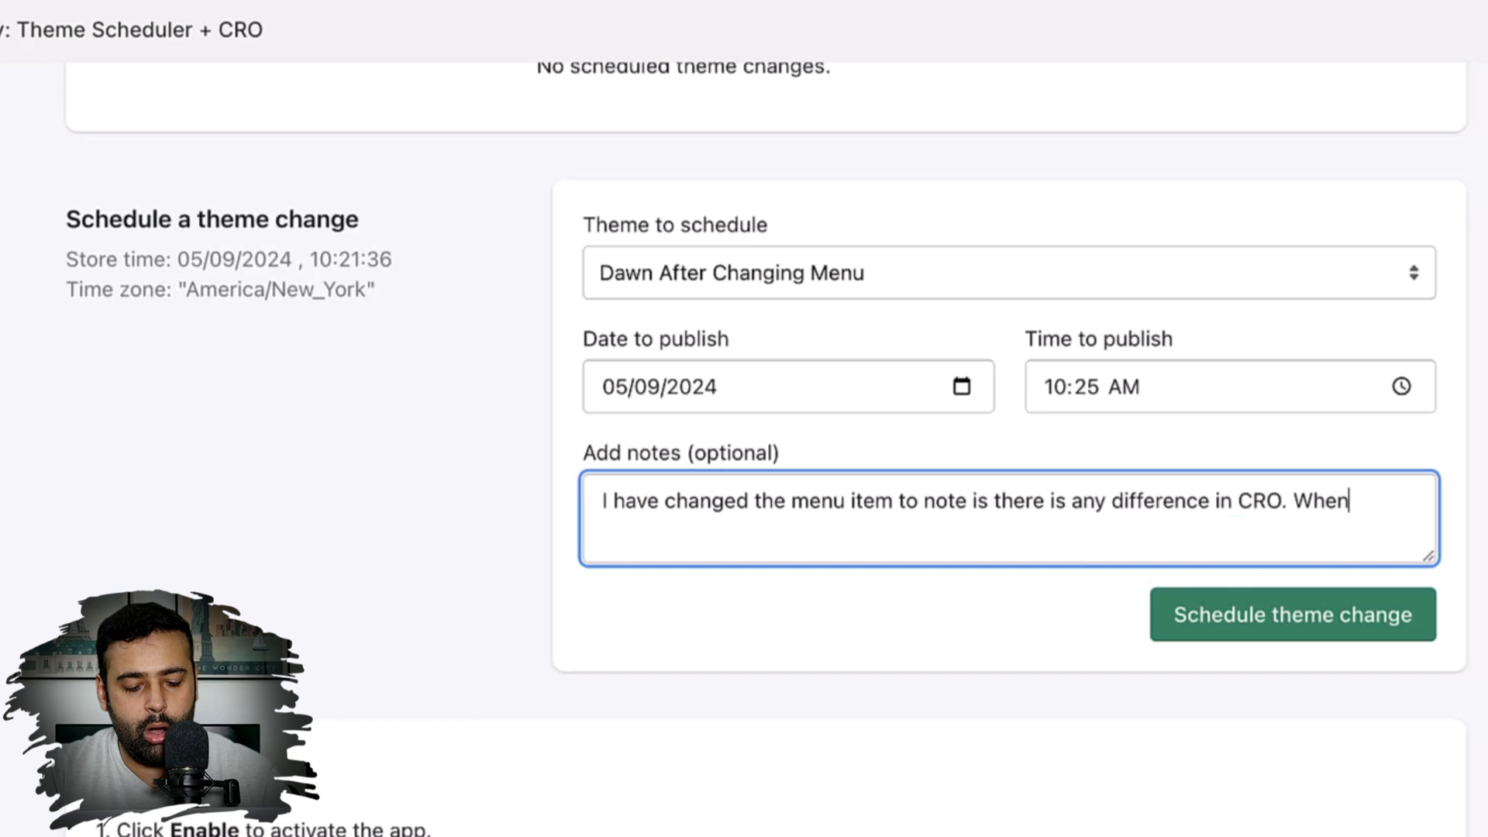
text(ther)
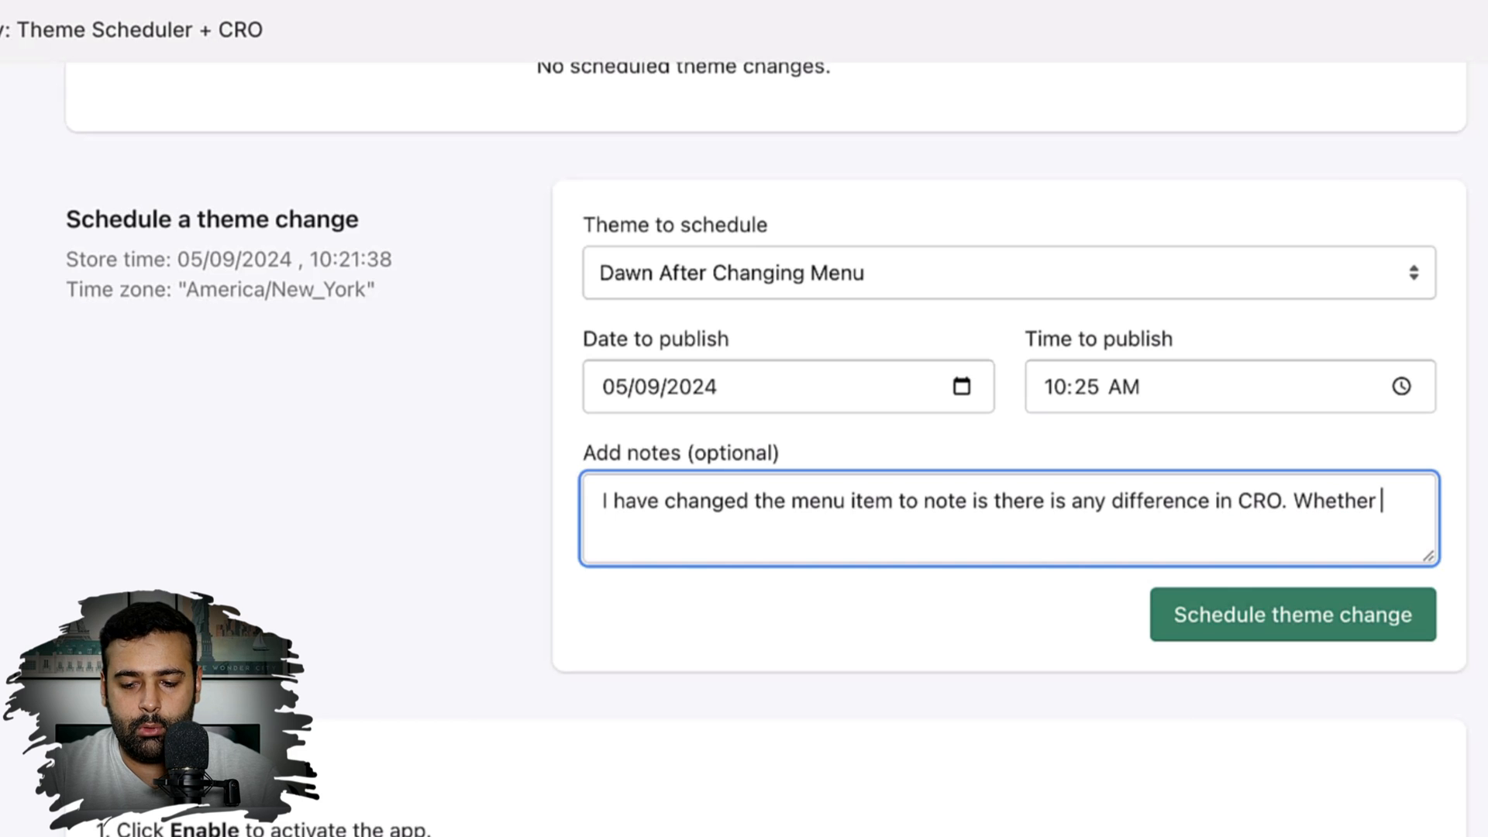
text(it got imrp)
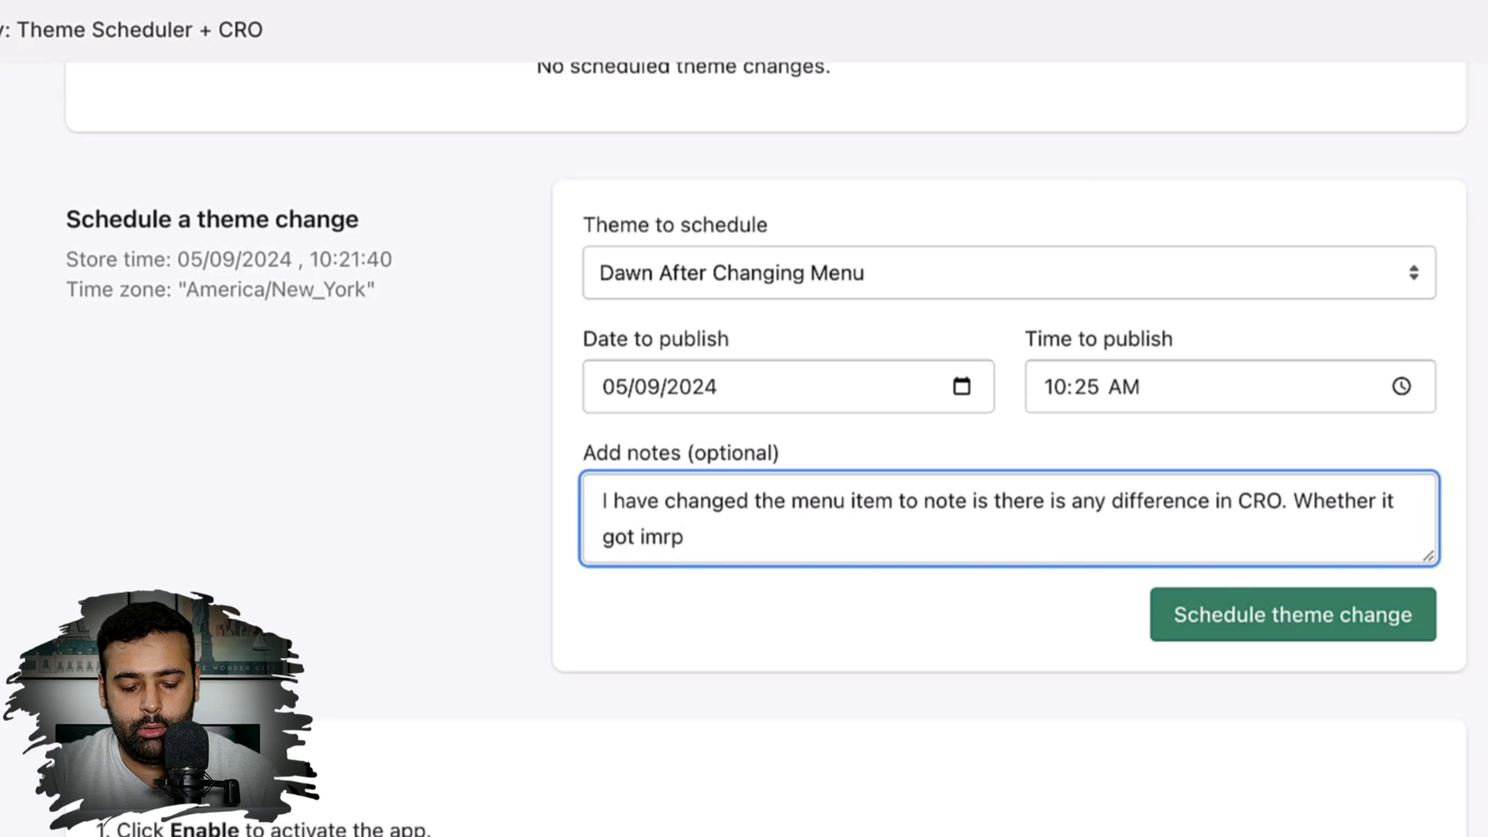
text(improv)
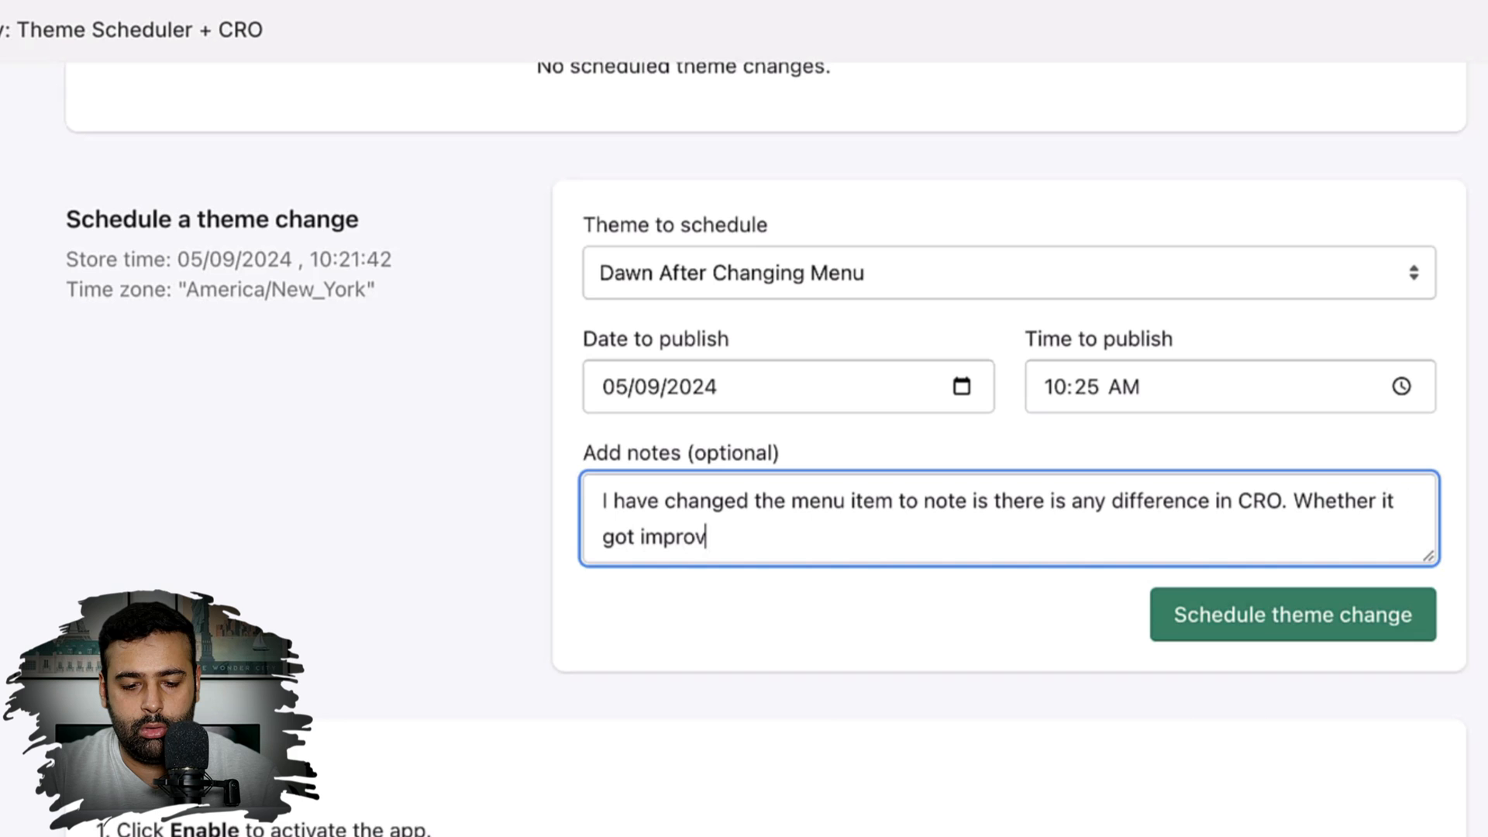
text(ed or)
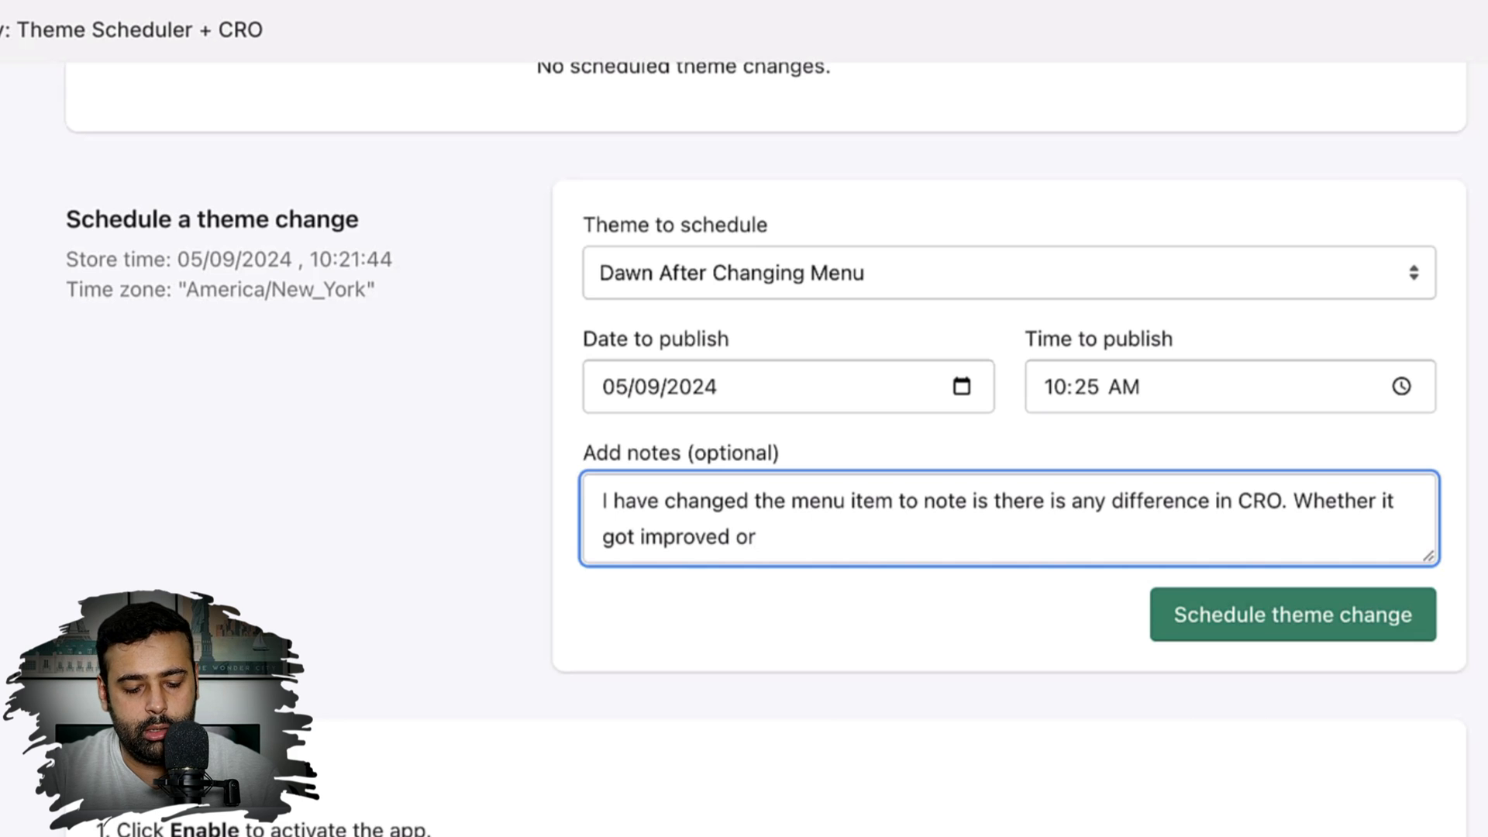
text(detr)
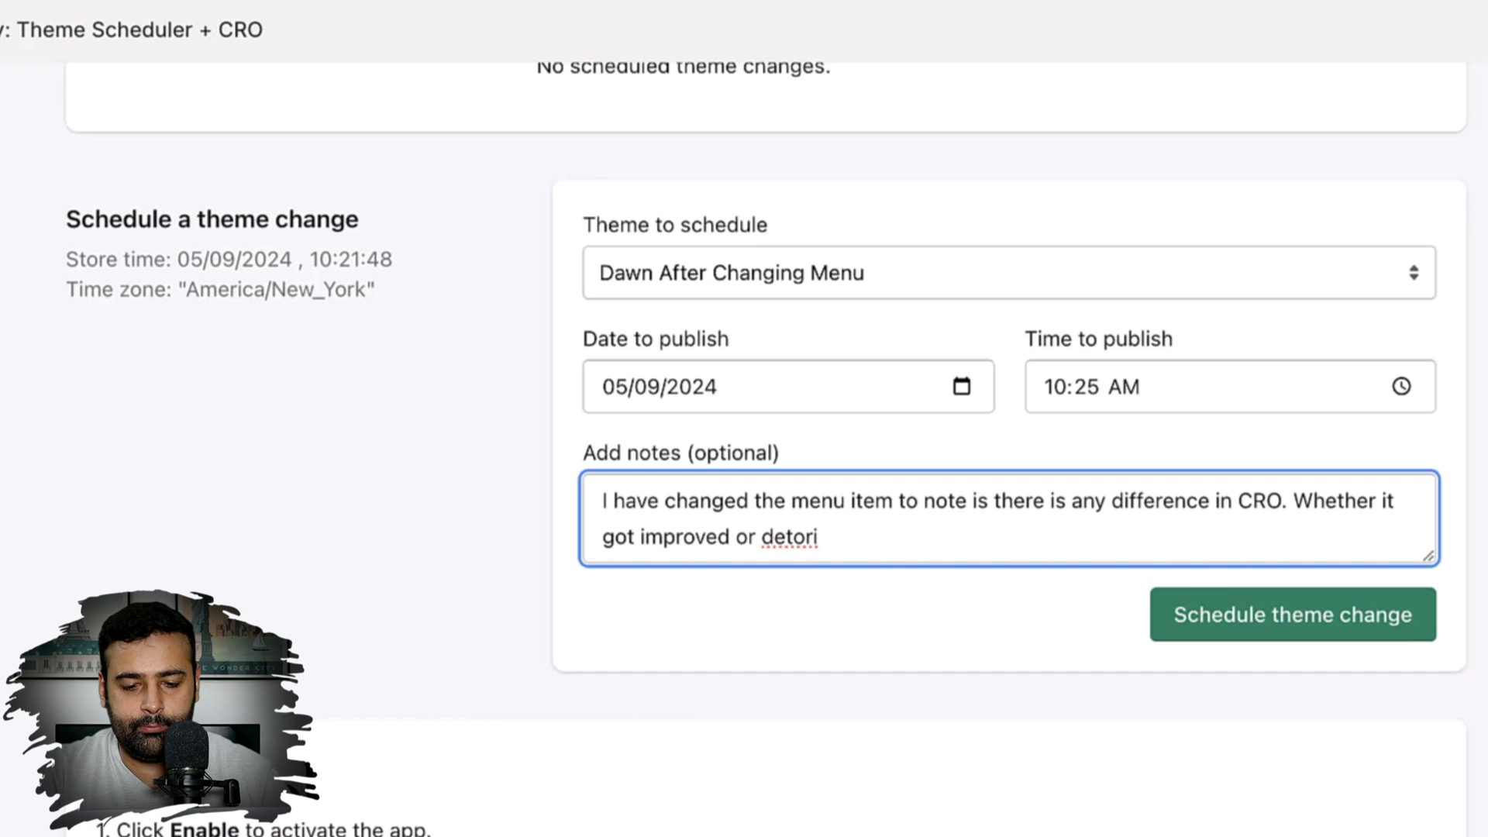
text(orated.)
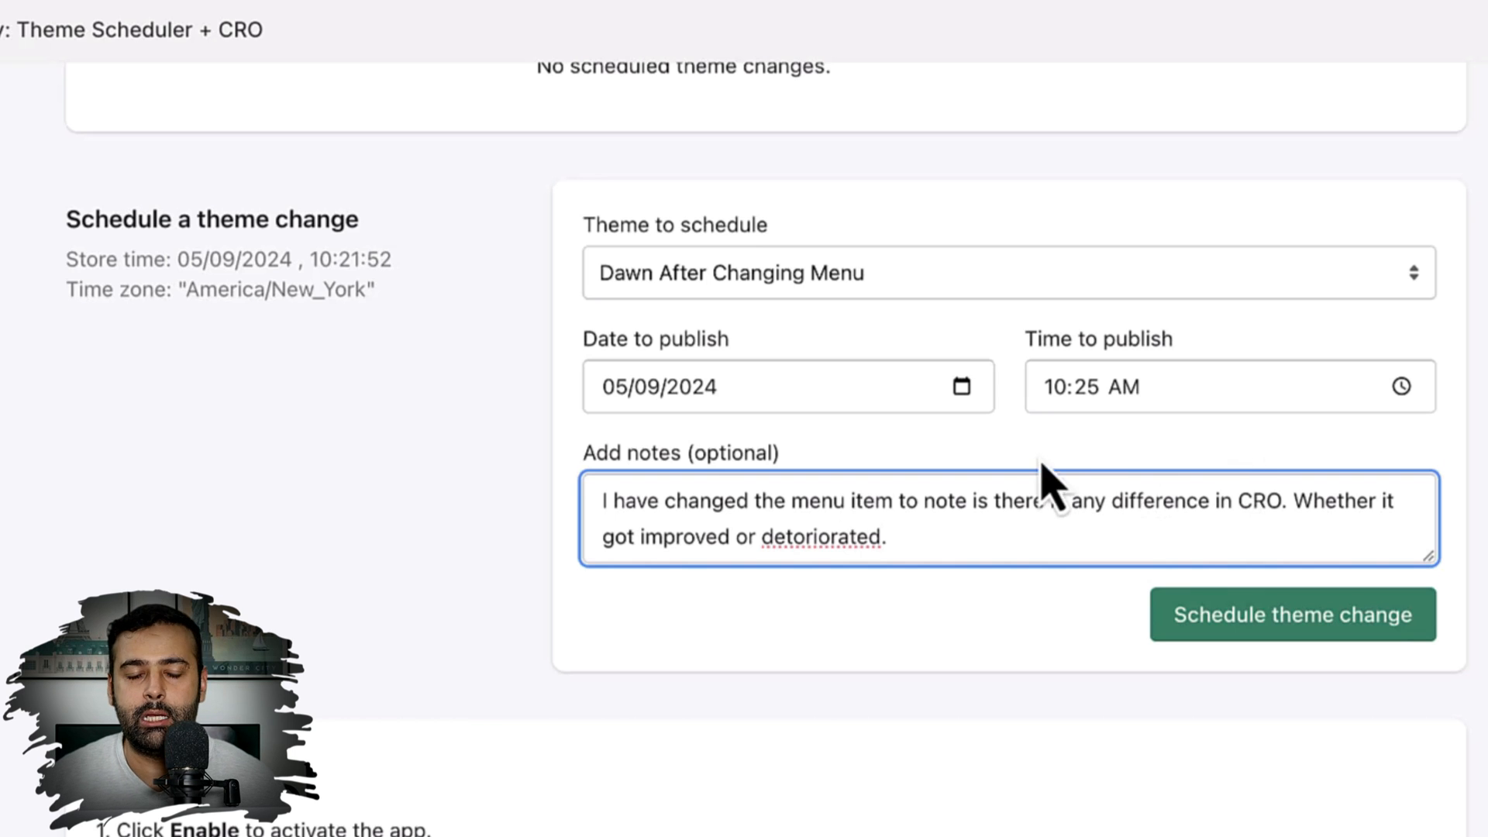
mouse_move(1279, 651)
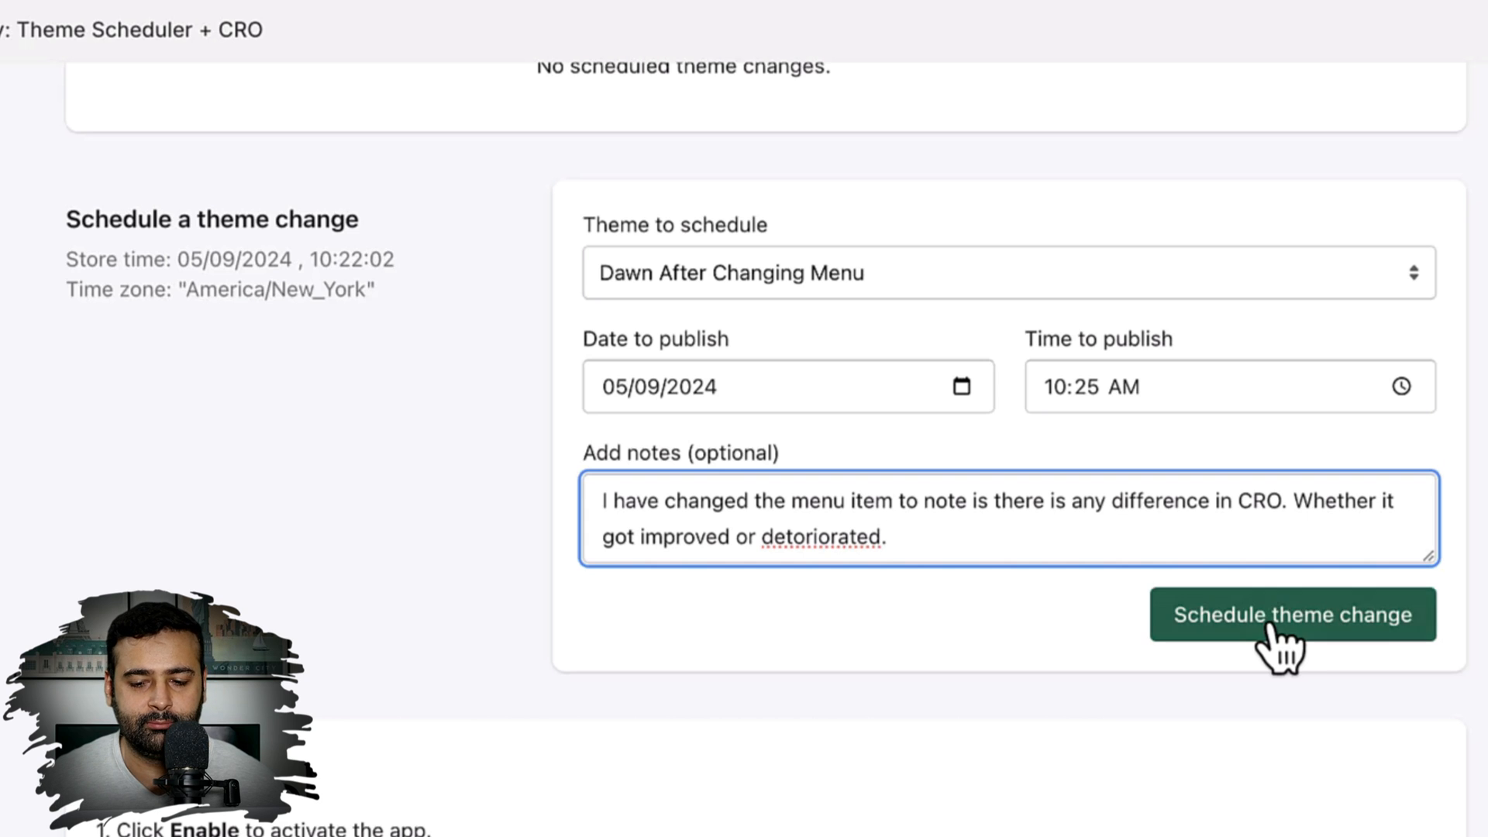
click(1292, 614)
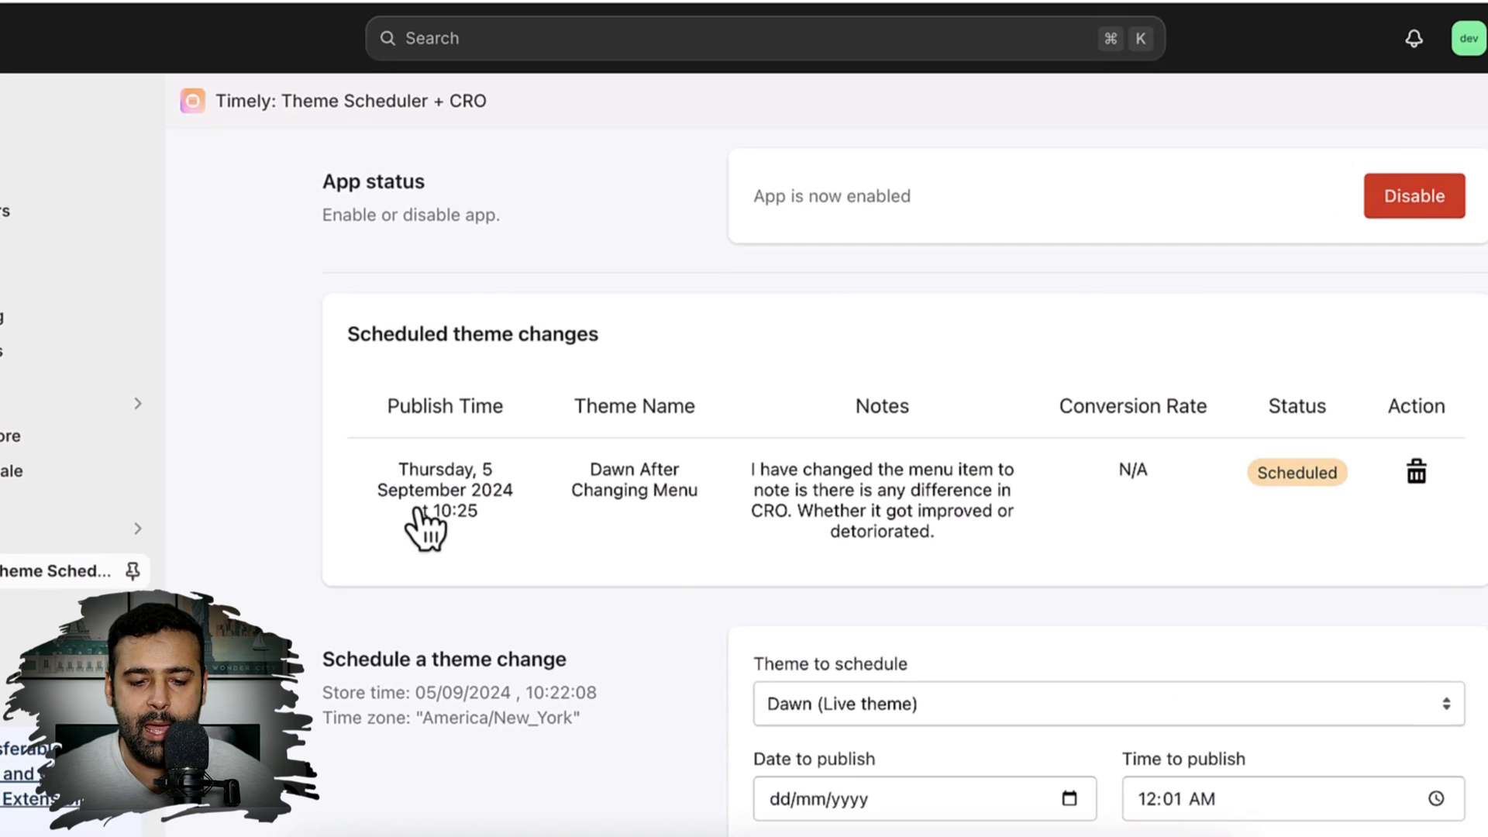
mouse_move(402, 406)
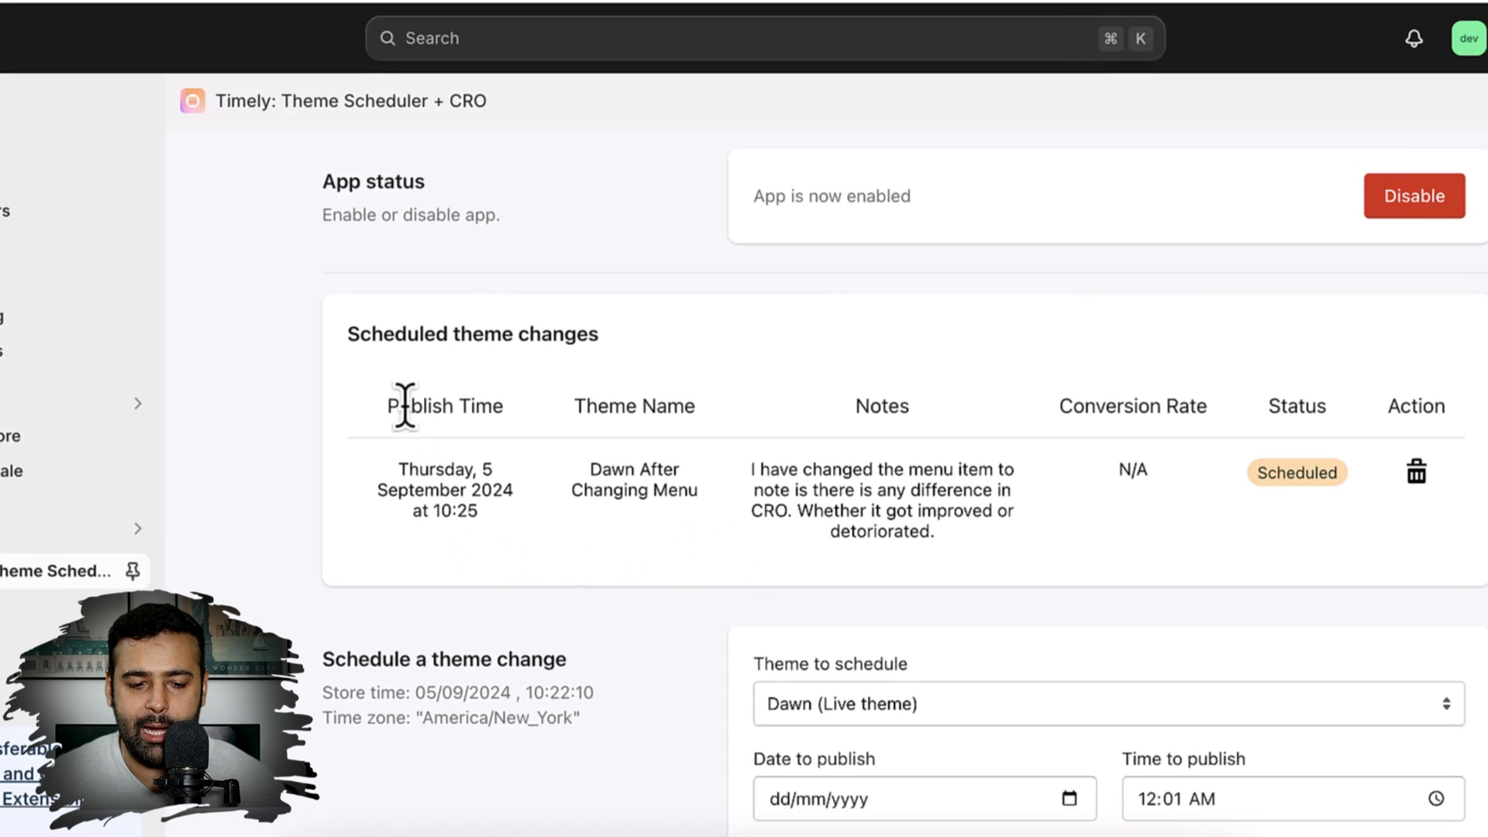
mouse_move(617, 489)
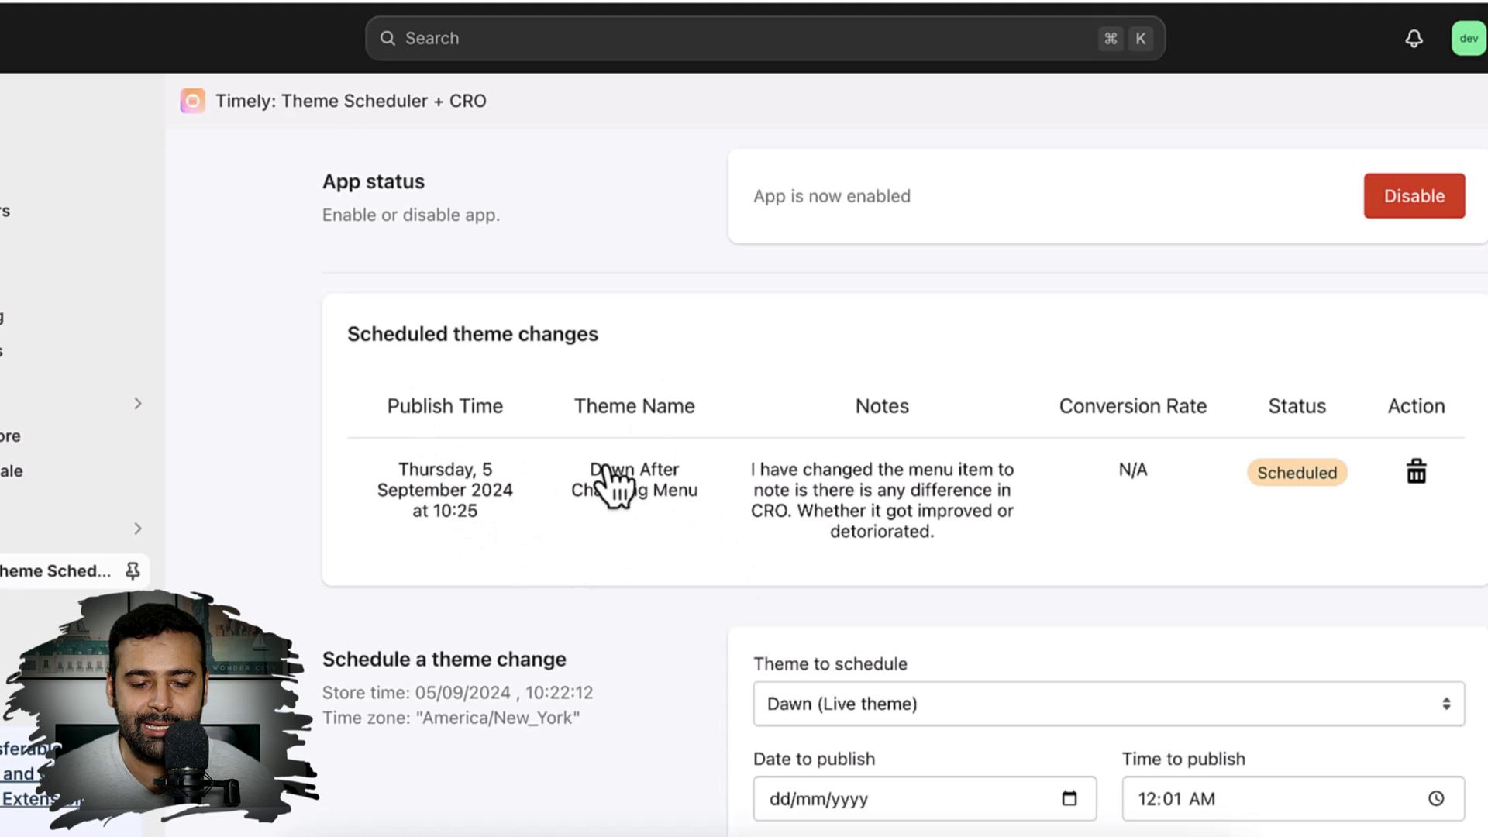
mouse_move(1015, 532)
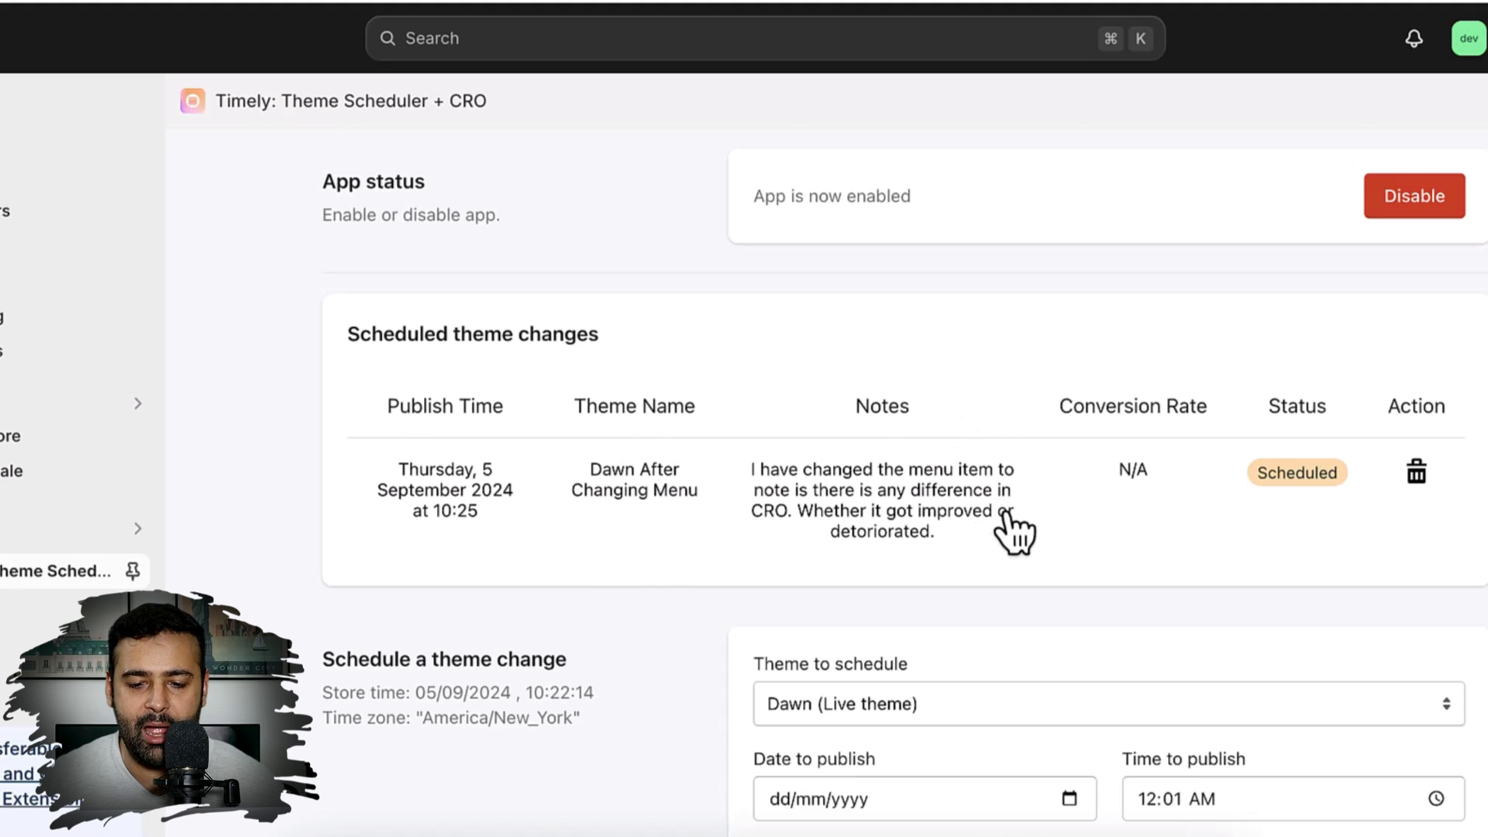
mouse_move(1162, 489)
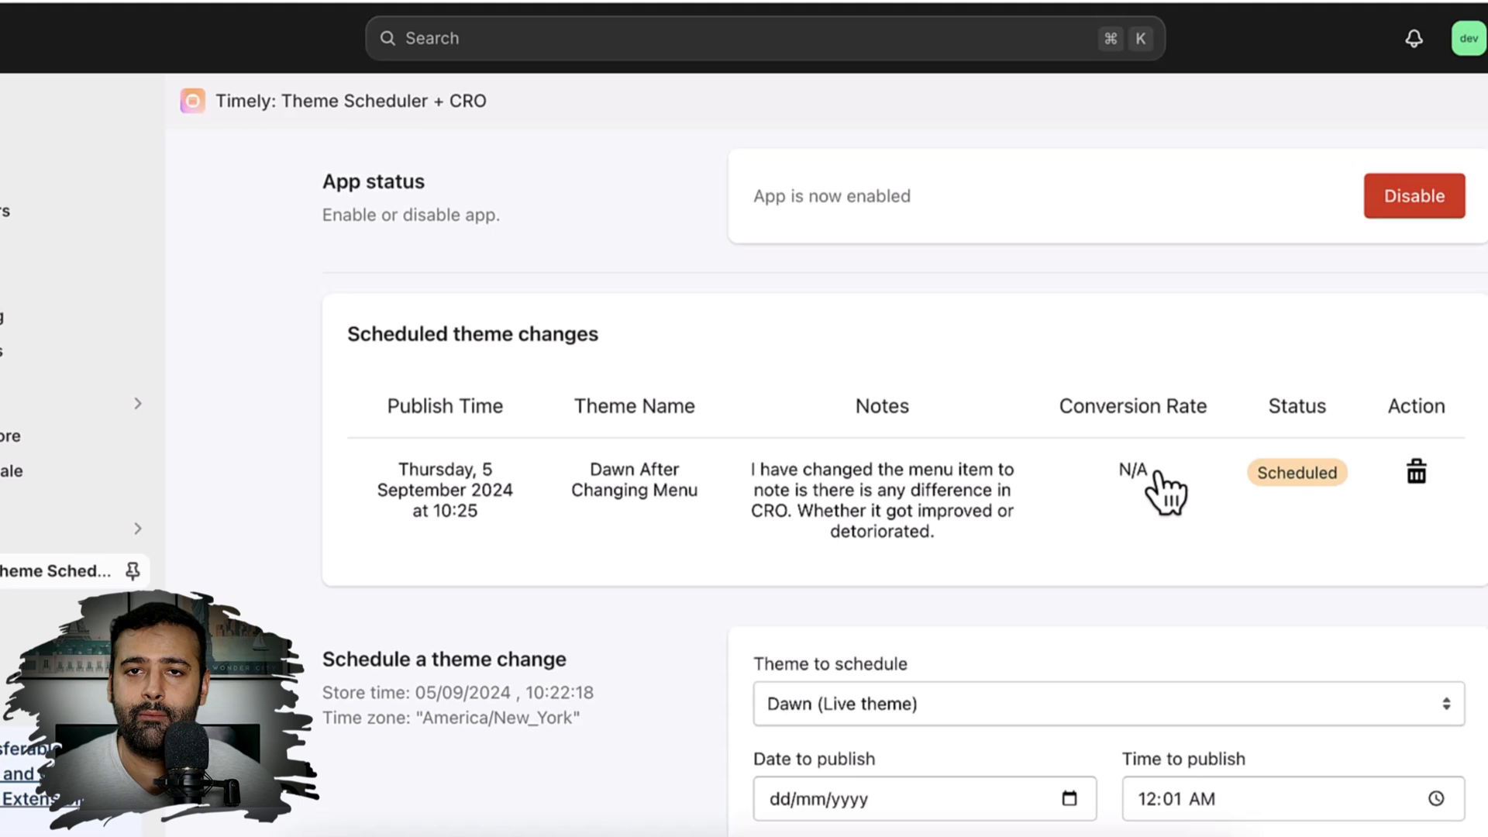
mouse_move(1157, 508)
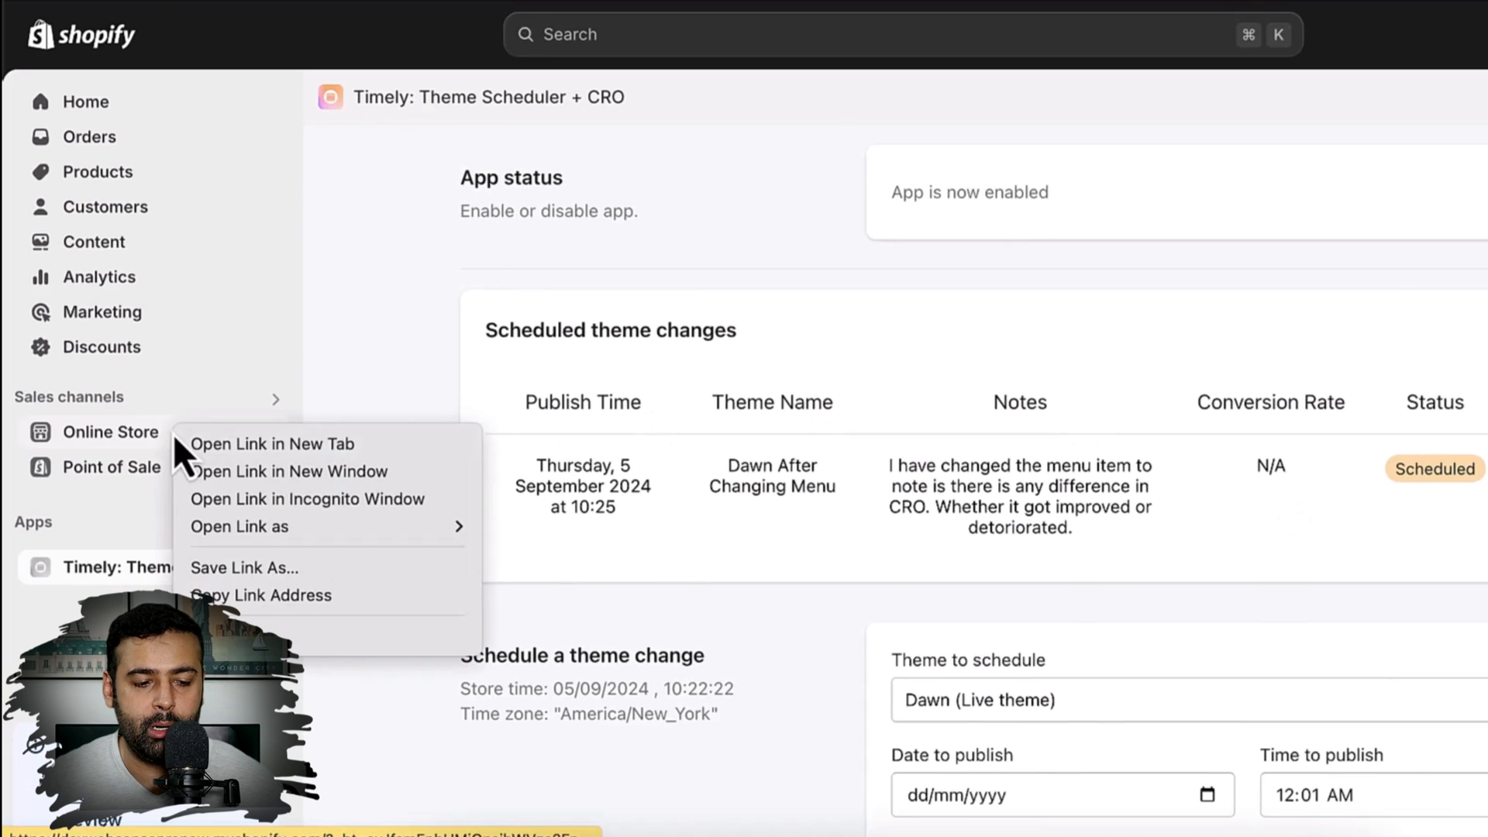
Open Online Store Themes in a new tab and scroll to the current theme and Theme library
click(272, 445)
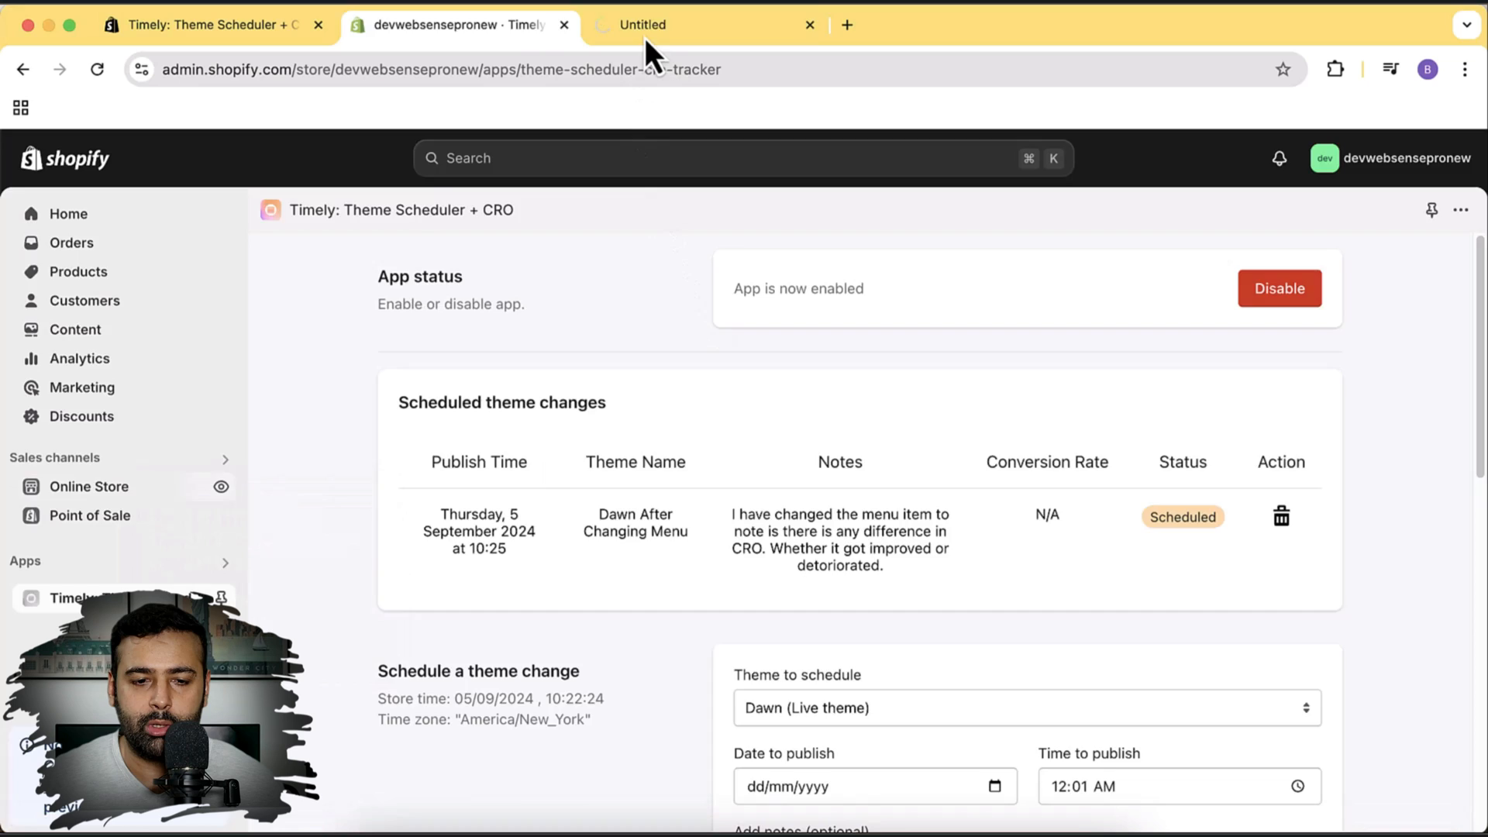
click(684, 25)
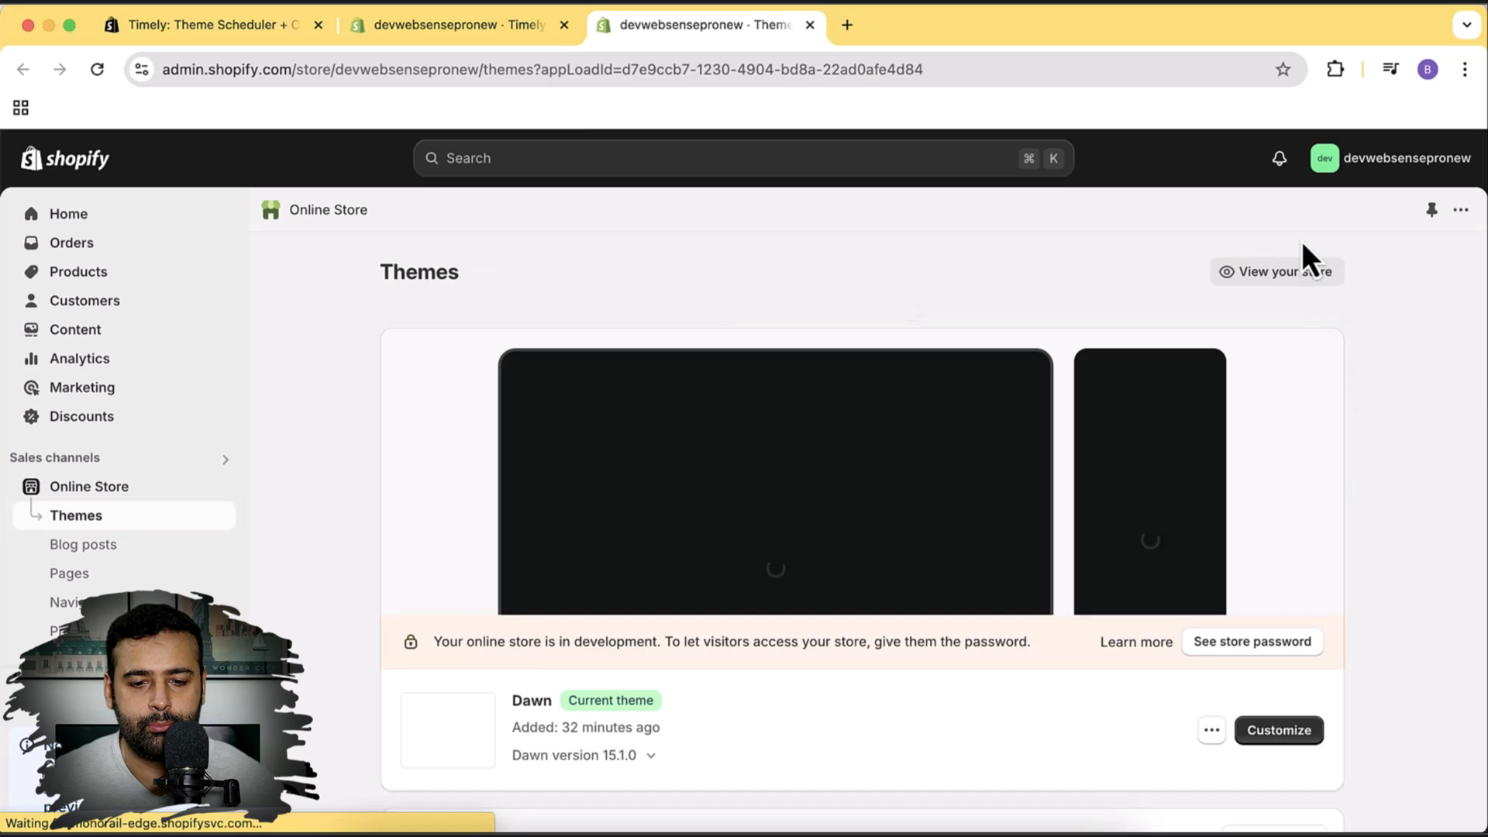
scroll(down, 3)
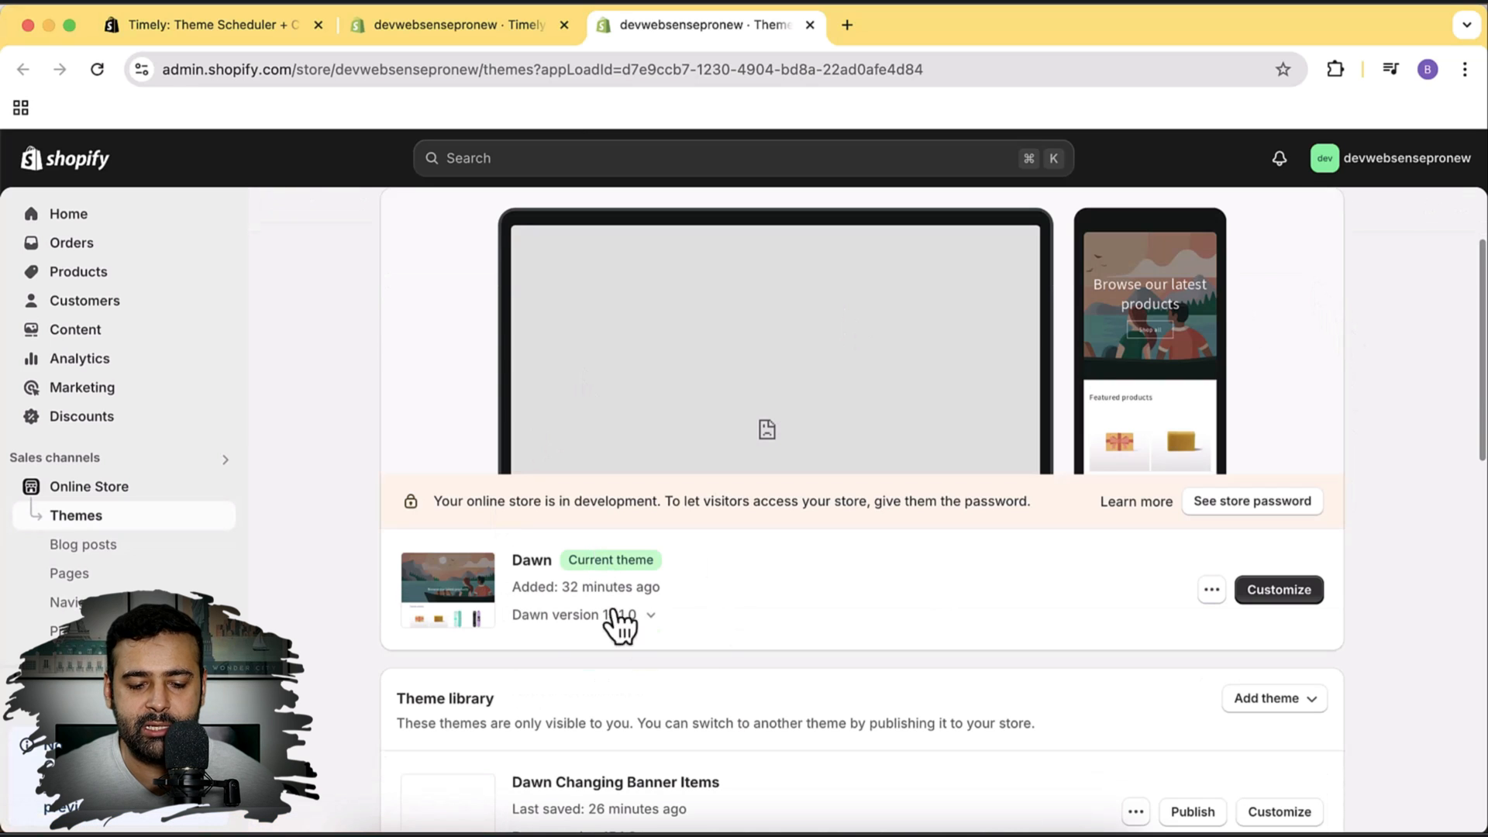
scroll(down, 3)
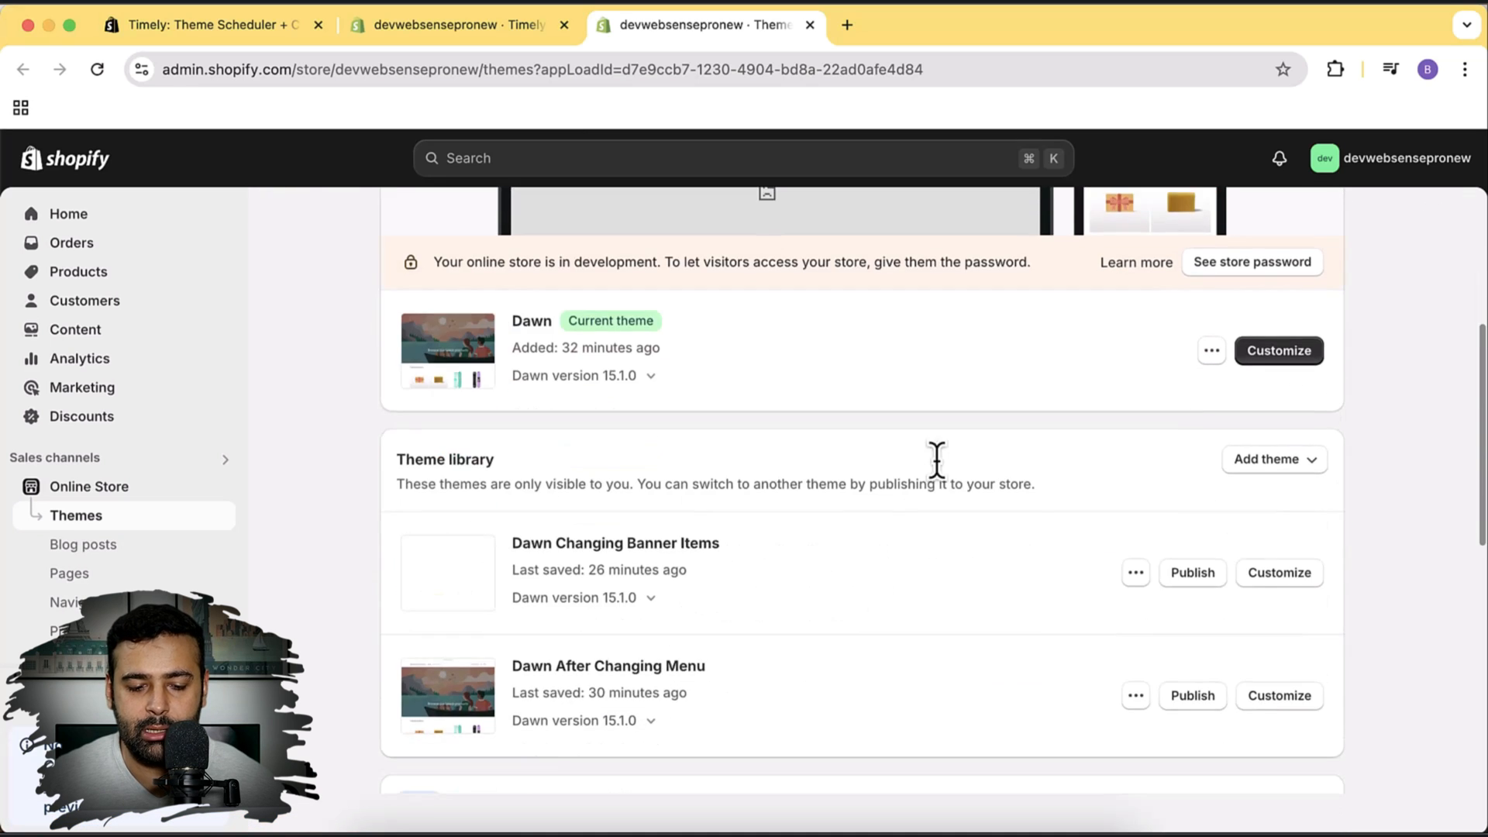
scroll(down, 3)
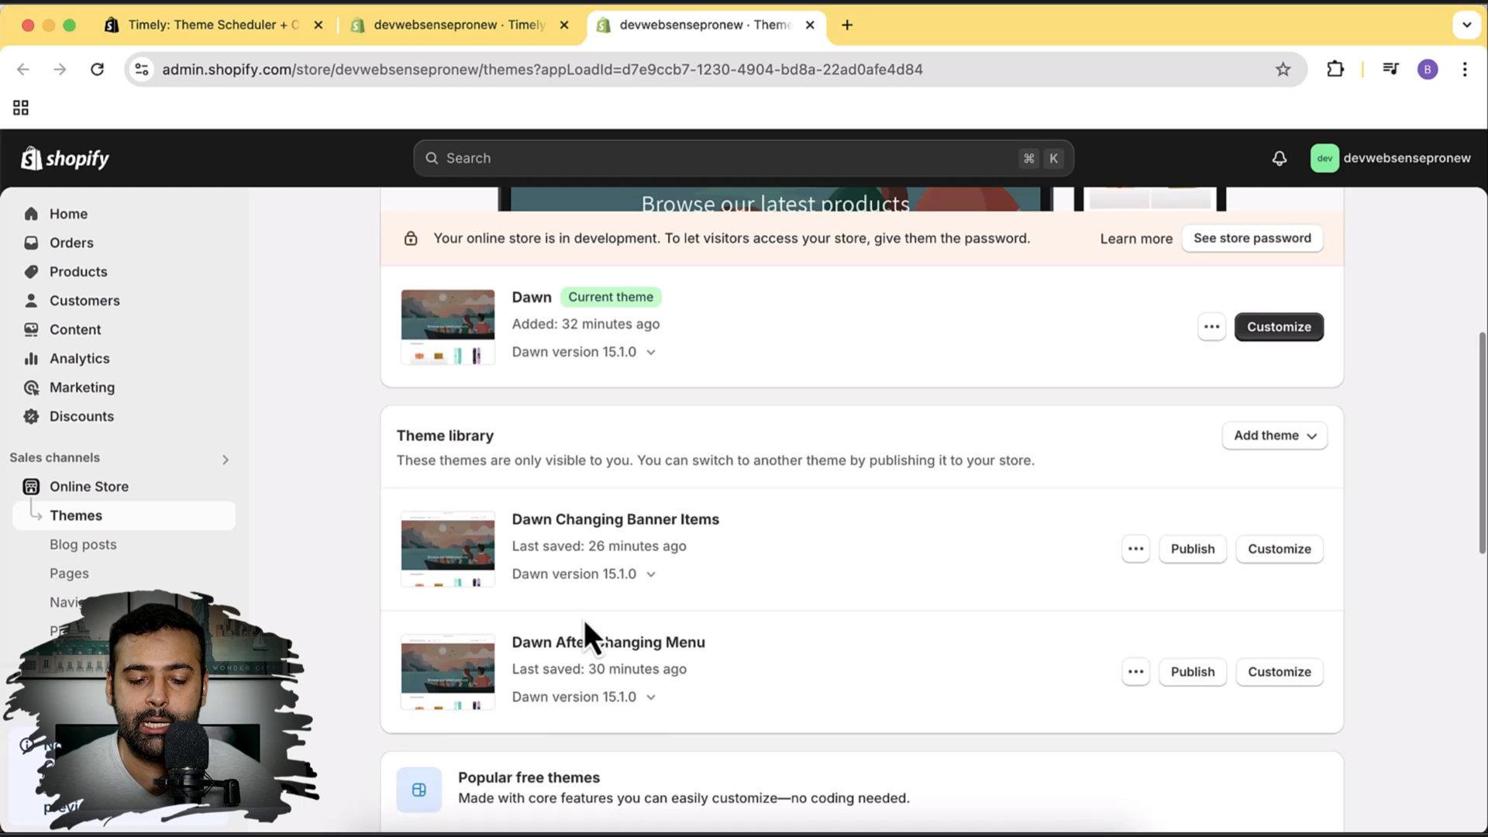
mouse_move(755, 679)
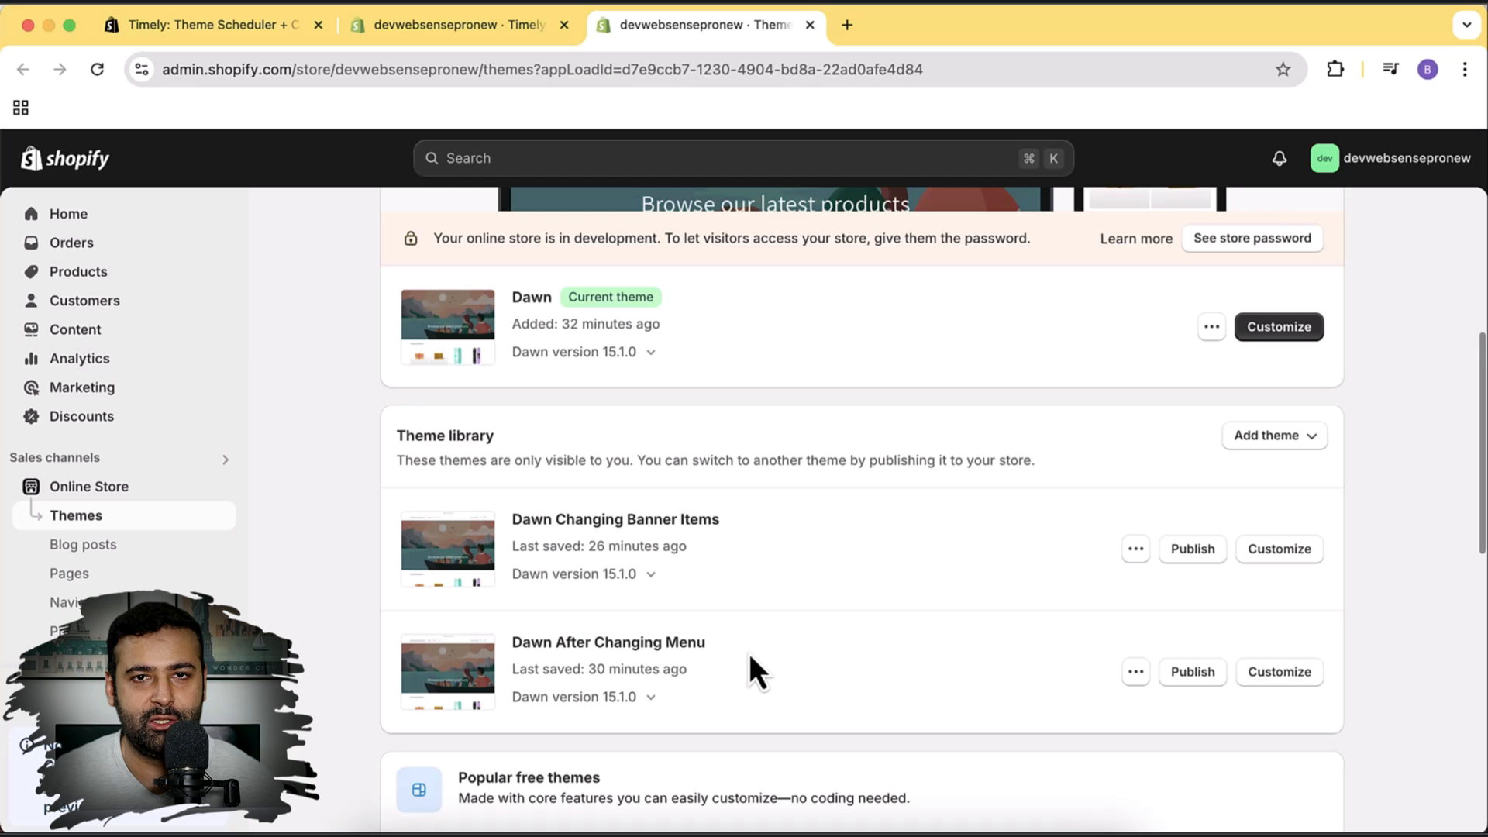
mouse_move(517, 47)
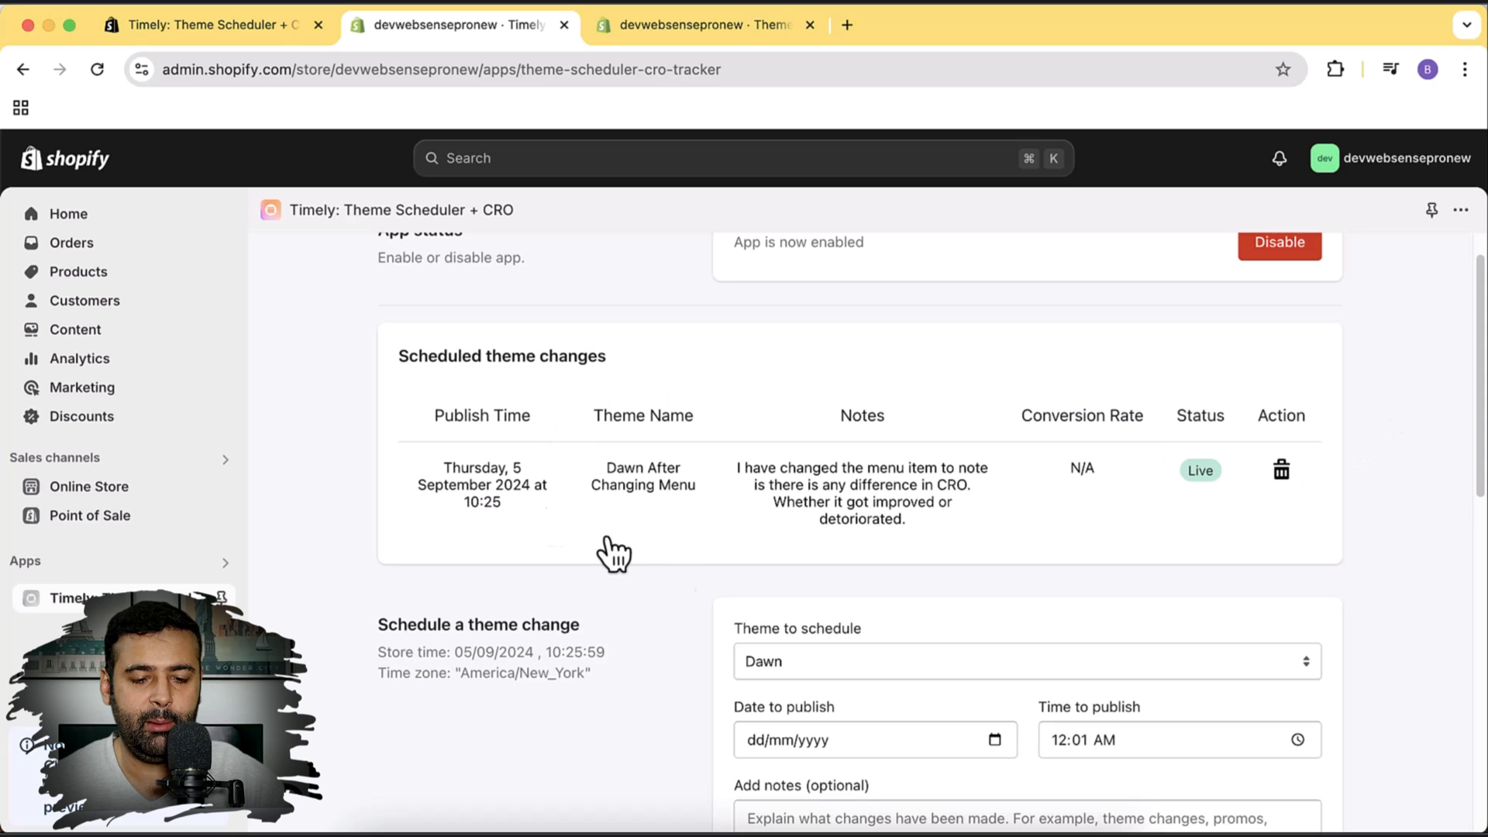
mouse_move(688, 122)
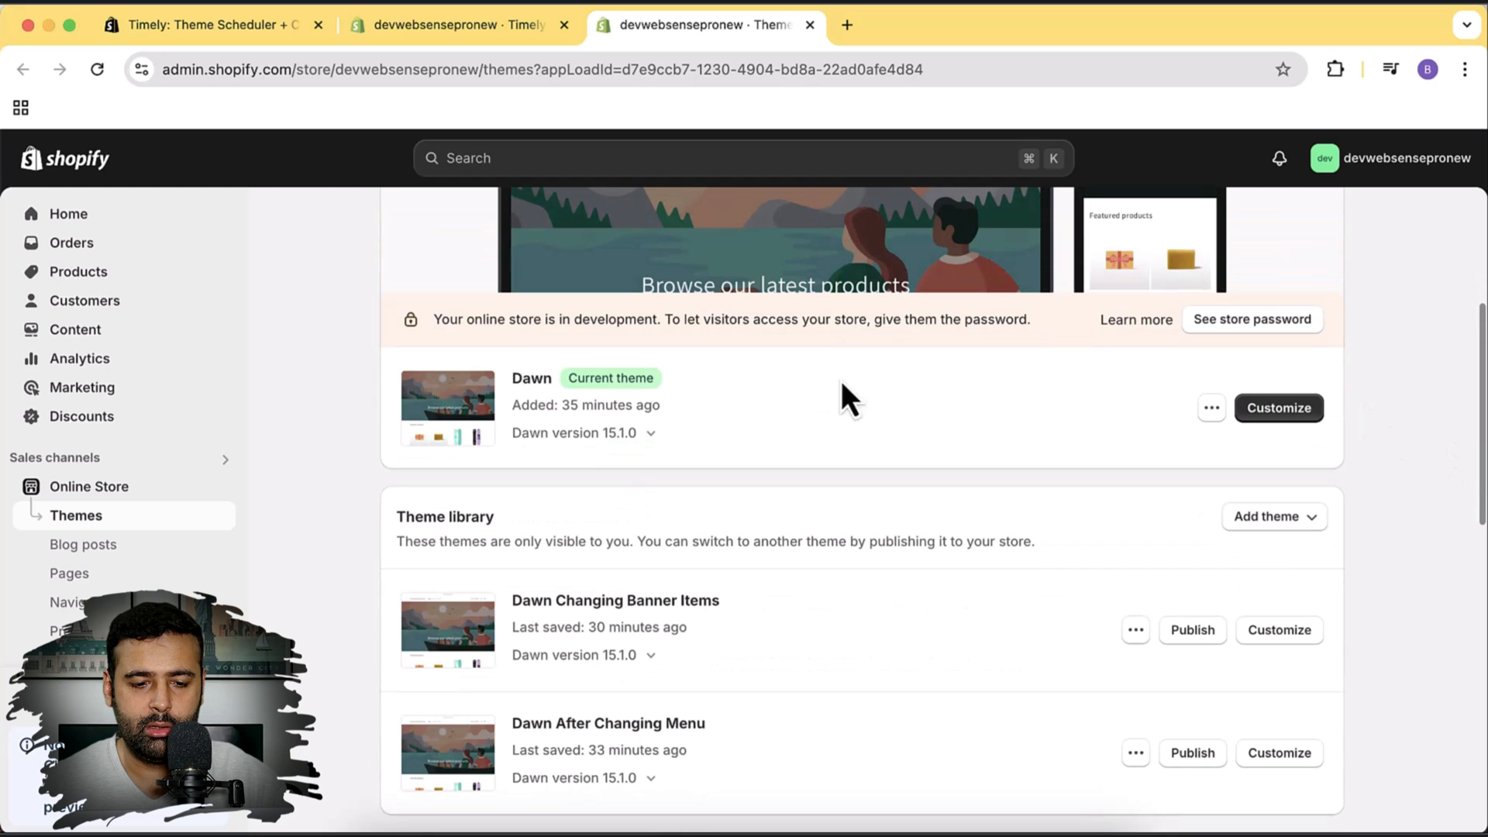
mouse_move(795, 402)
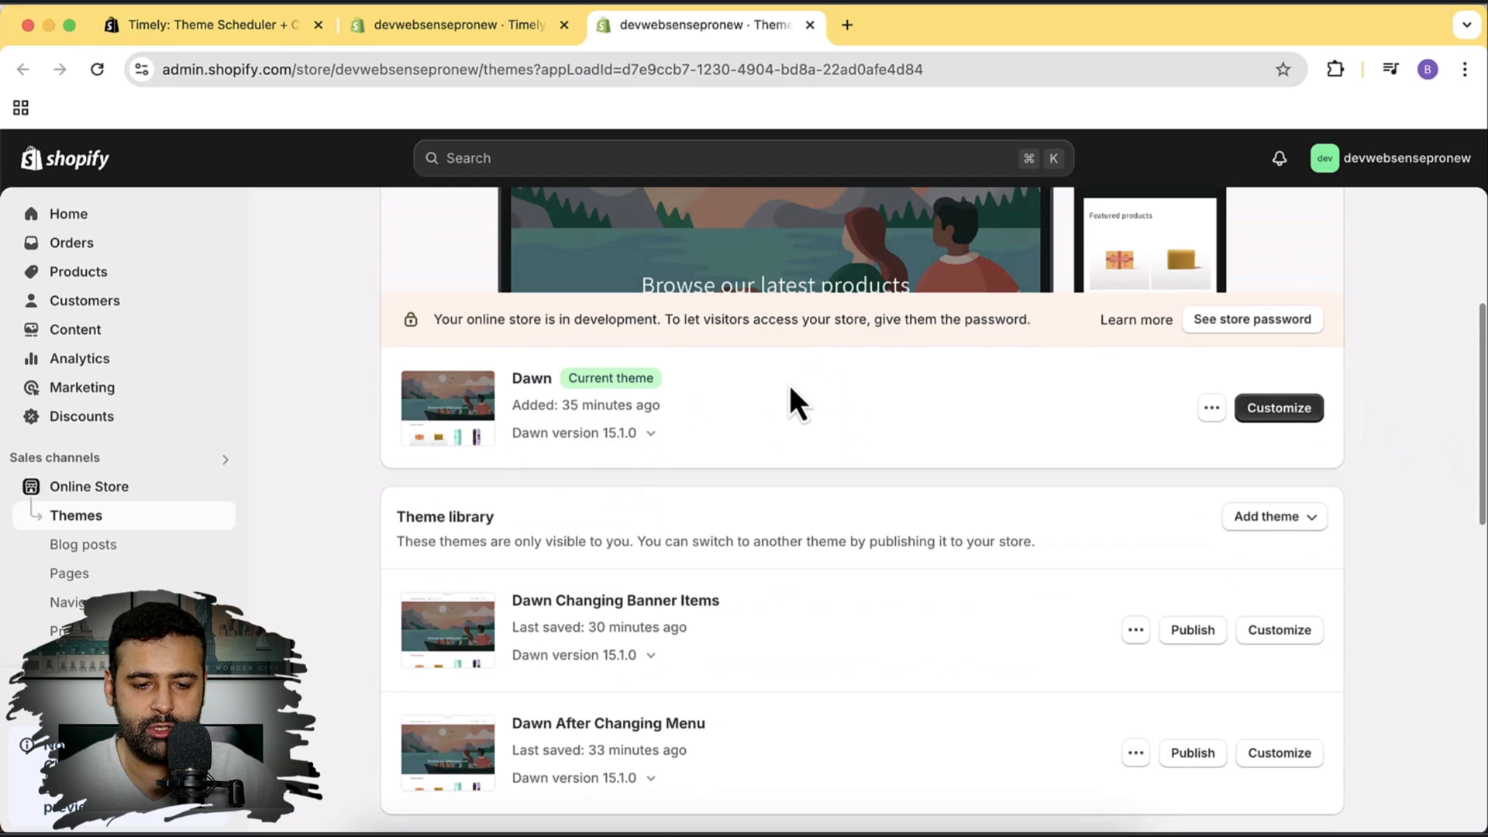
Reload the Themes page so Dawn After Changing Menu appears as the current theme
click(96, 68)
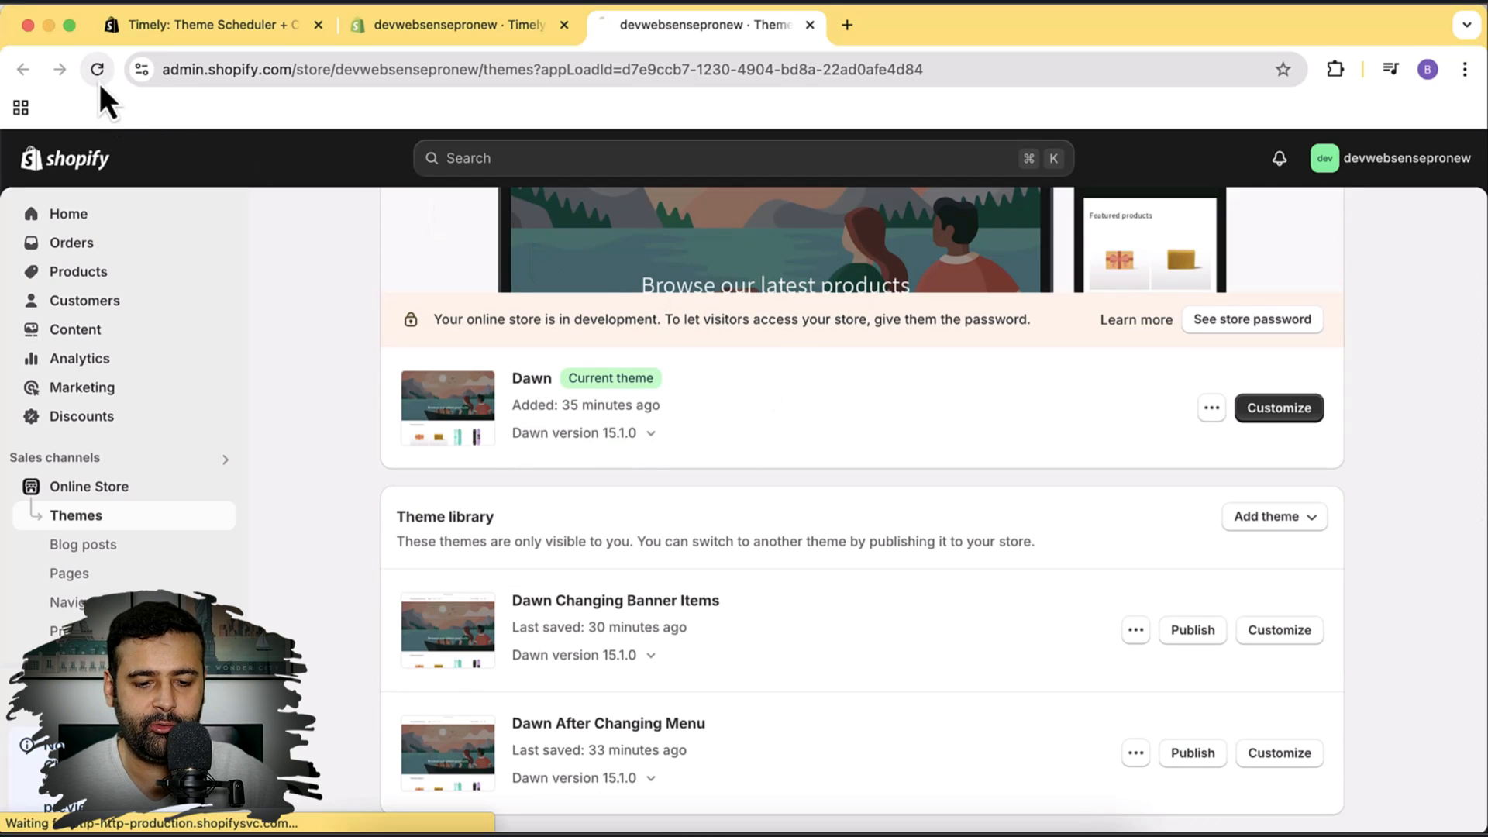
click(96, 69)
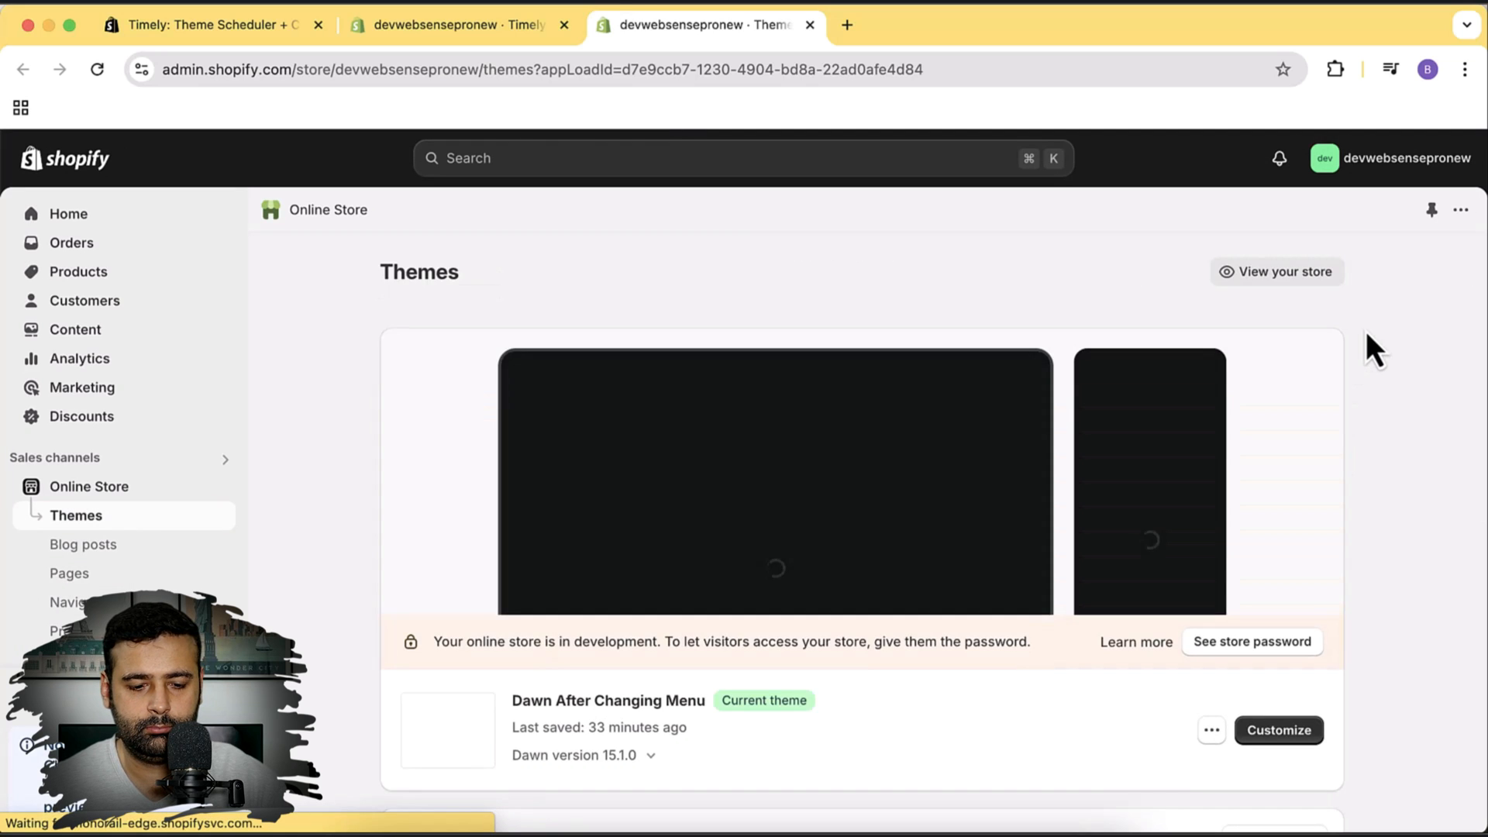
scroll(down, 3)
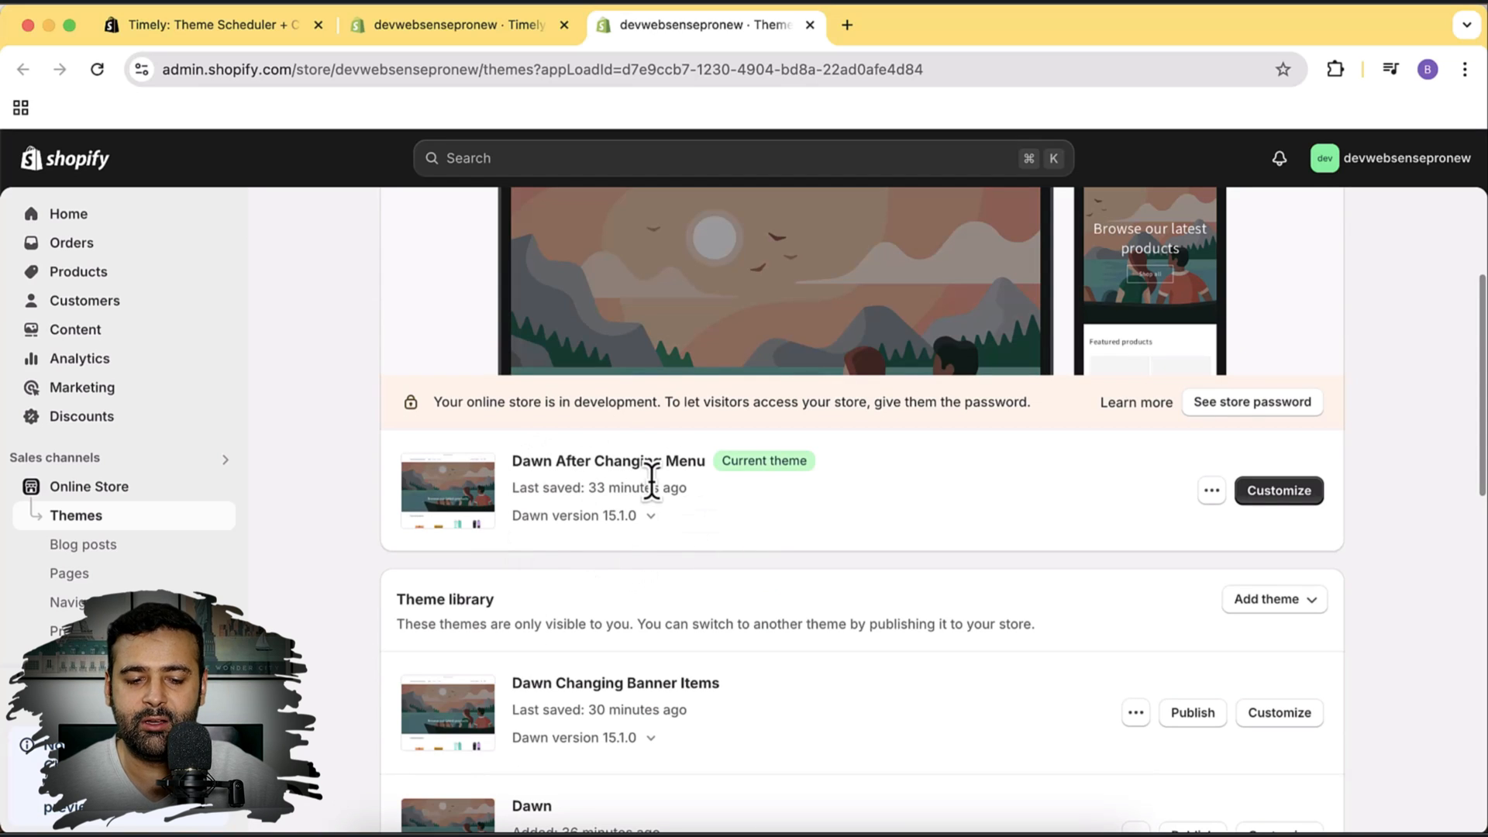
mouse_move(596, 223)
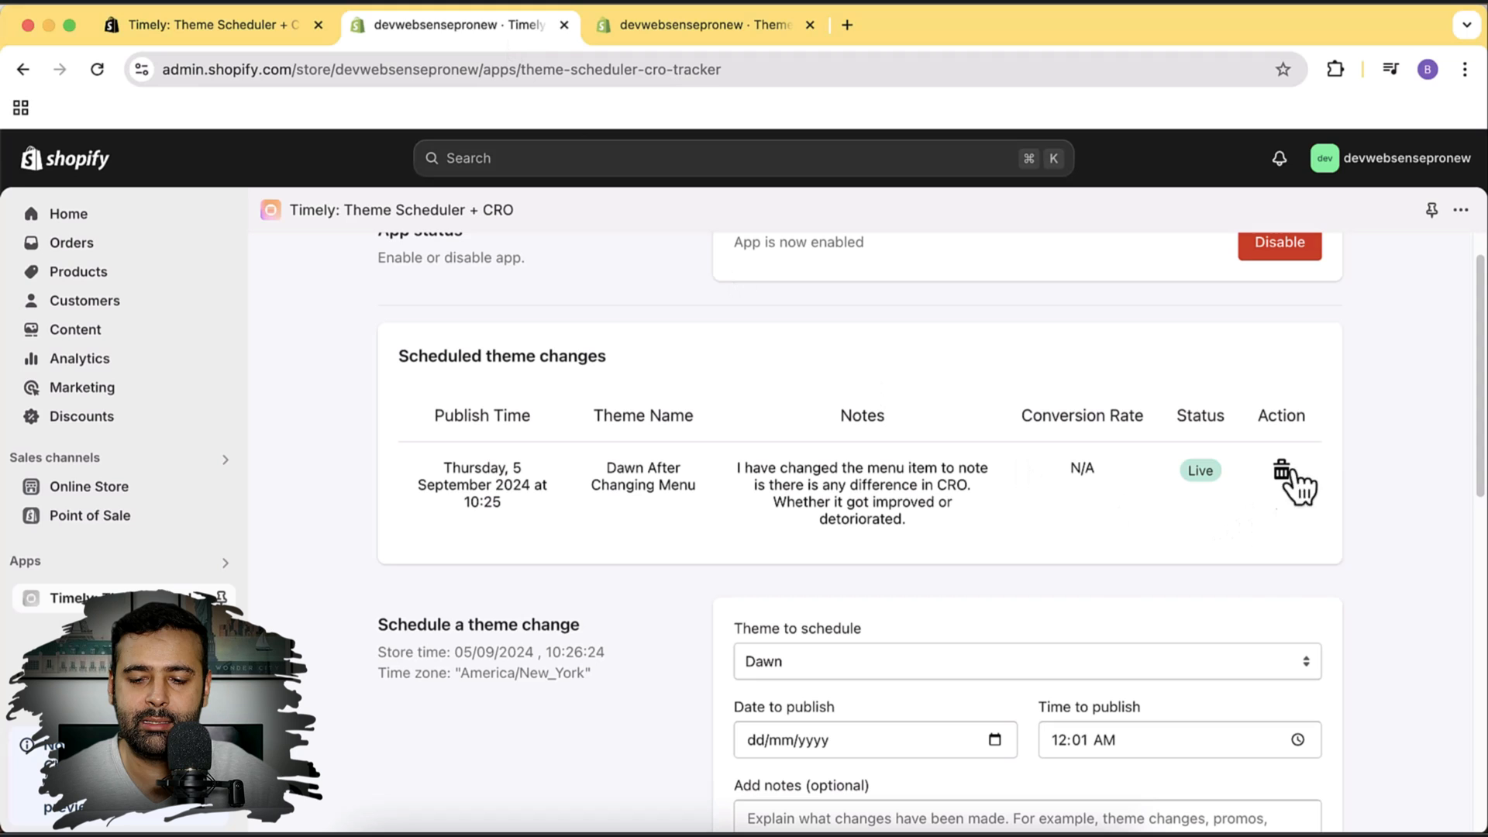
mouse_move(1319, 446)
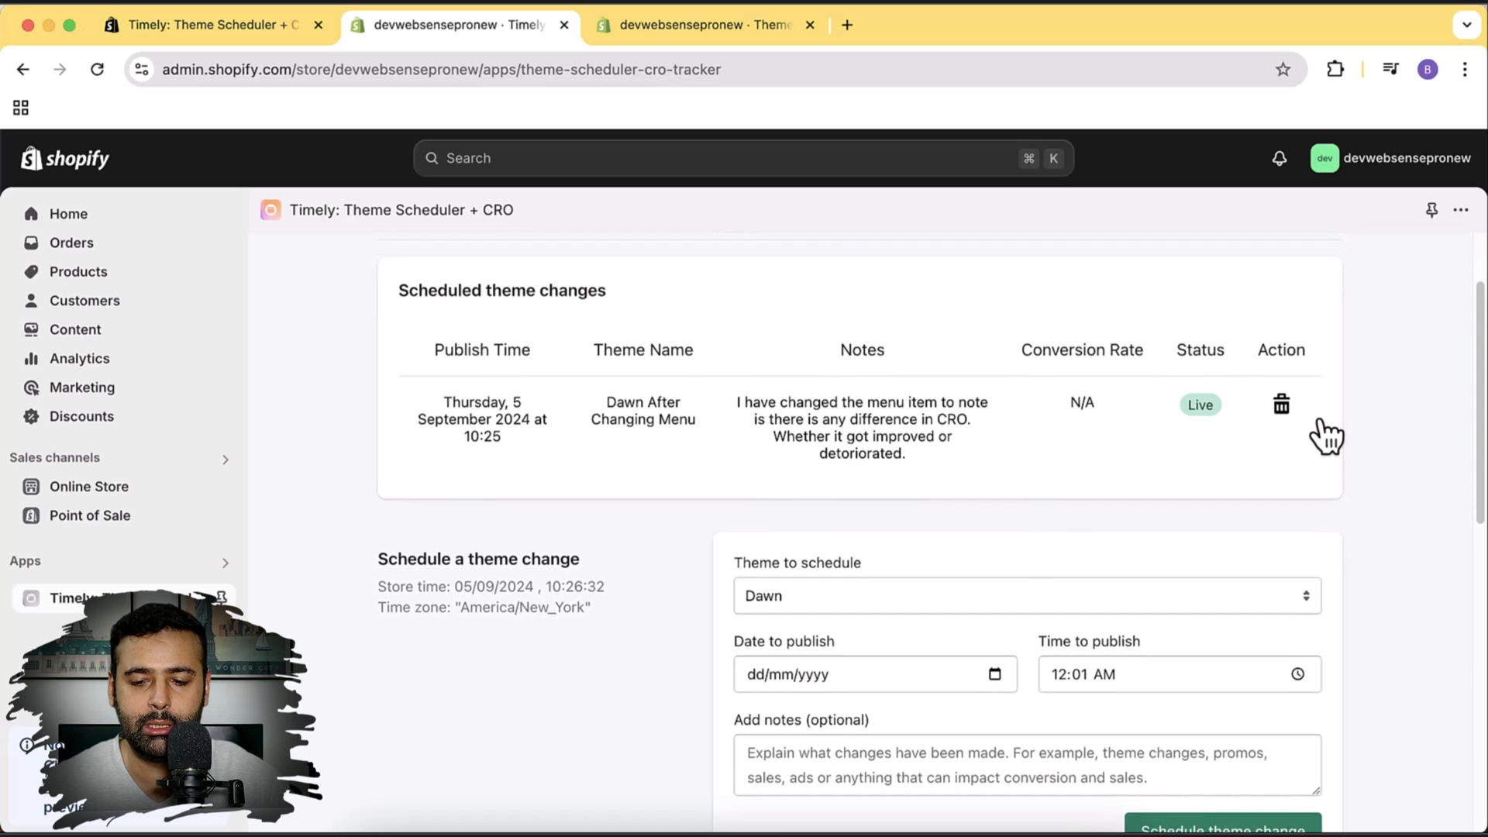
Scroll the Timely app page to confirm the Dawn After Changing Menu change is Live
scroll(down, 3)
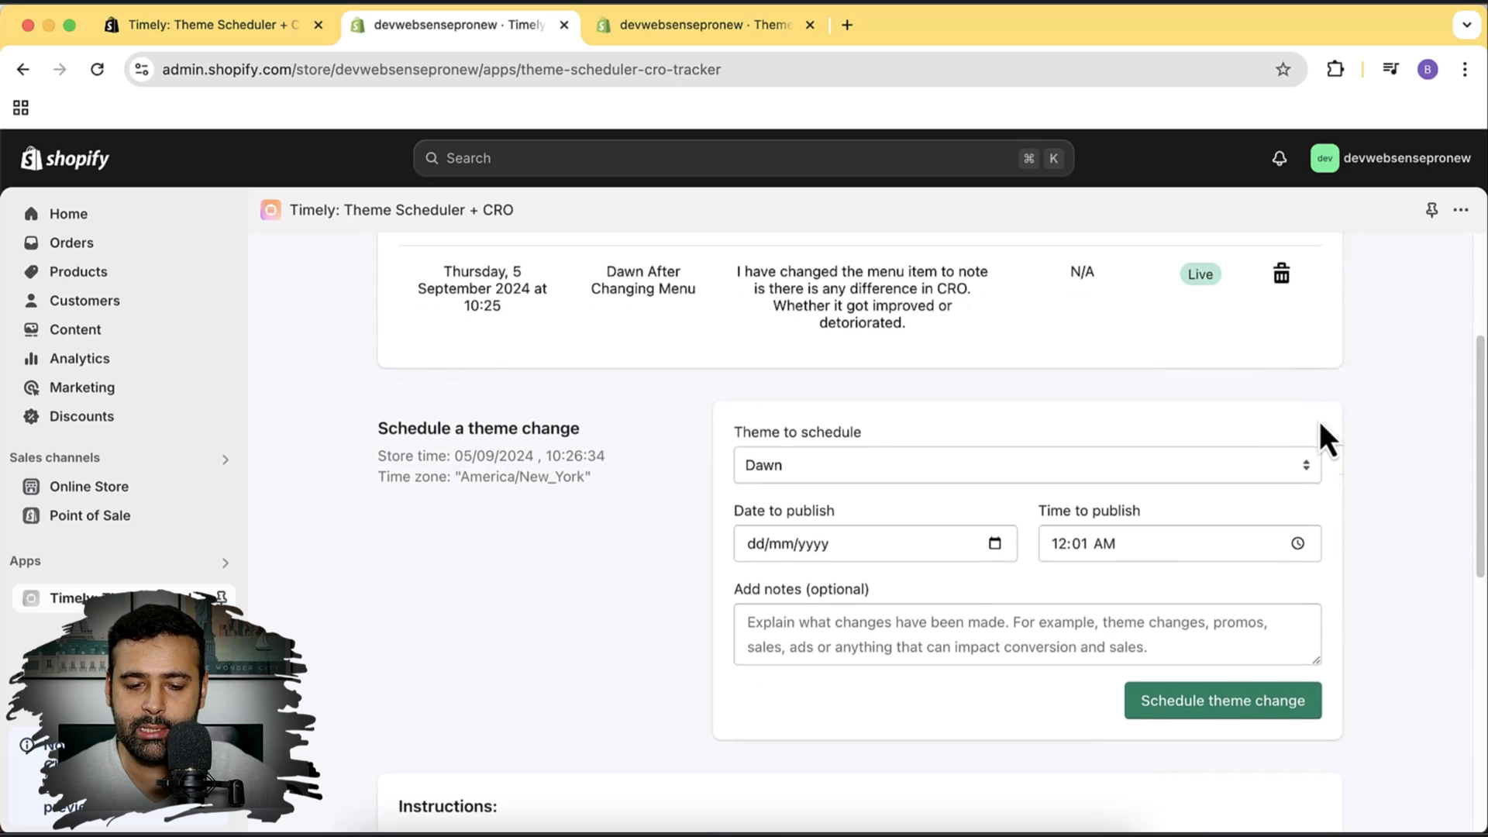
mouse_move(1388, 513)
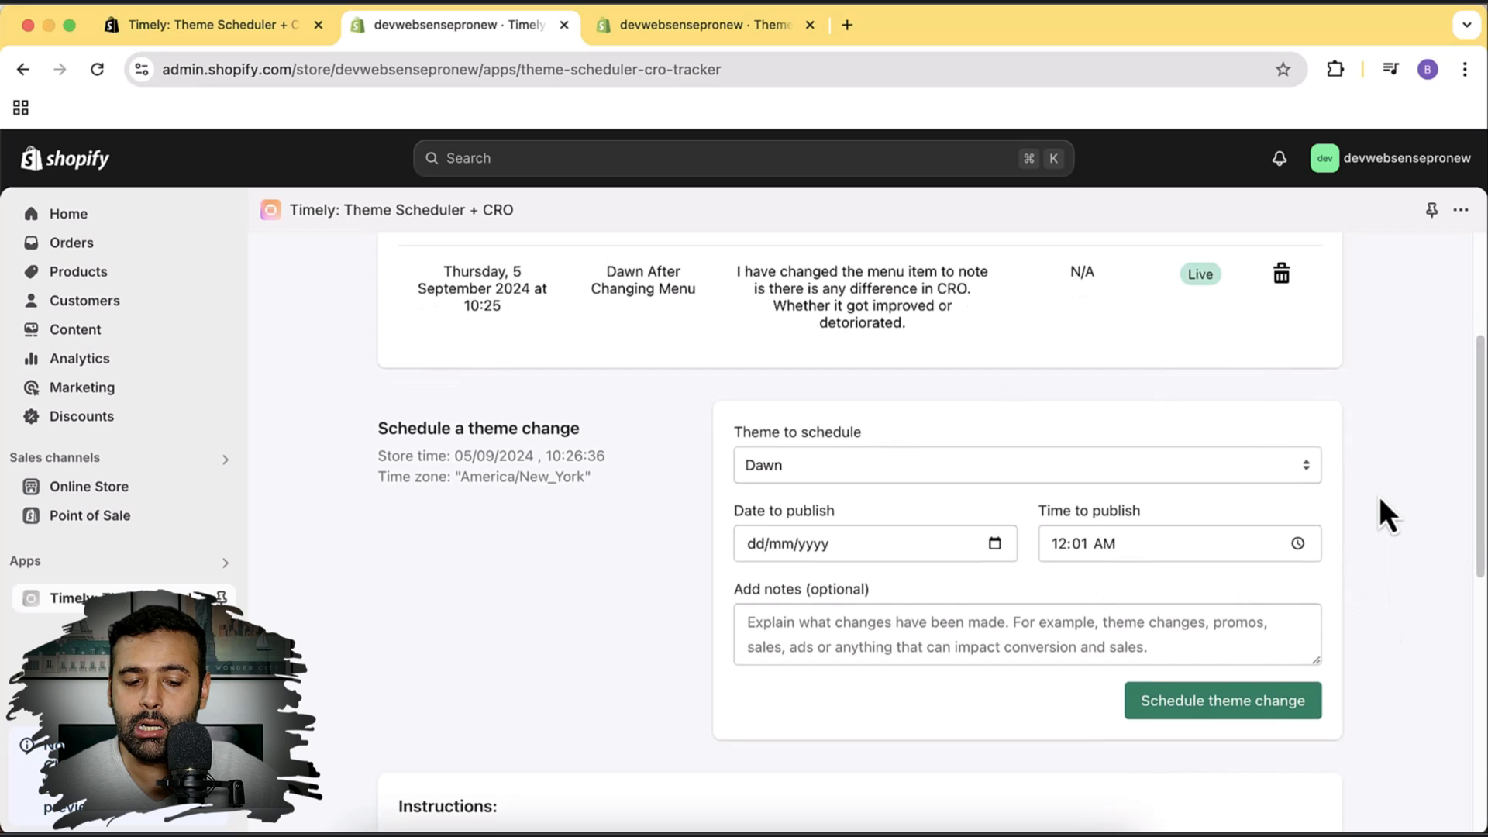
scroll(down, 3)
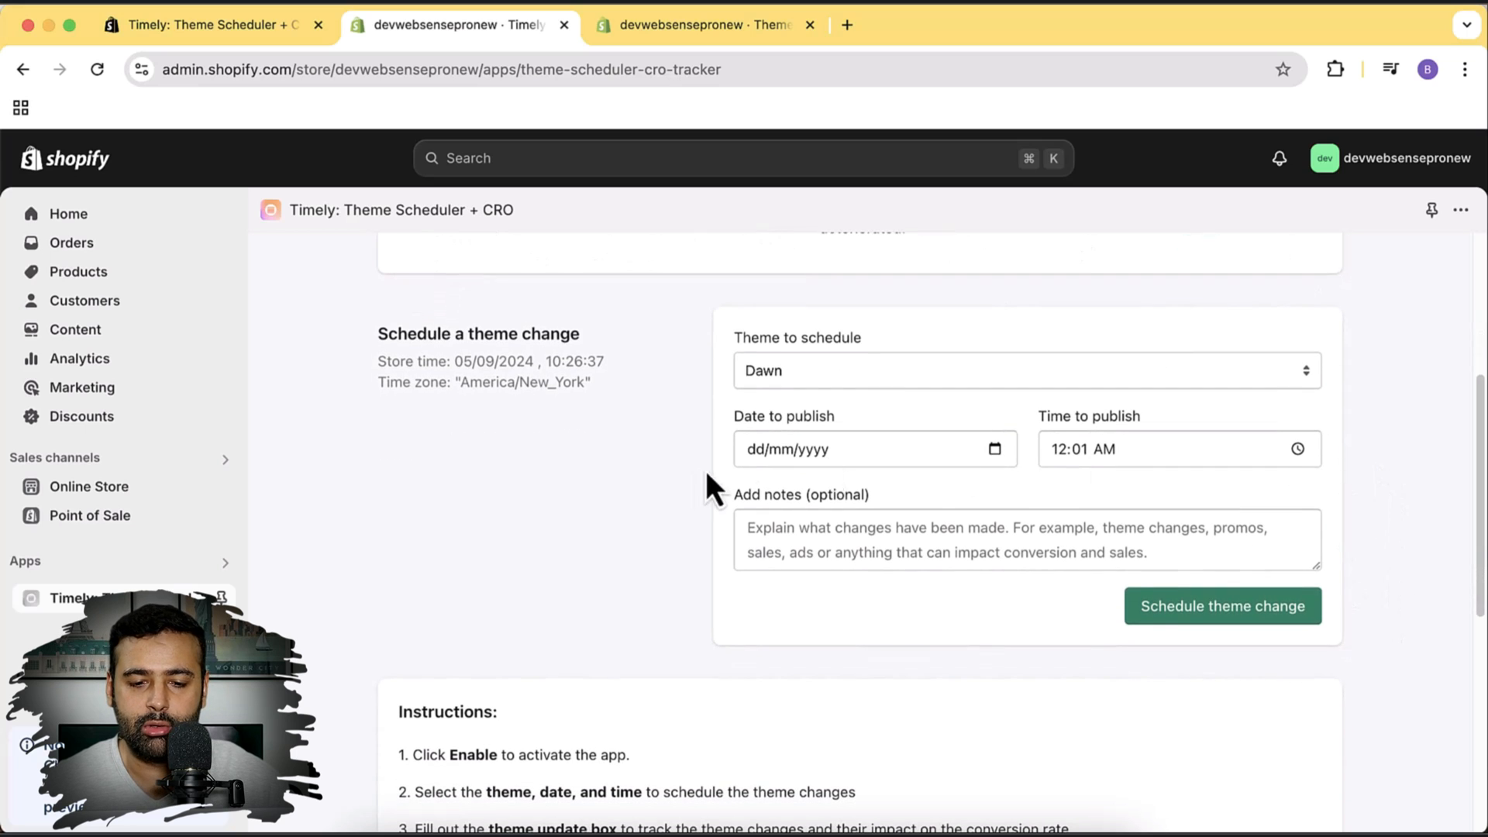
mouse_move(863, 483)
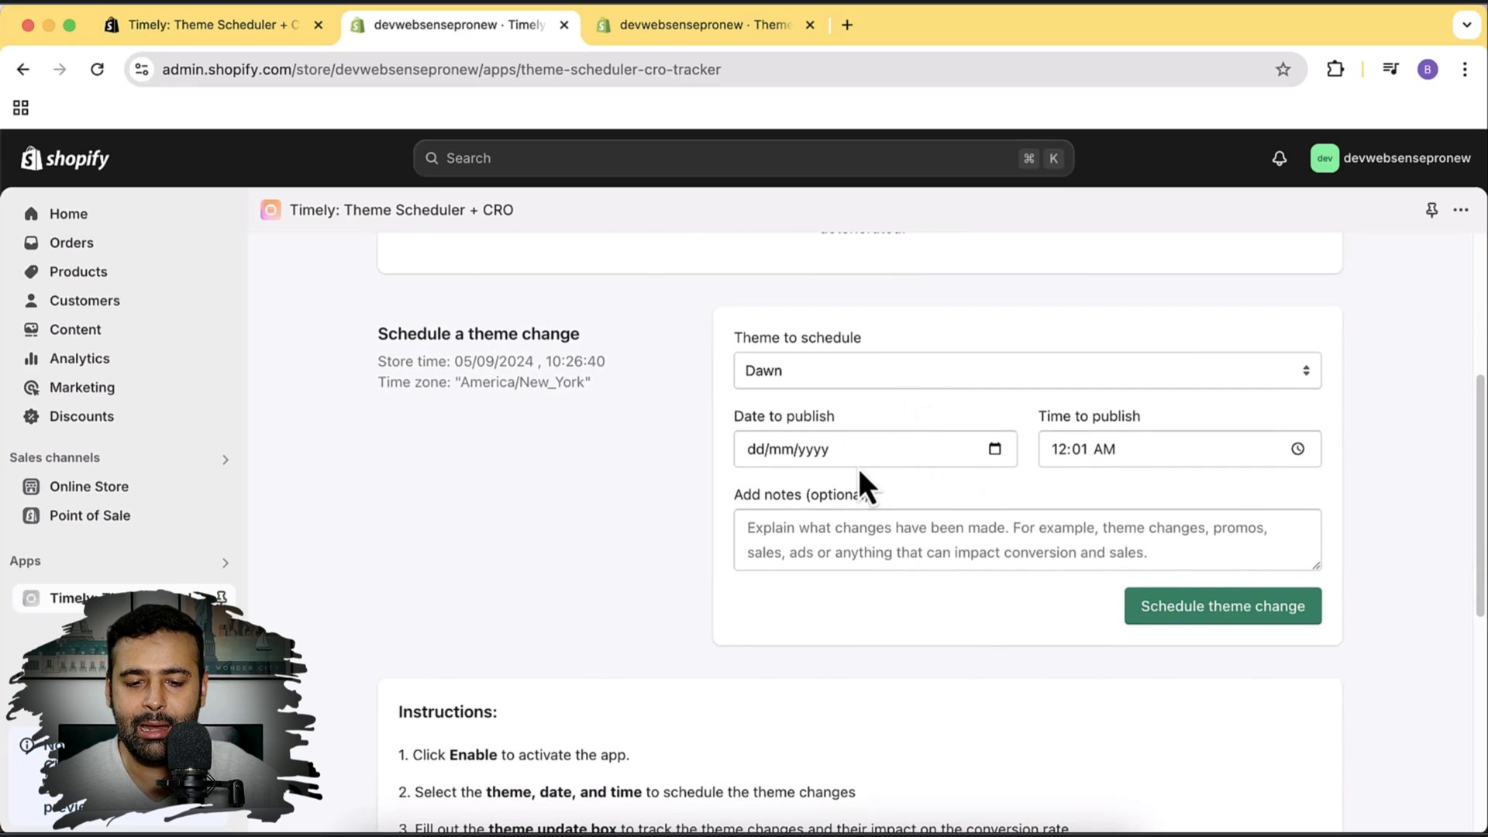
mouse_move(1324, 479)
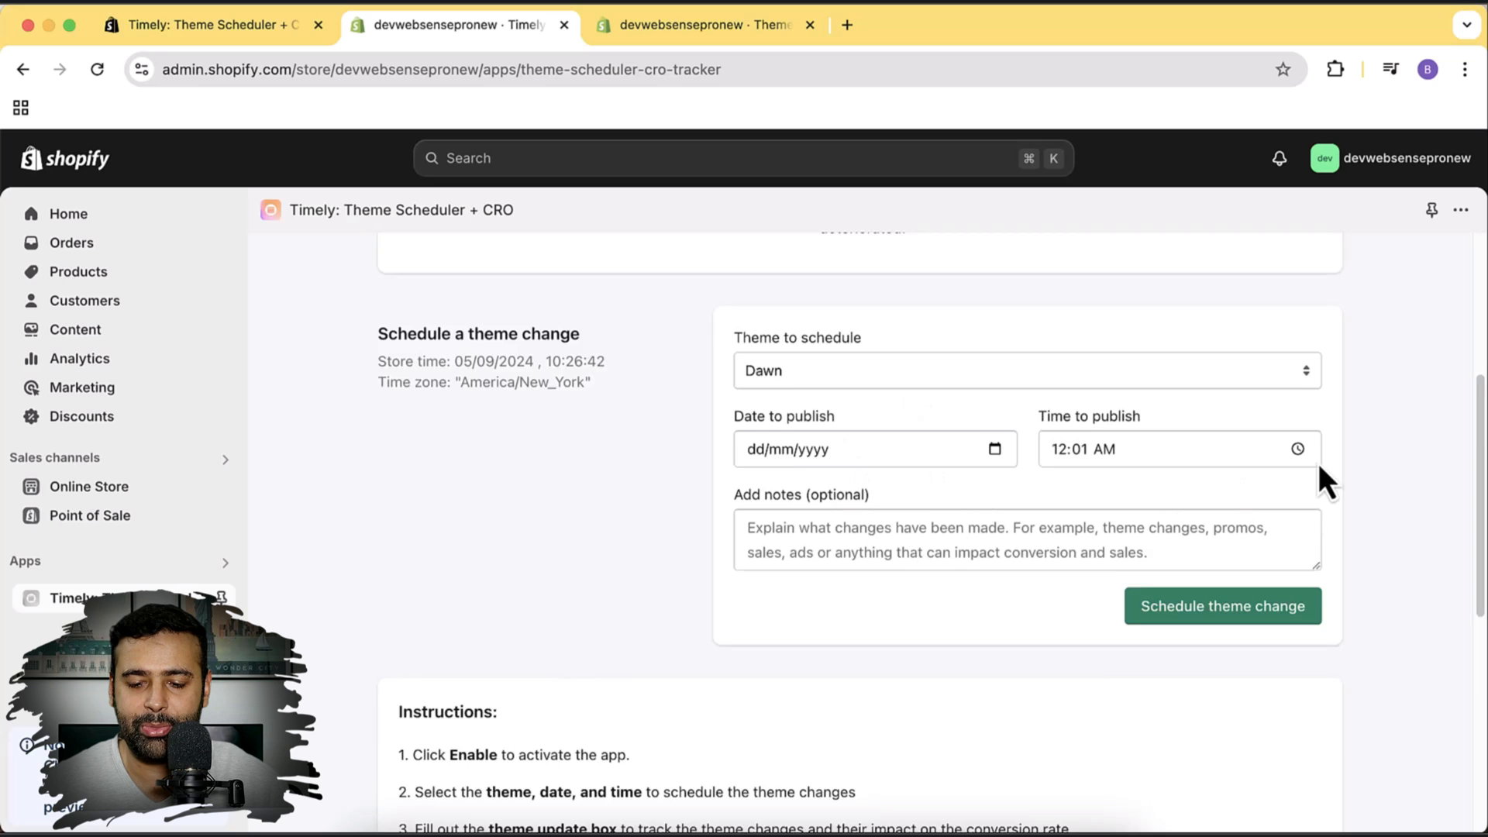
scroll(down, 3)
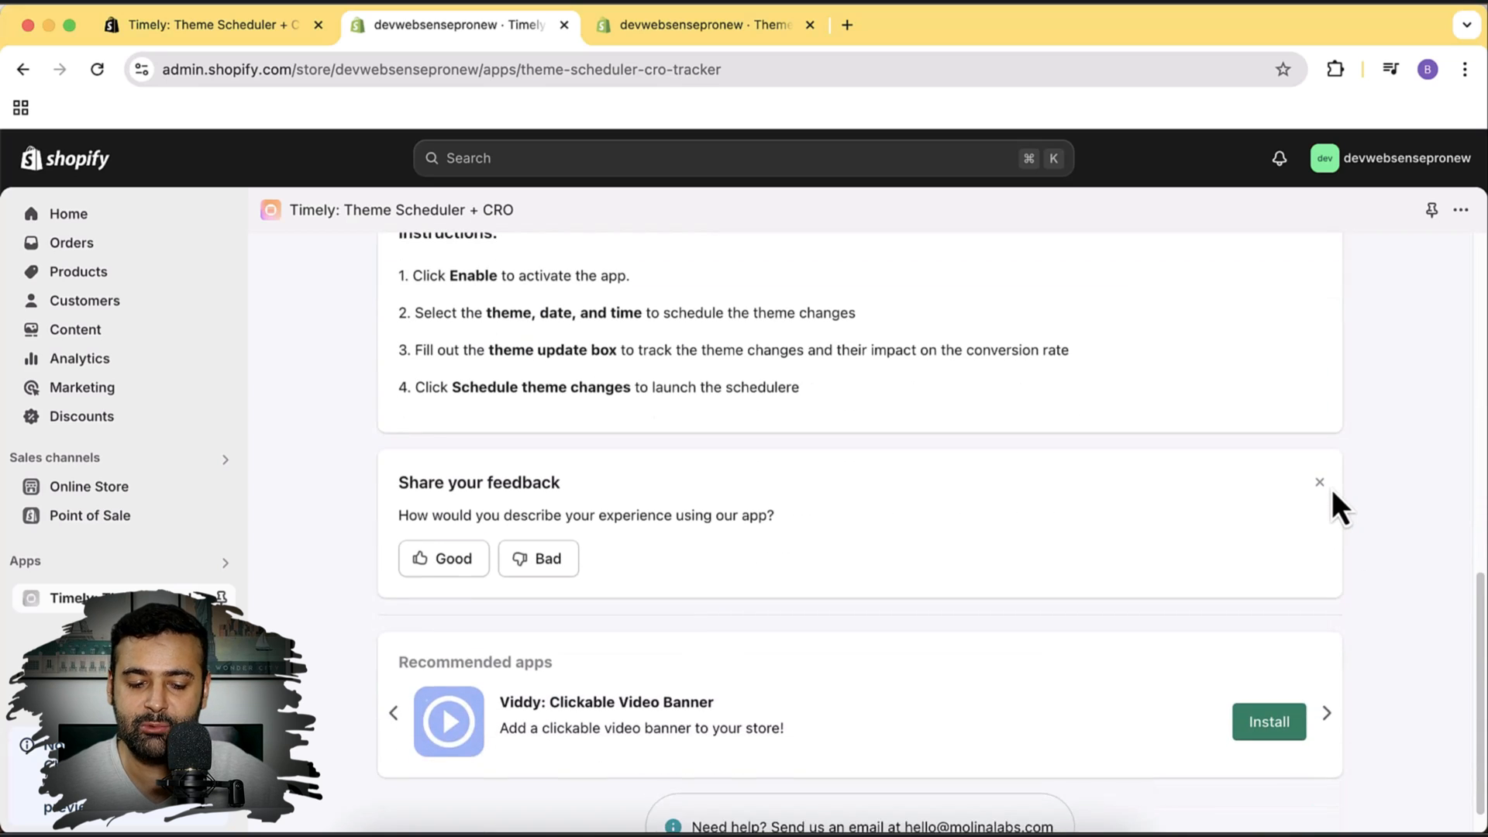
scroll(up, 3)
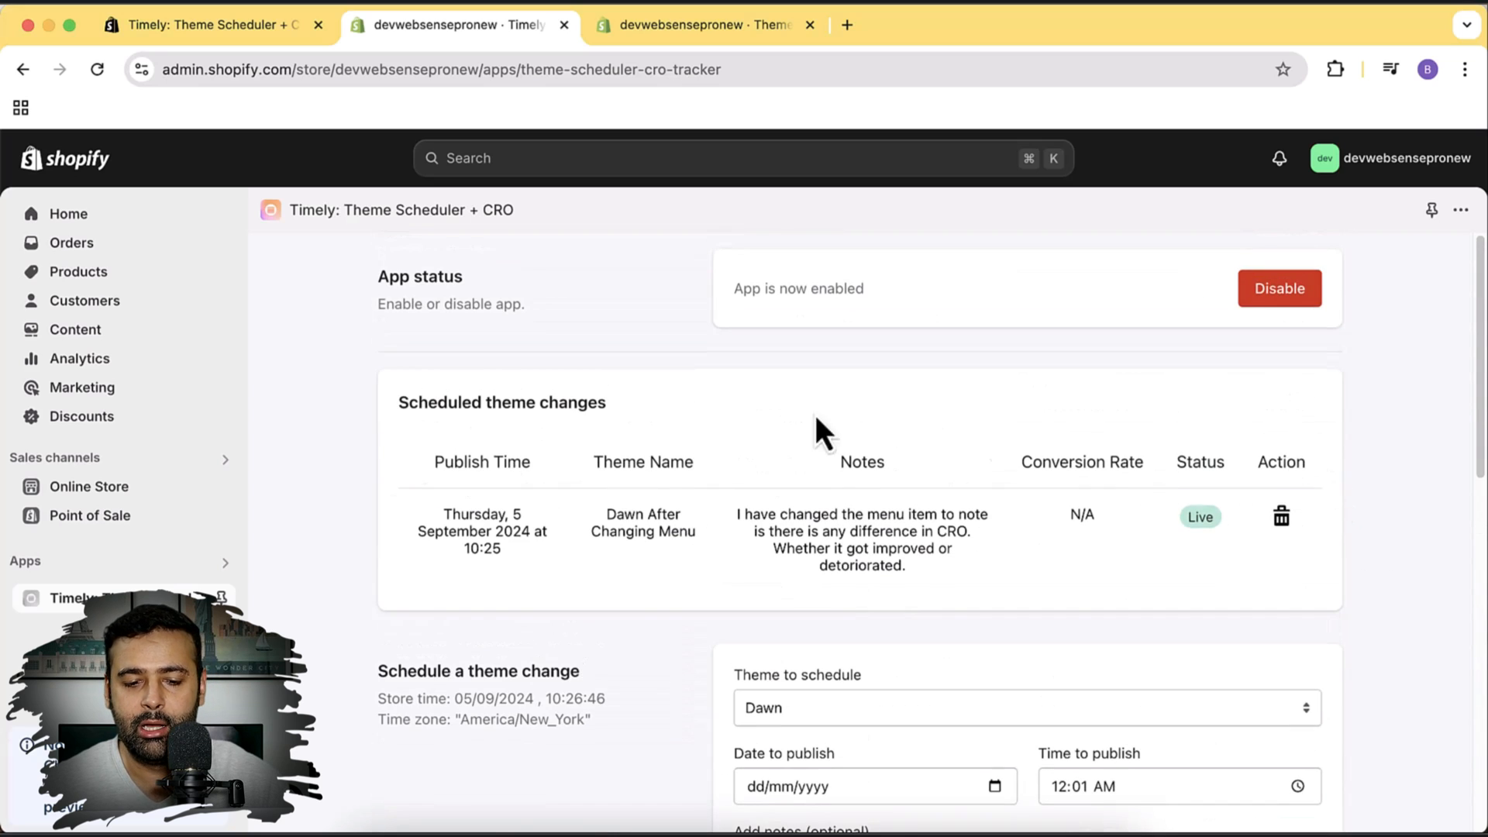
scroll(down, 3)
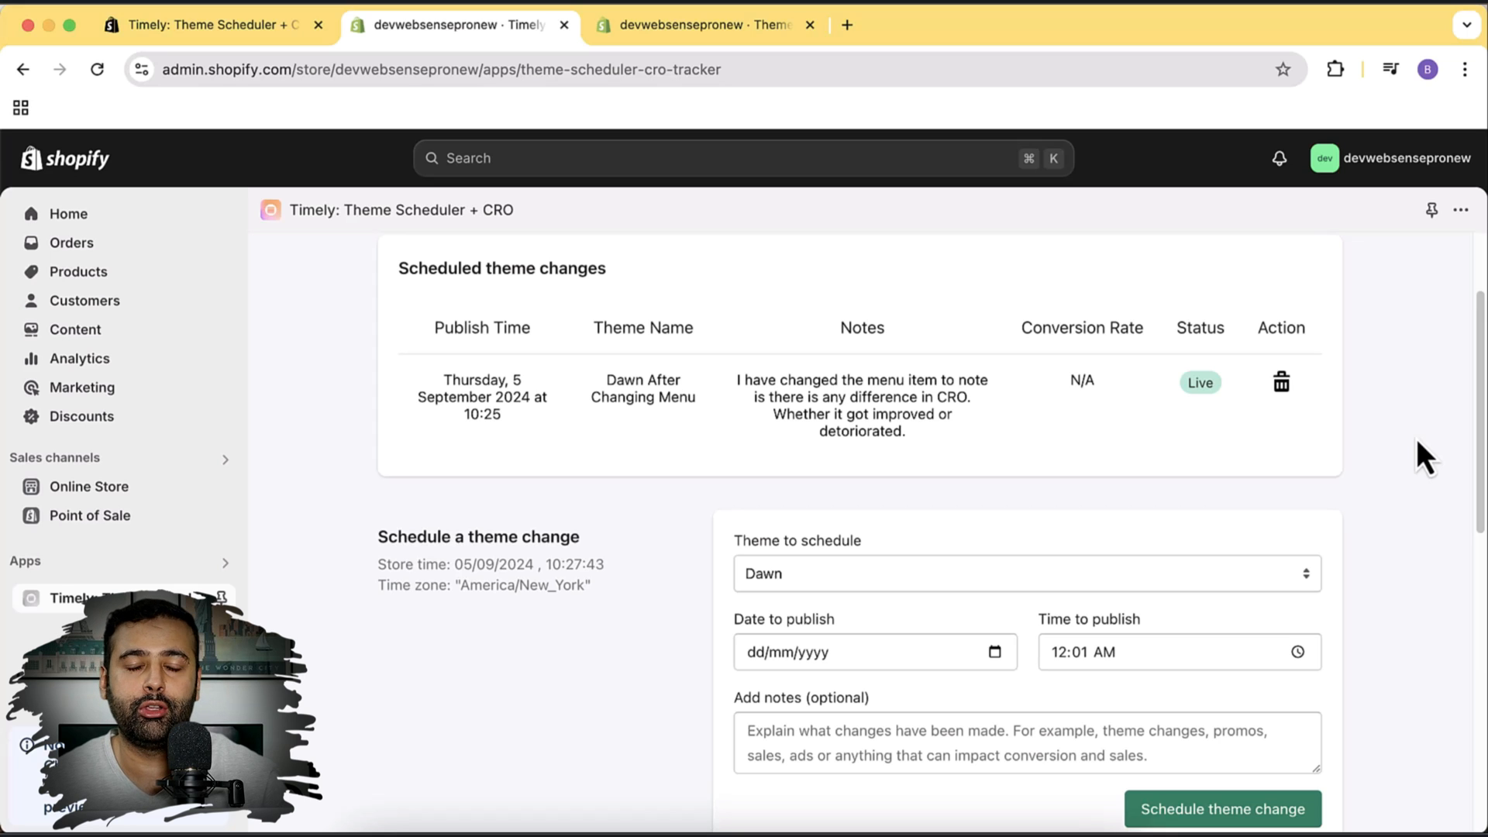
Scroll to Recommended apps and advance to Izy Free Shipping Progress Bar
scroll(down, 3)
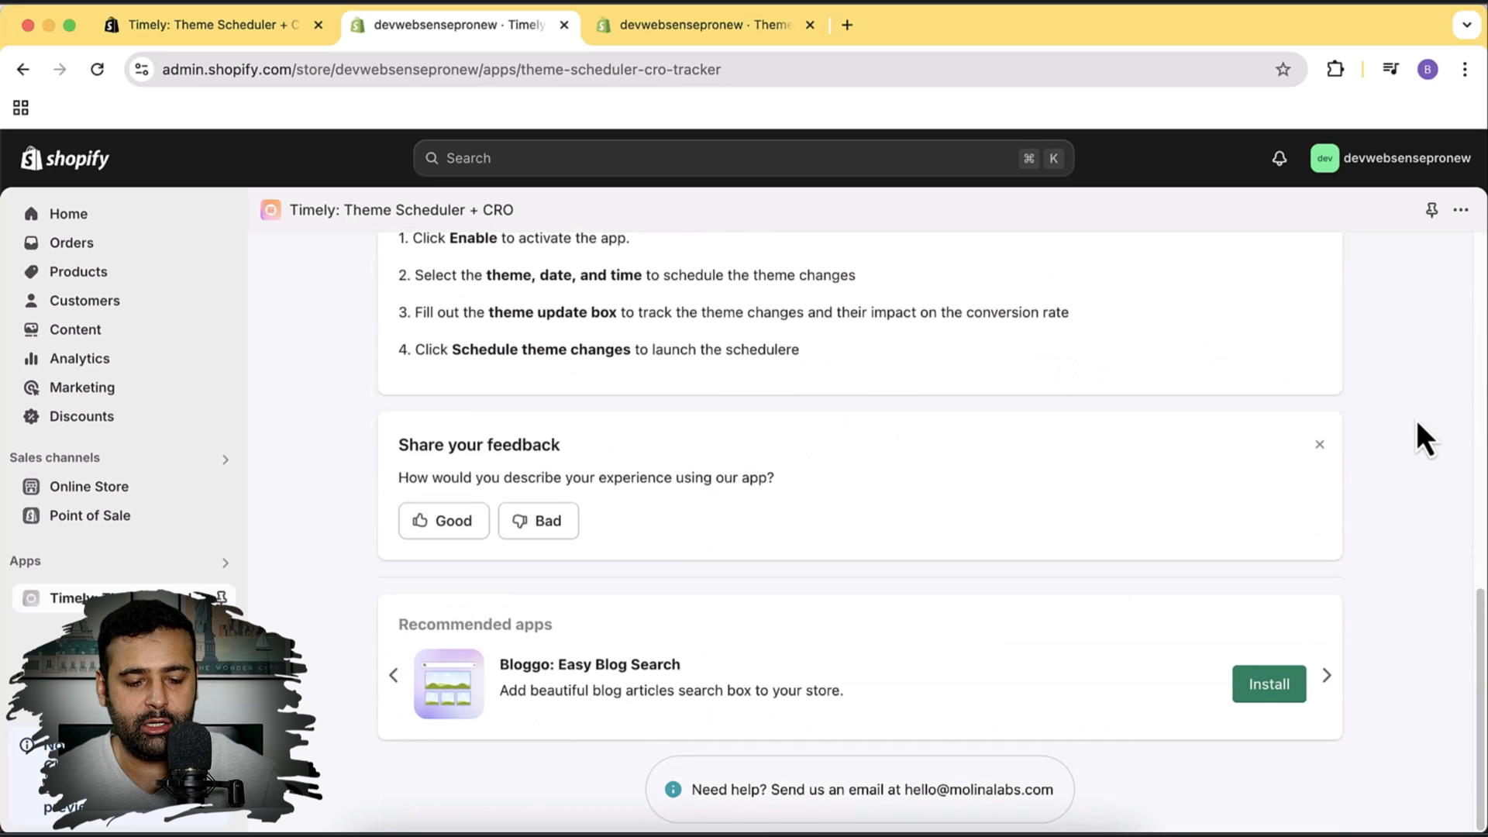
mouse_move(844, 797)
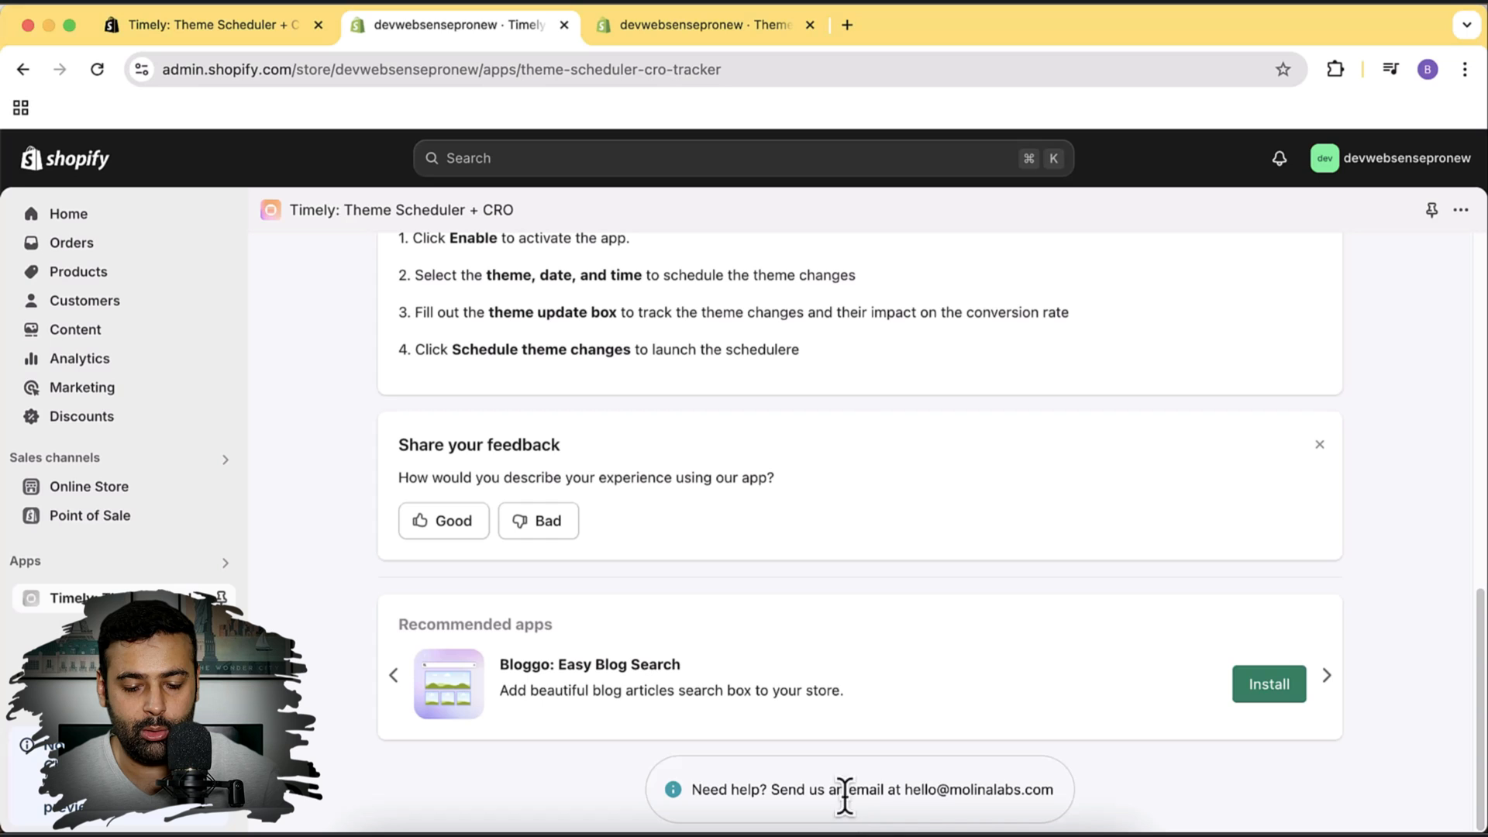
mouse_move(1040, 819)
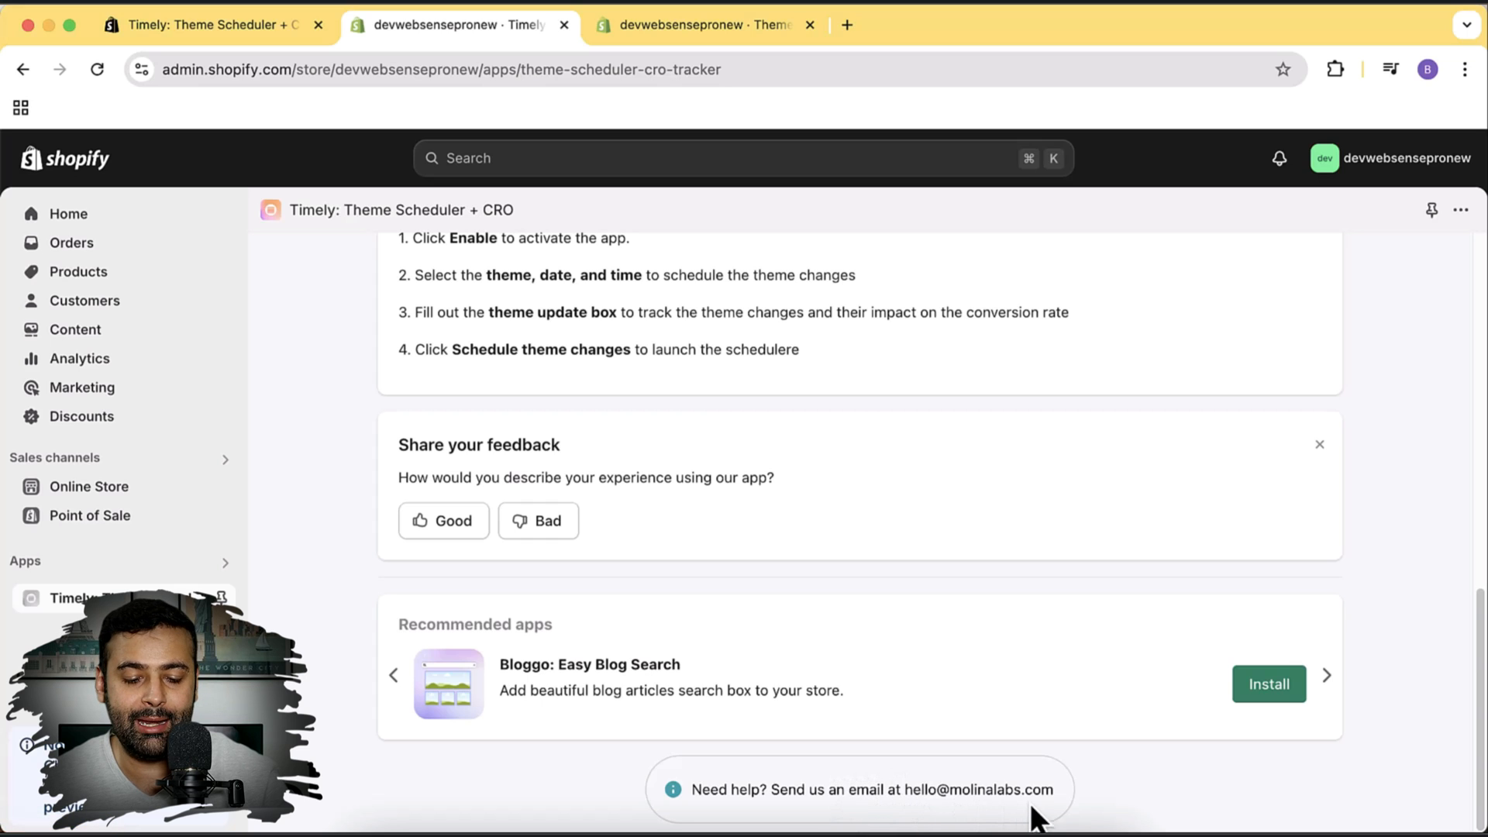
mouse_move(1352, 600)
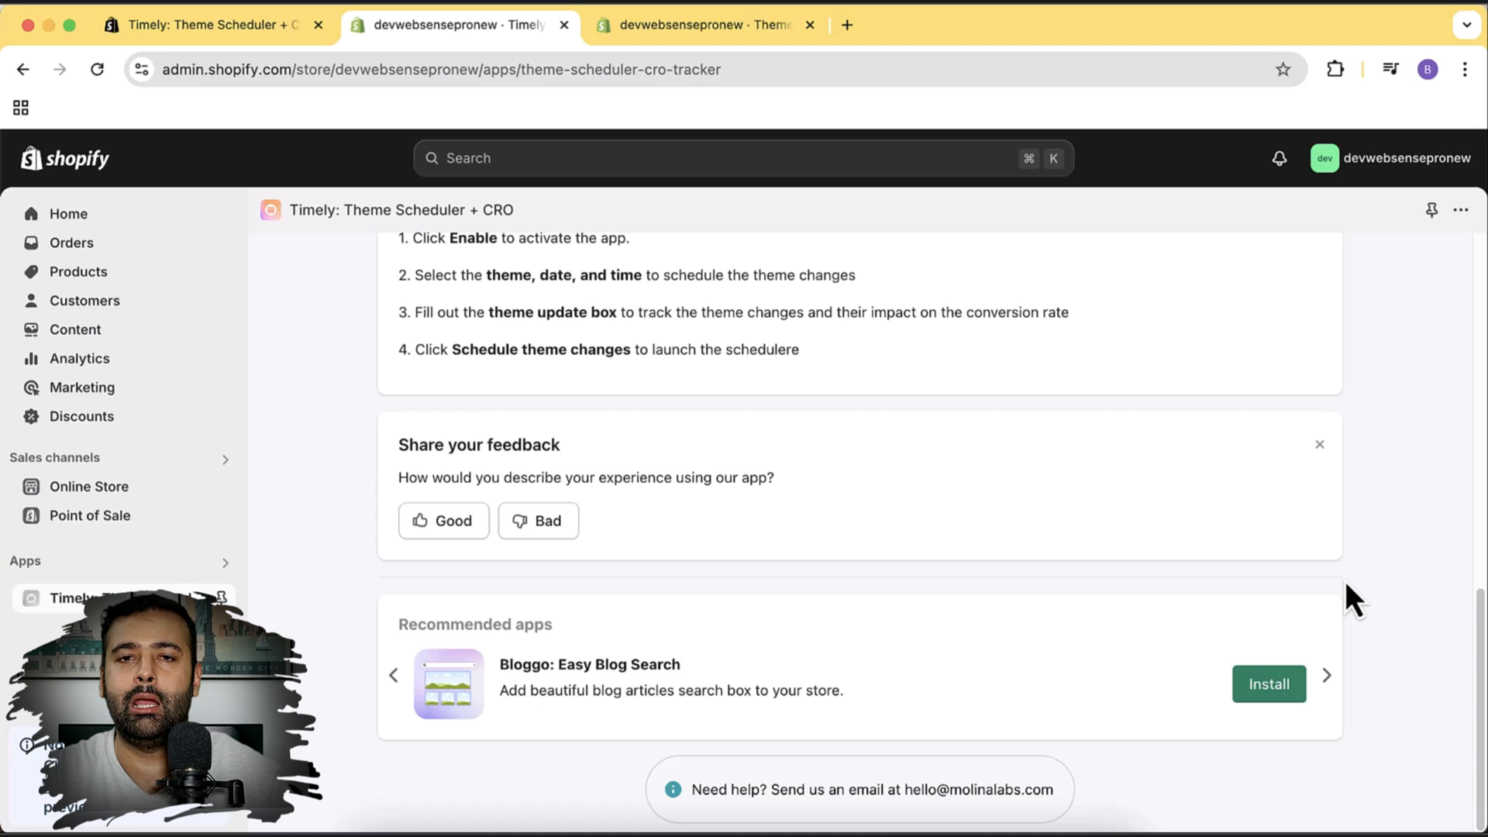
click(1326, 675)
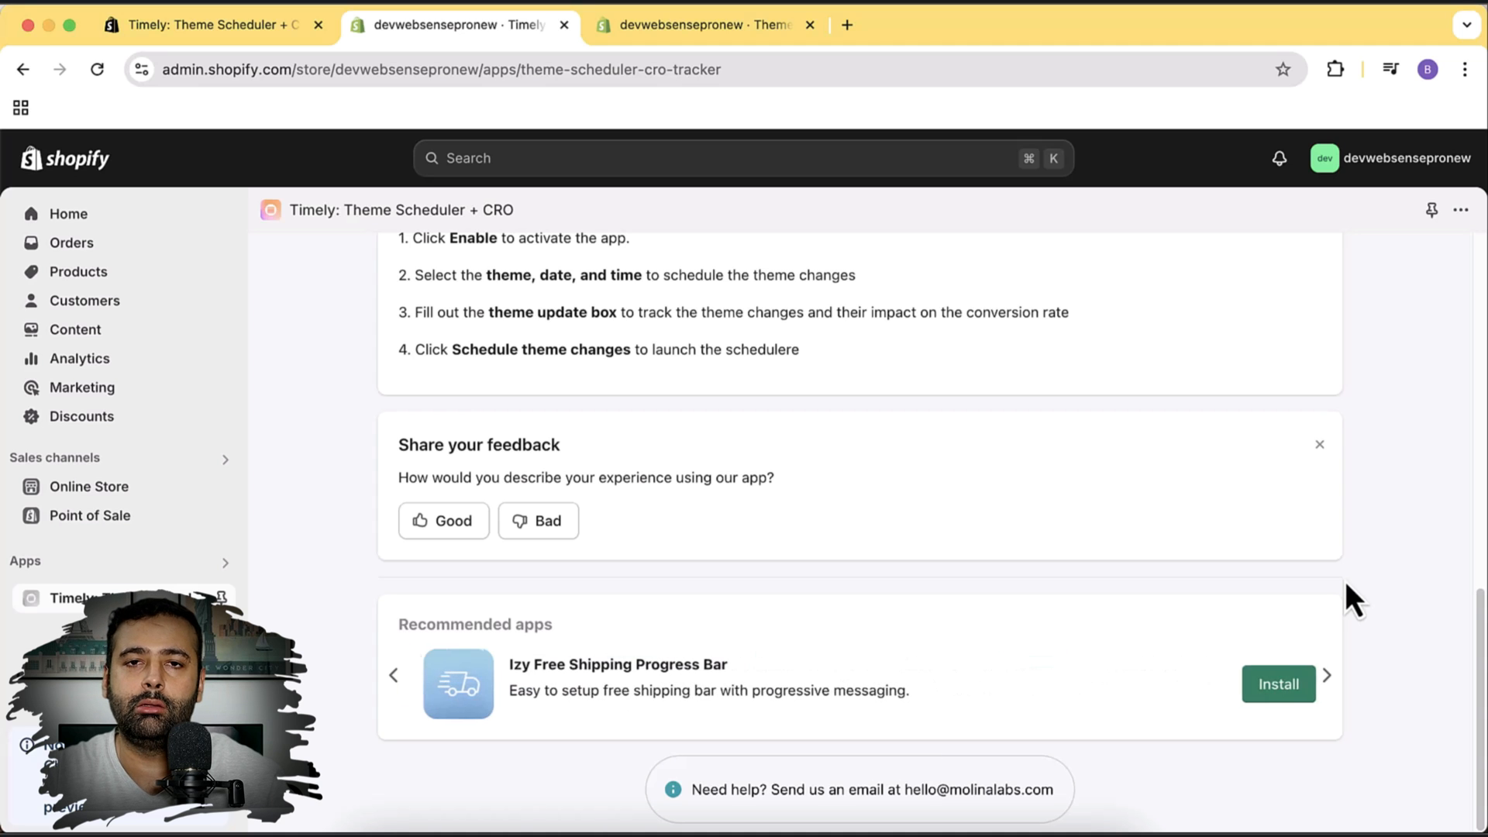